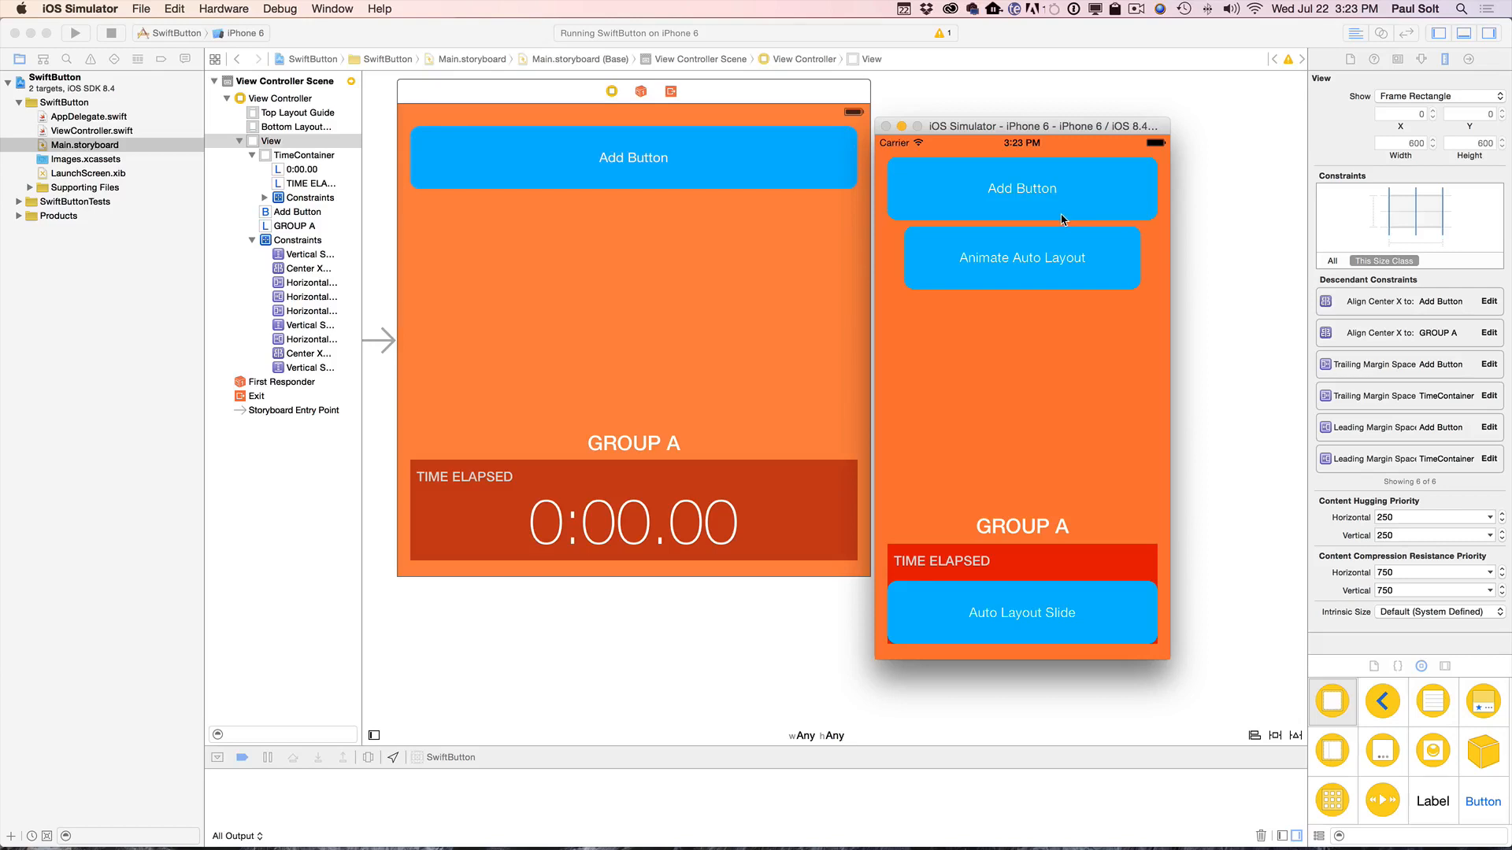
- Fade the second button out and back in, then try the bottom button in the running app
left_click(1021, 257)
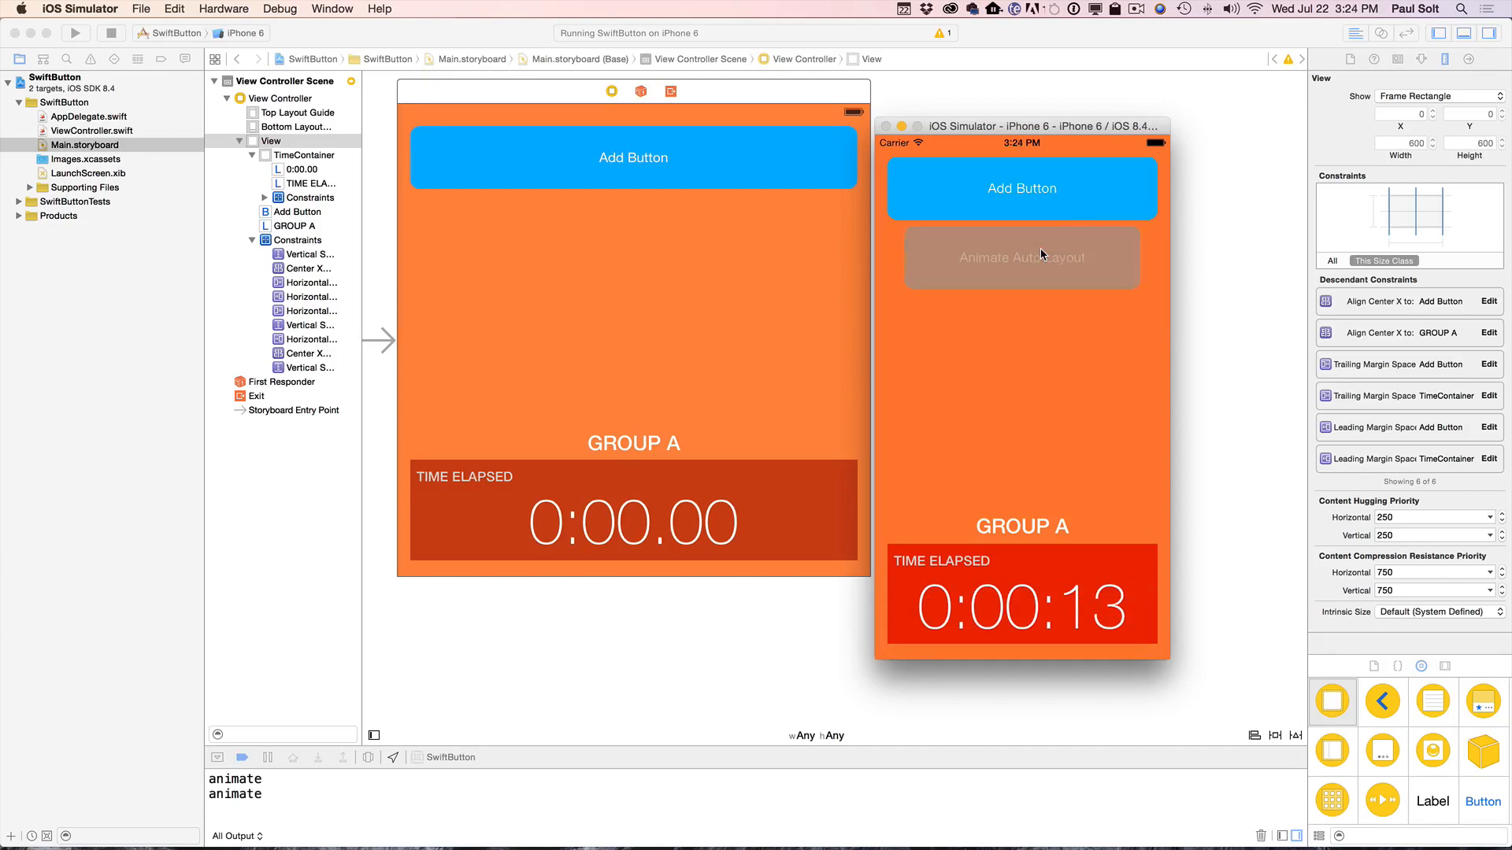
left_click(1021, 257)
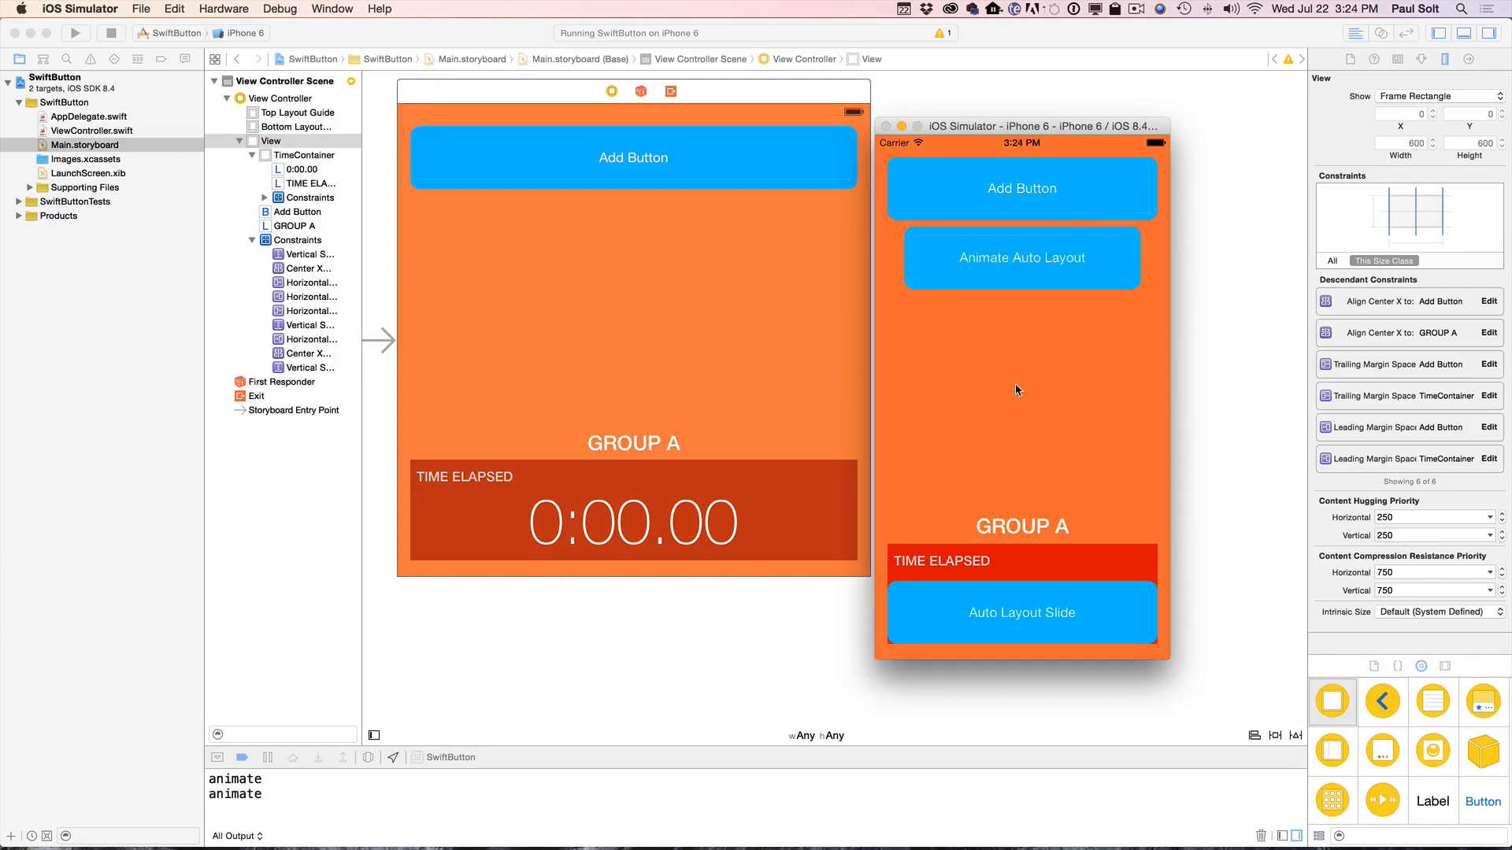
mouse_move(1037, 553)
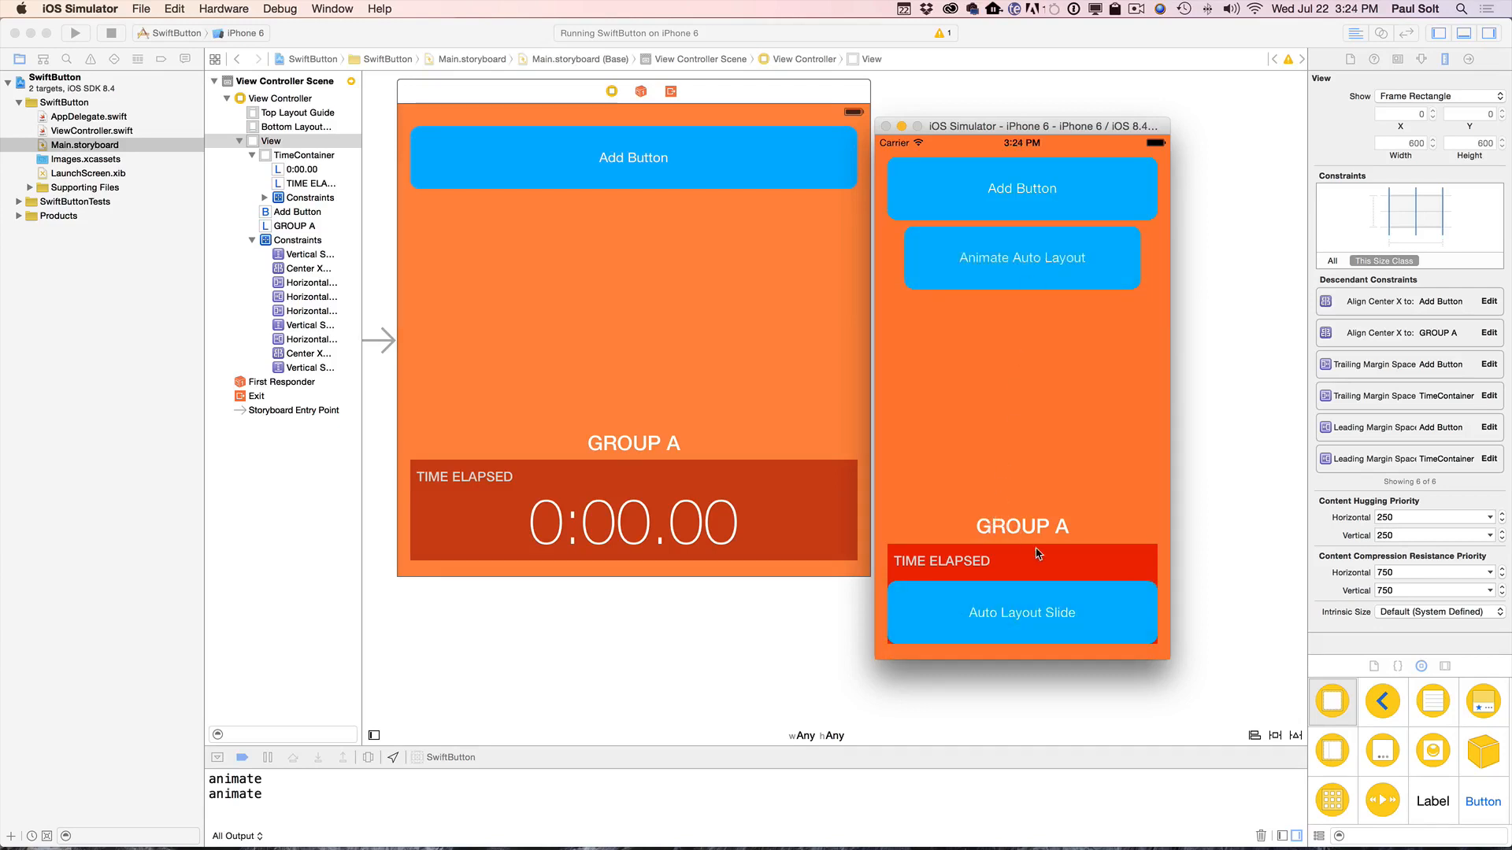
left_click(1021, 613)
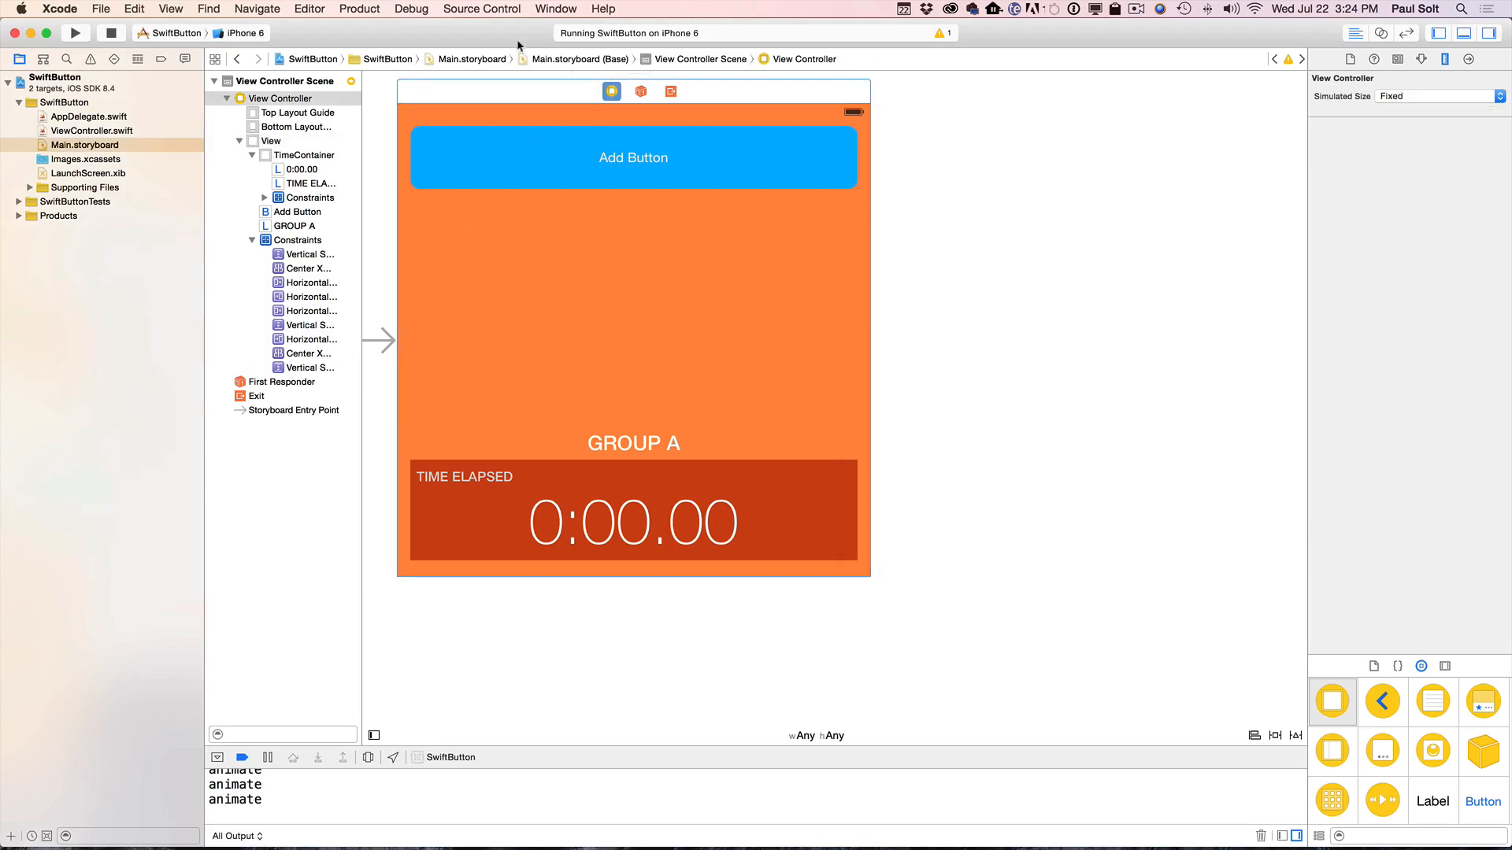
mouse_move(613, 112)
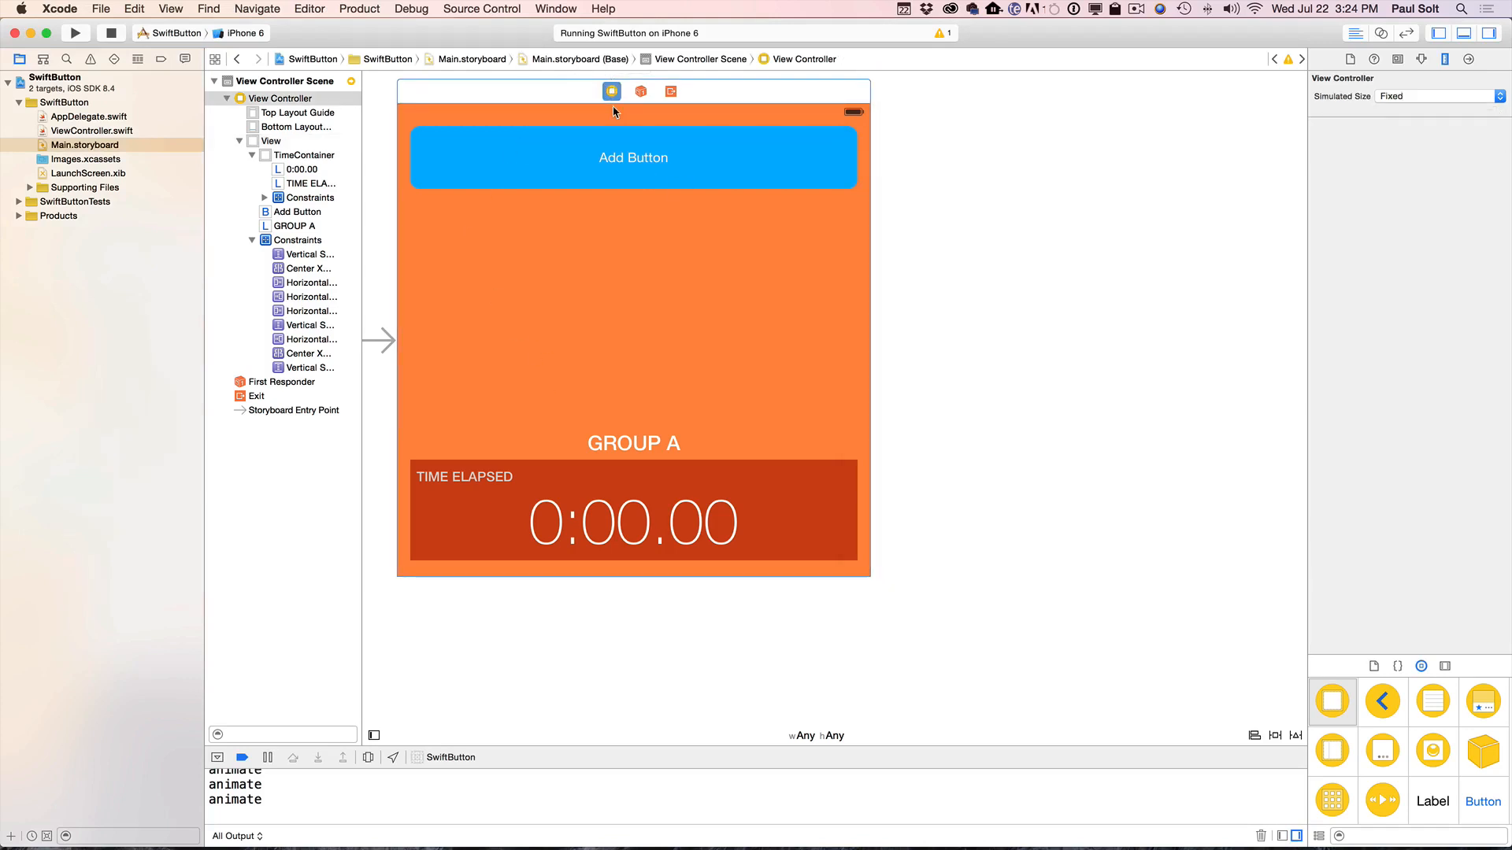
- Select the TimeContainer's 20-point bottom Vertical Space constraint in Main.storyboard
left_click(85, 145)
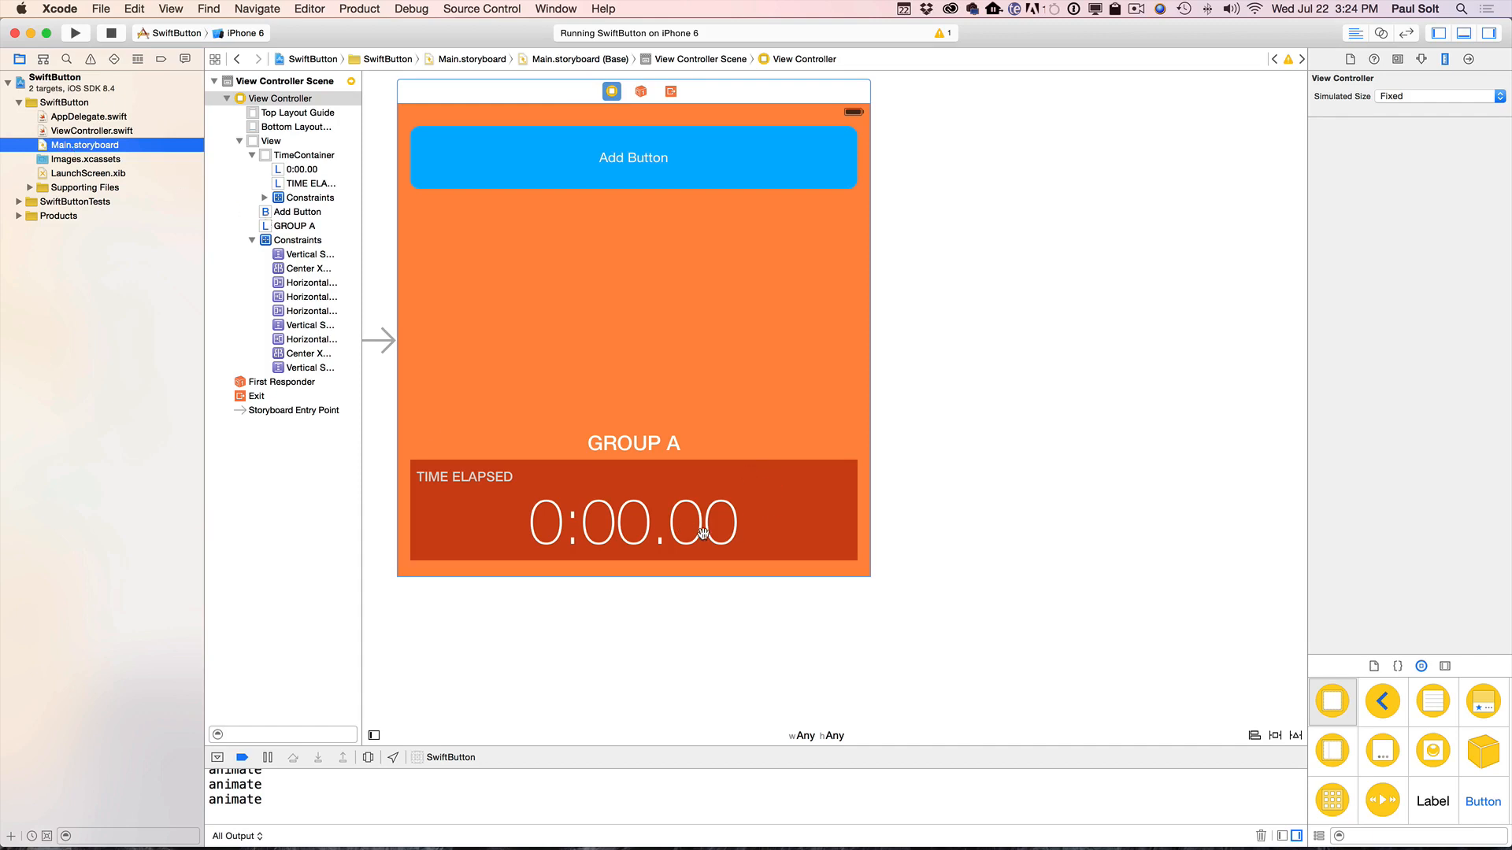
left_click(633, 523)
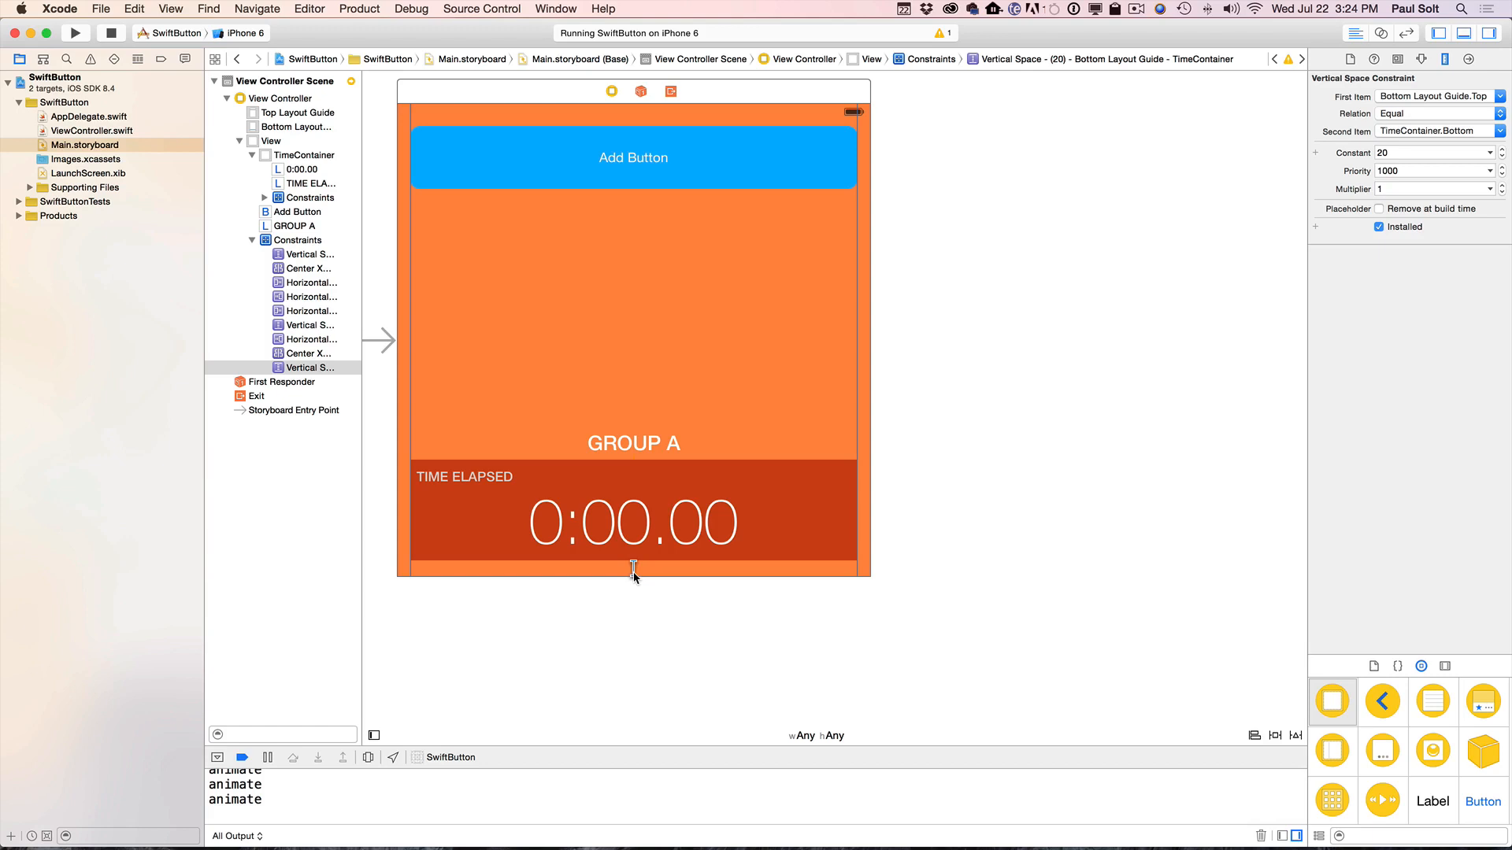
mouse_move(633, 570)
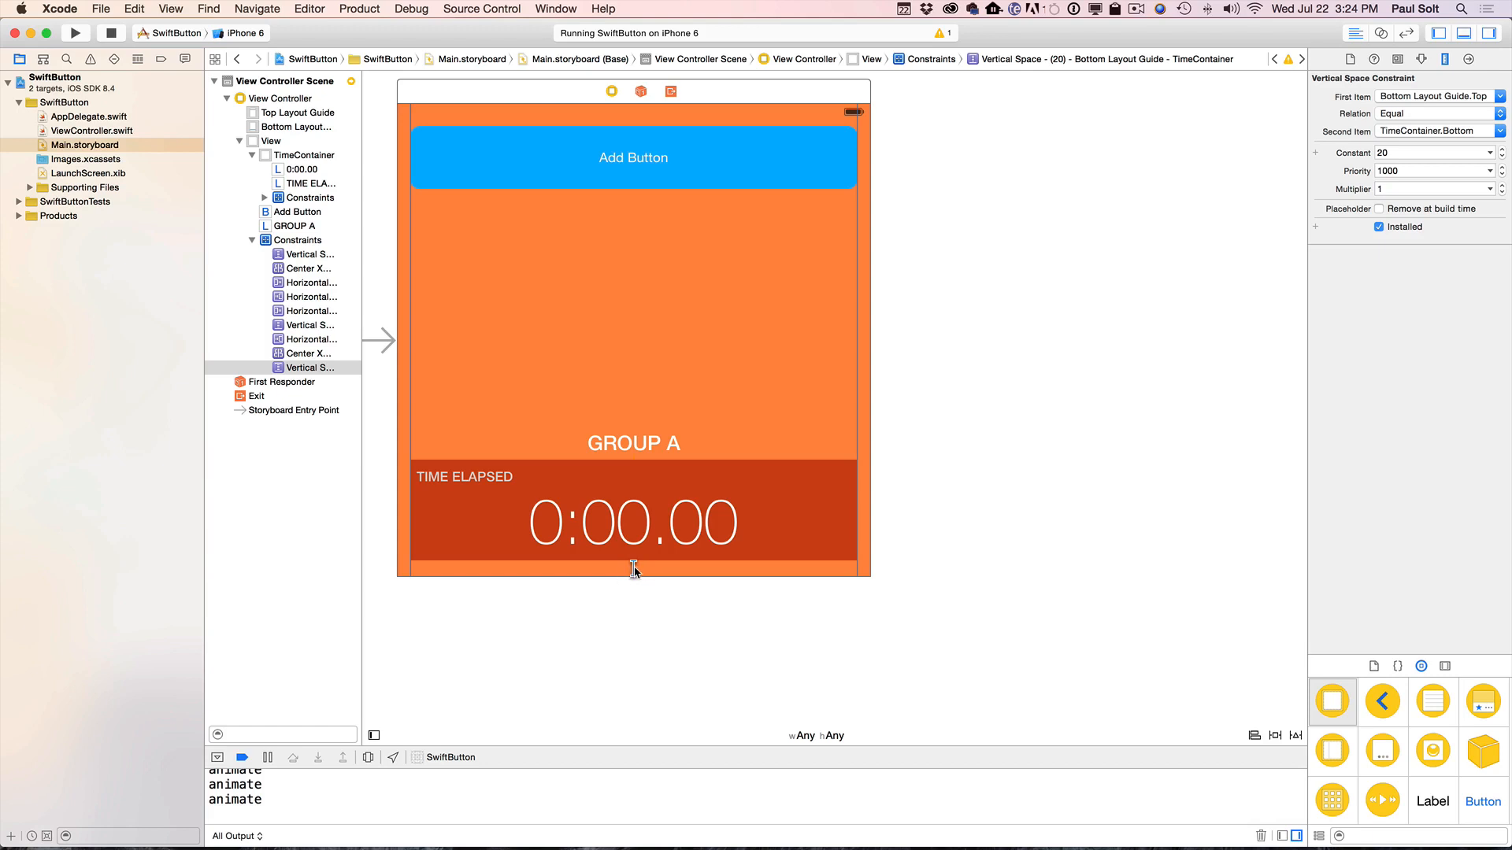
mouse_move(1225, 51)
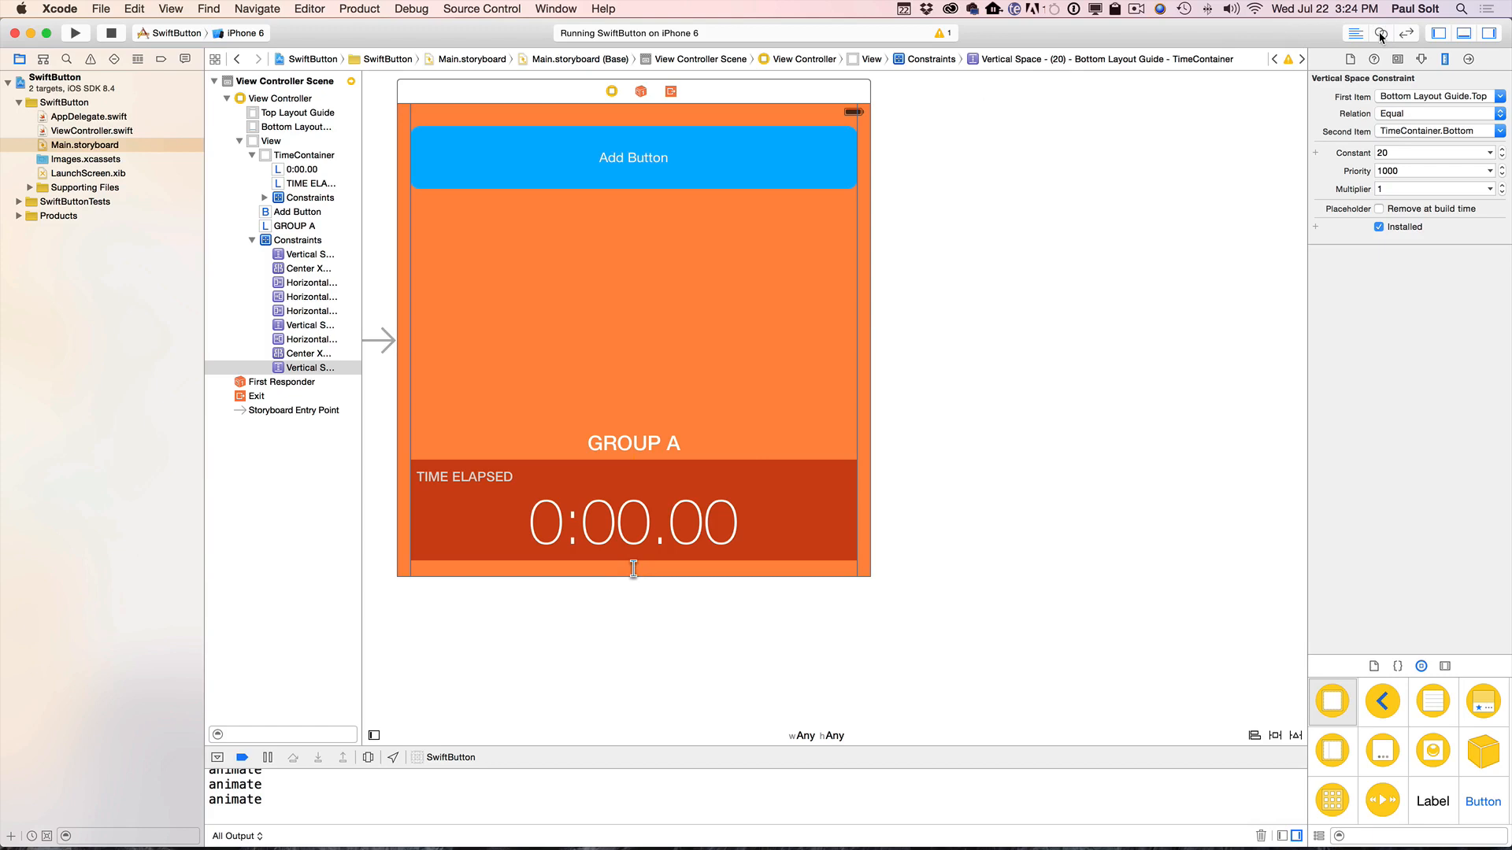
- Open the assistant editor so ViewController.swift sits beside the storyboard
left_click(1381, 32)
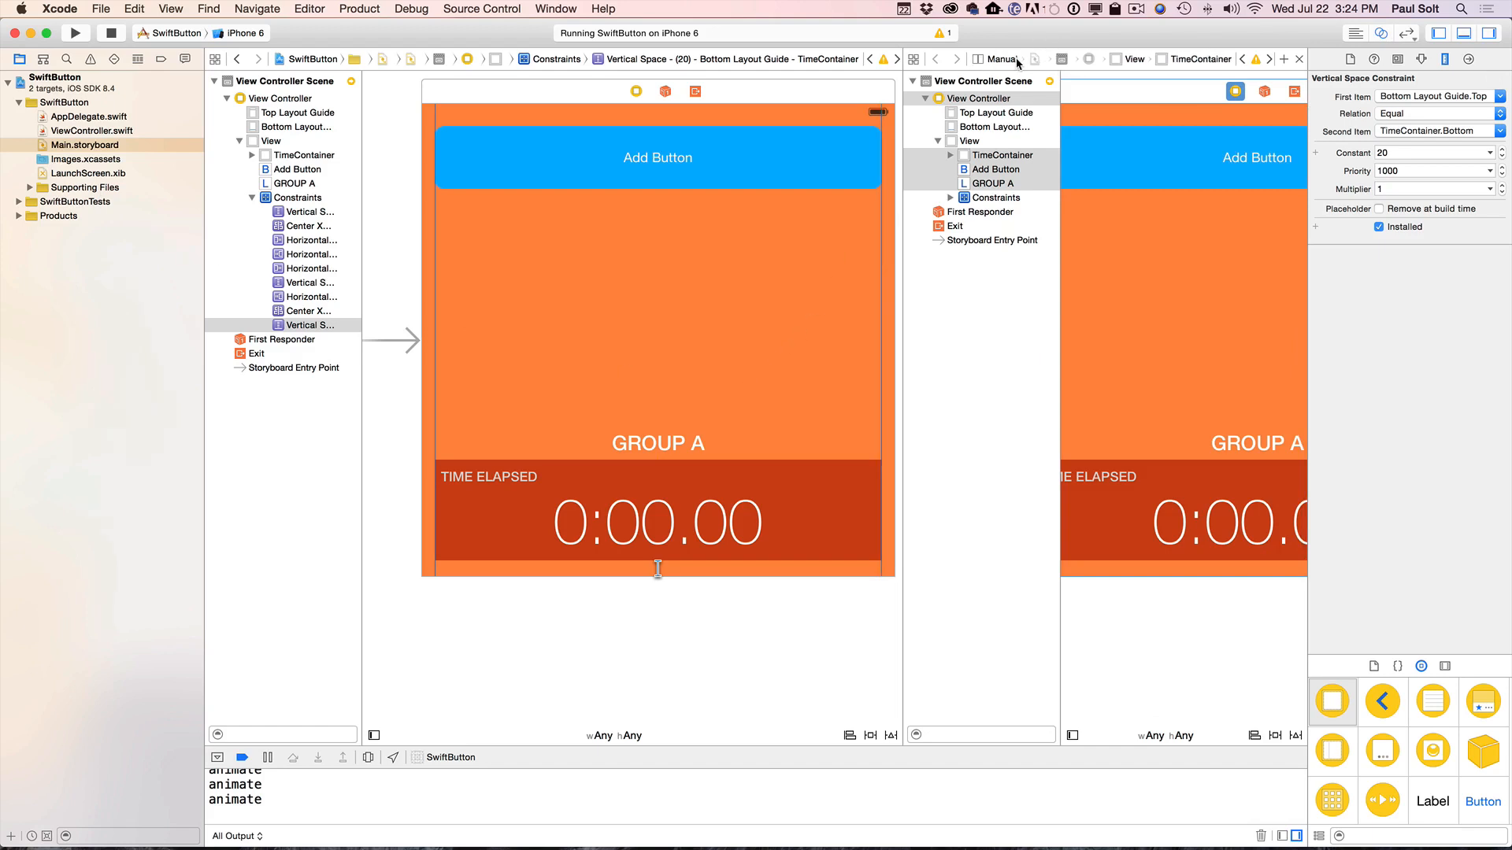
mouse_move(1158, 74)
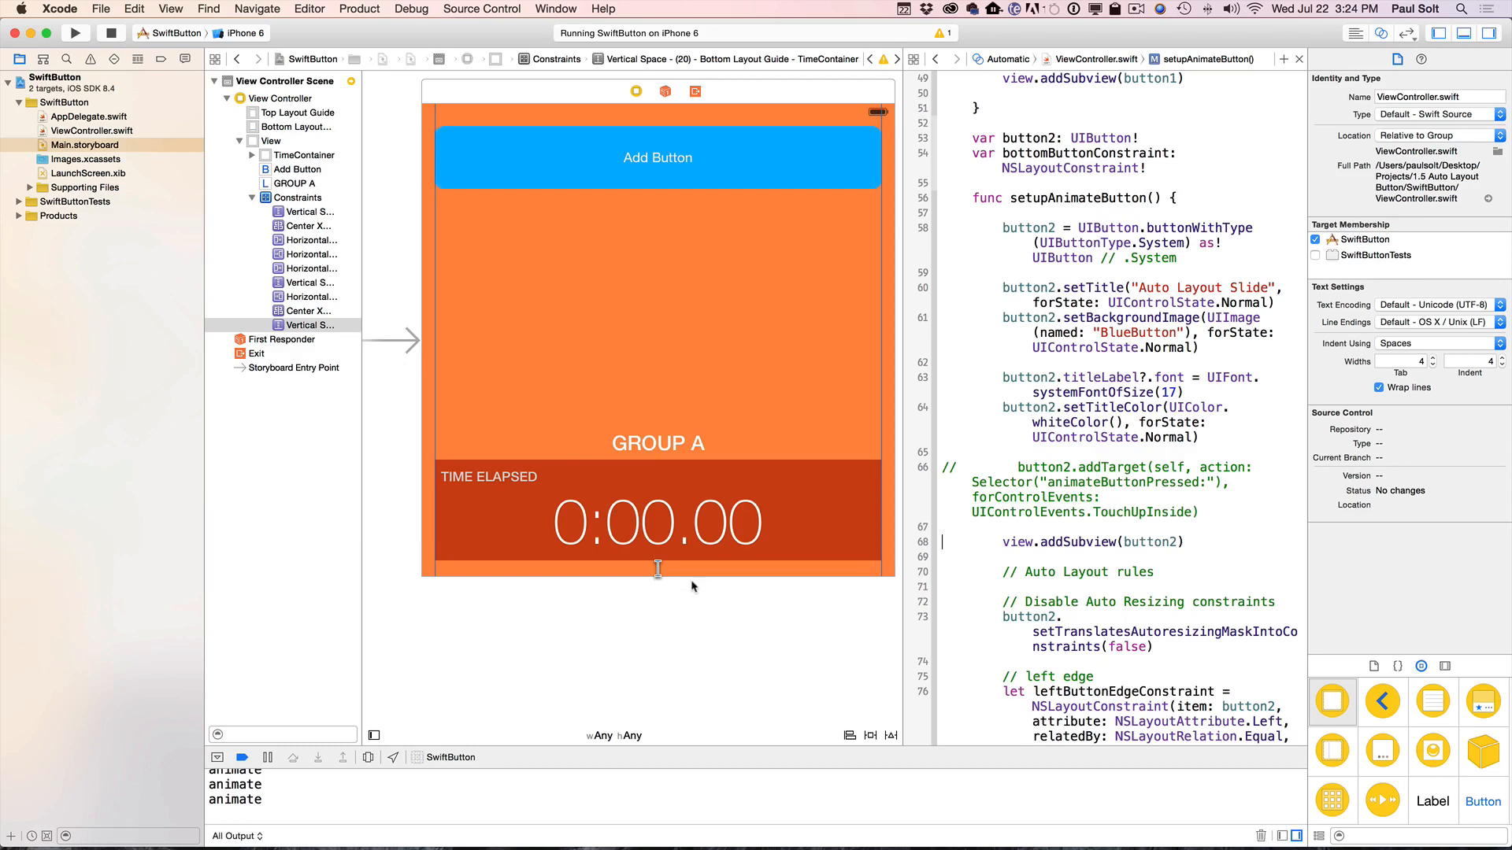
mouse_move(659, 570)
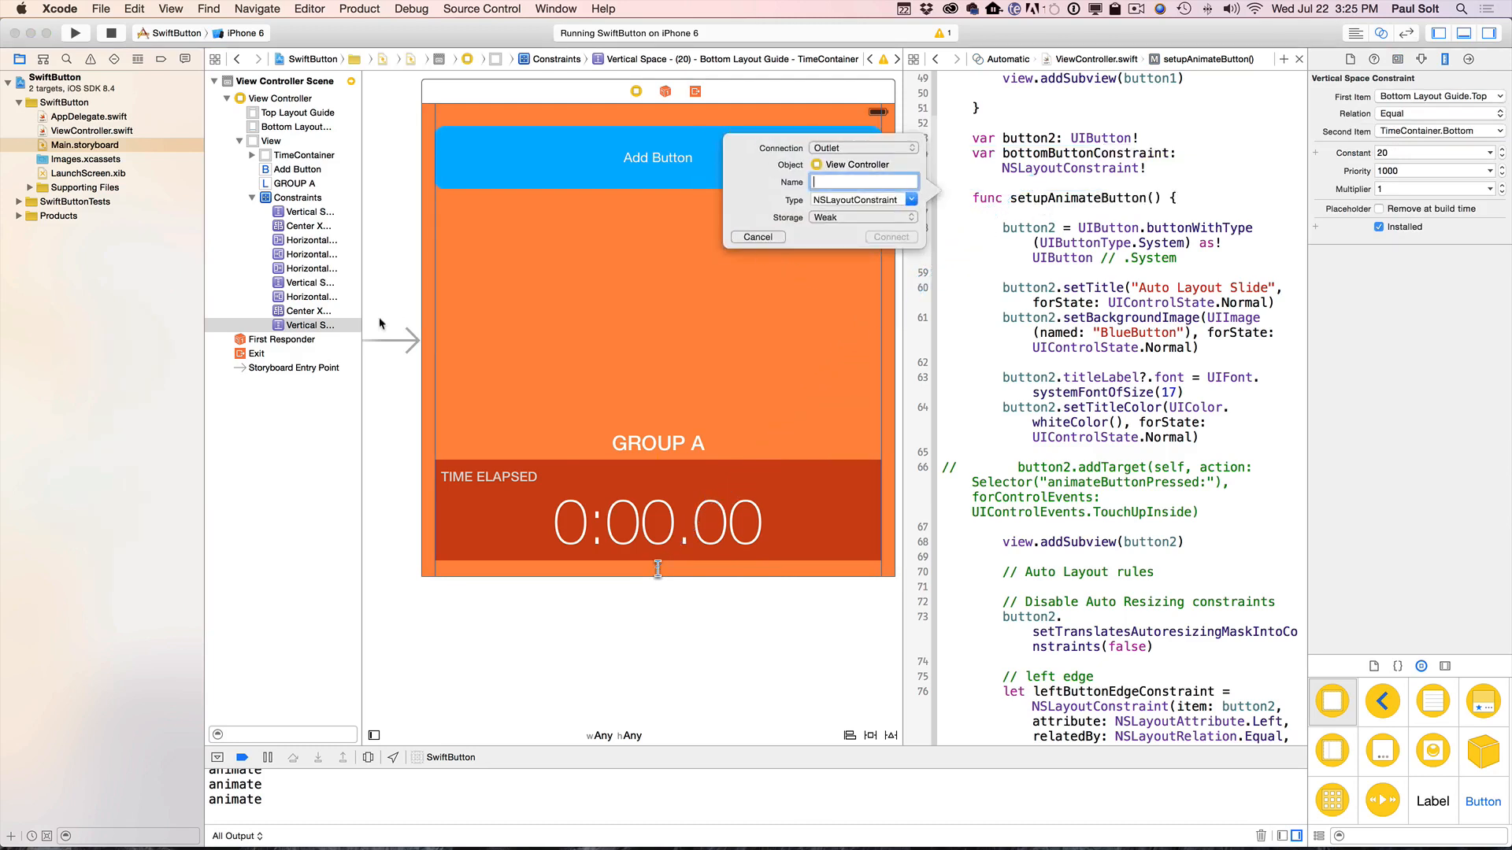
mouse_move(281, 331)
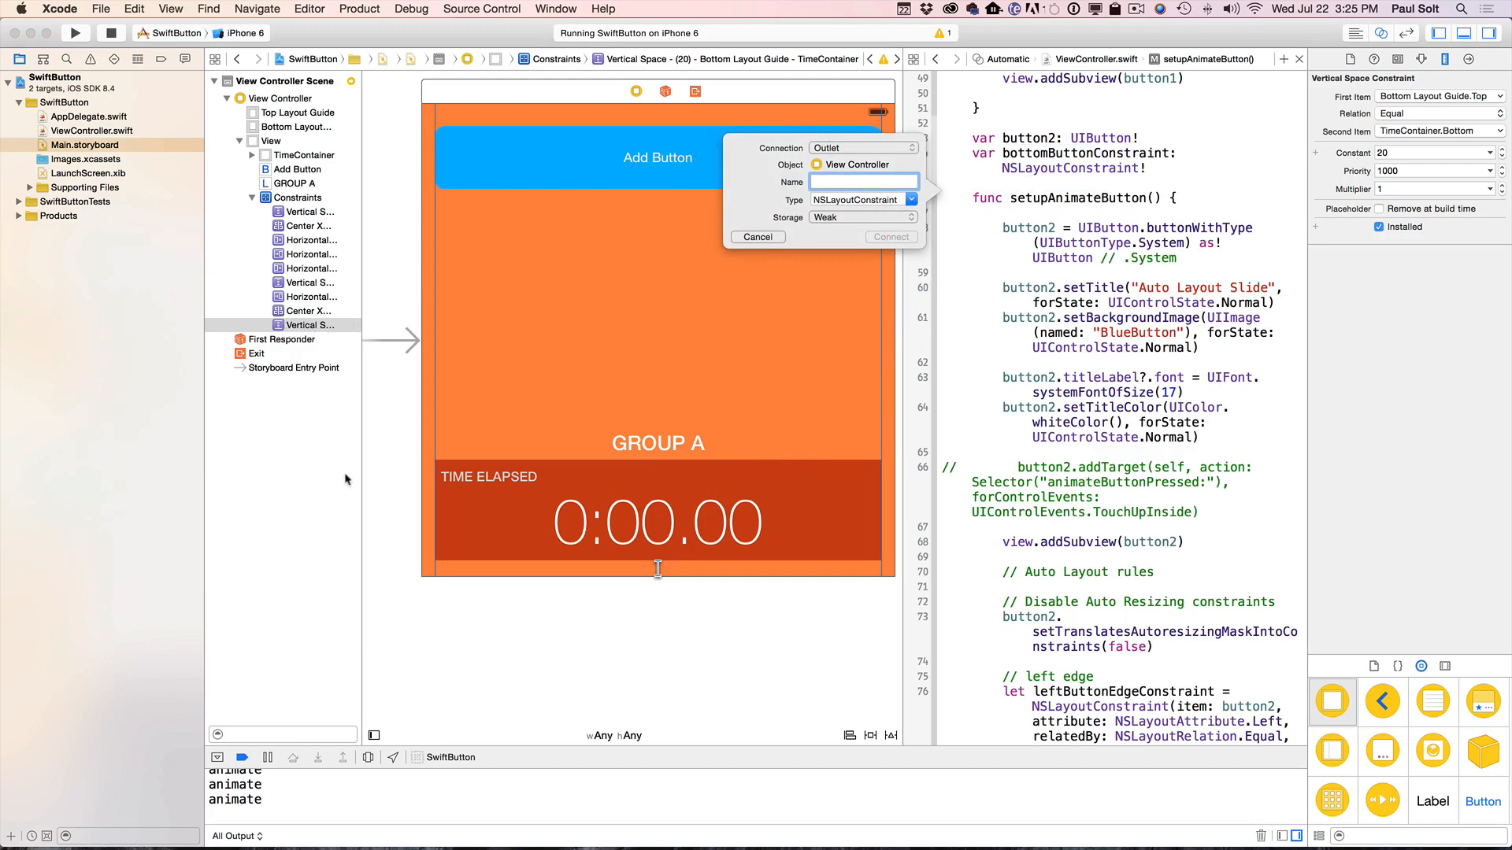
mouse_move(536, 359)
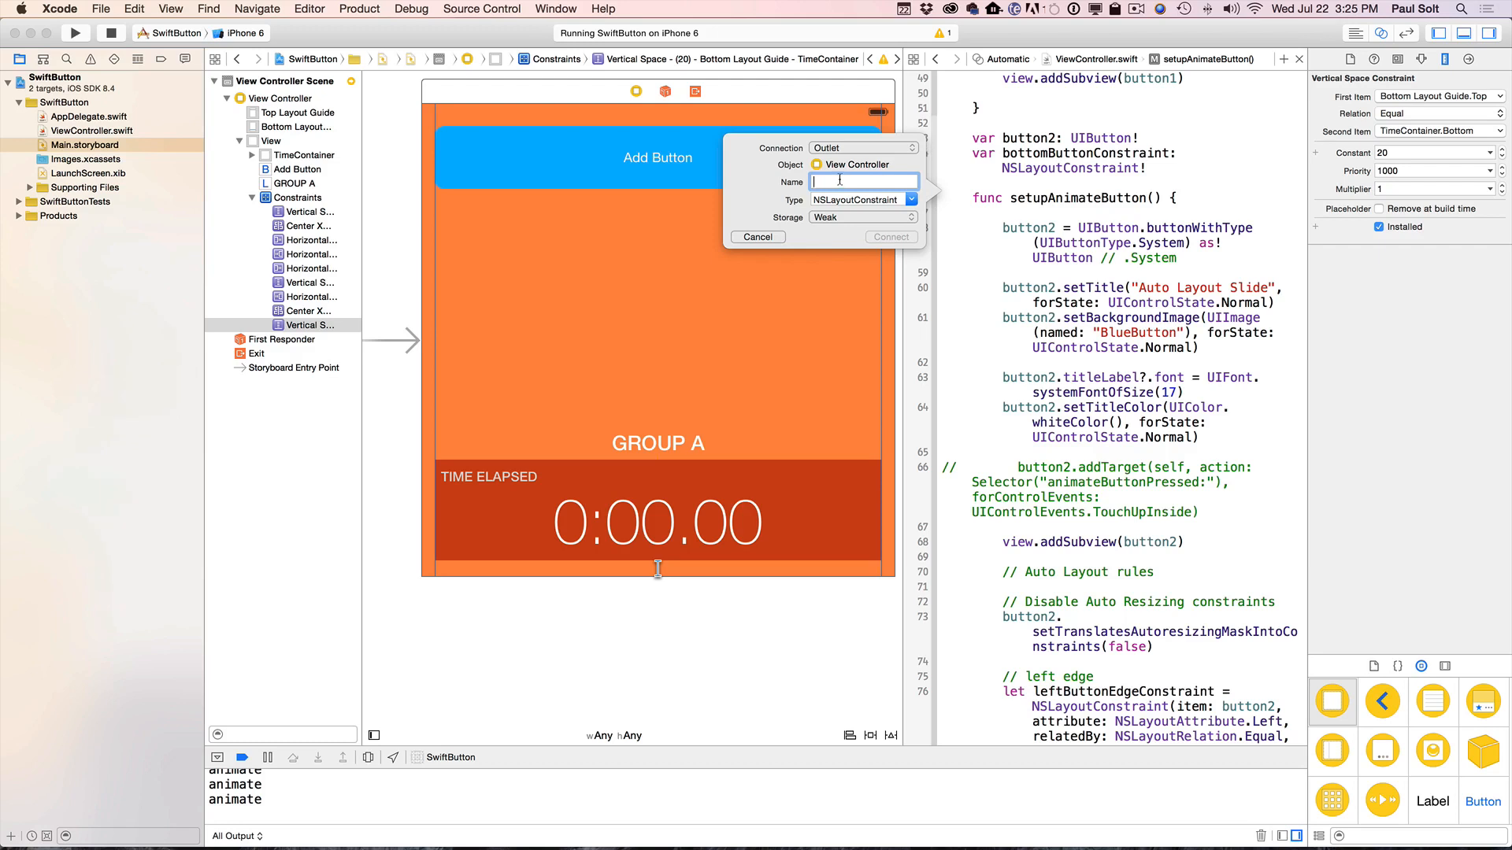
- Name the new outlet bottomPanelConstraint and connect it to the 20-point constraint
type("bottomPanelConstraint")
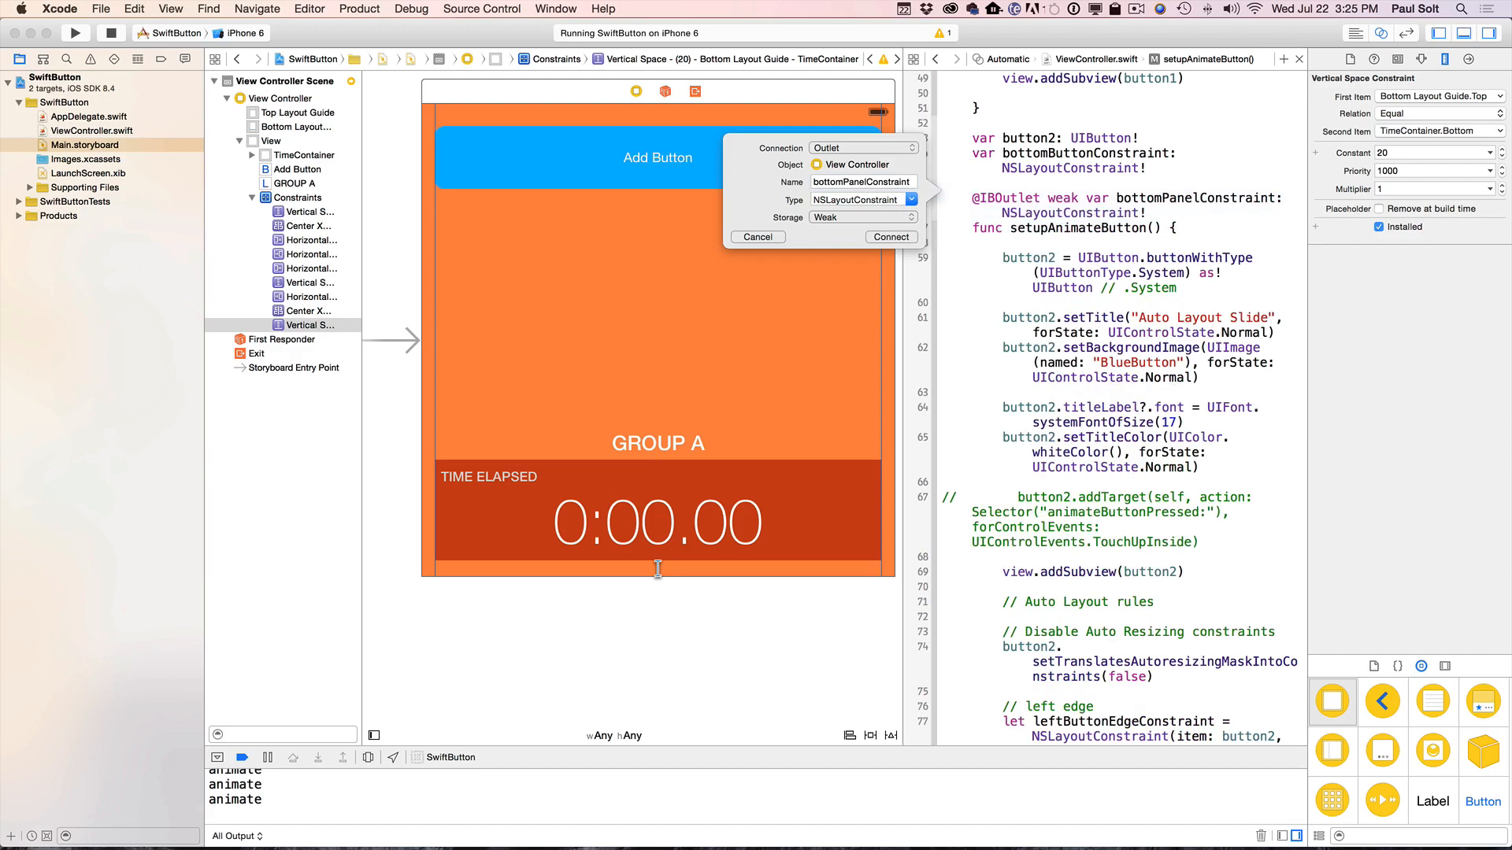
left_click(757, 236)
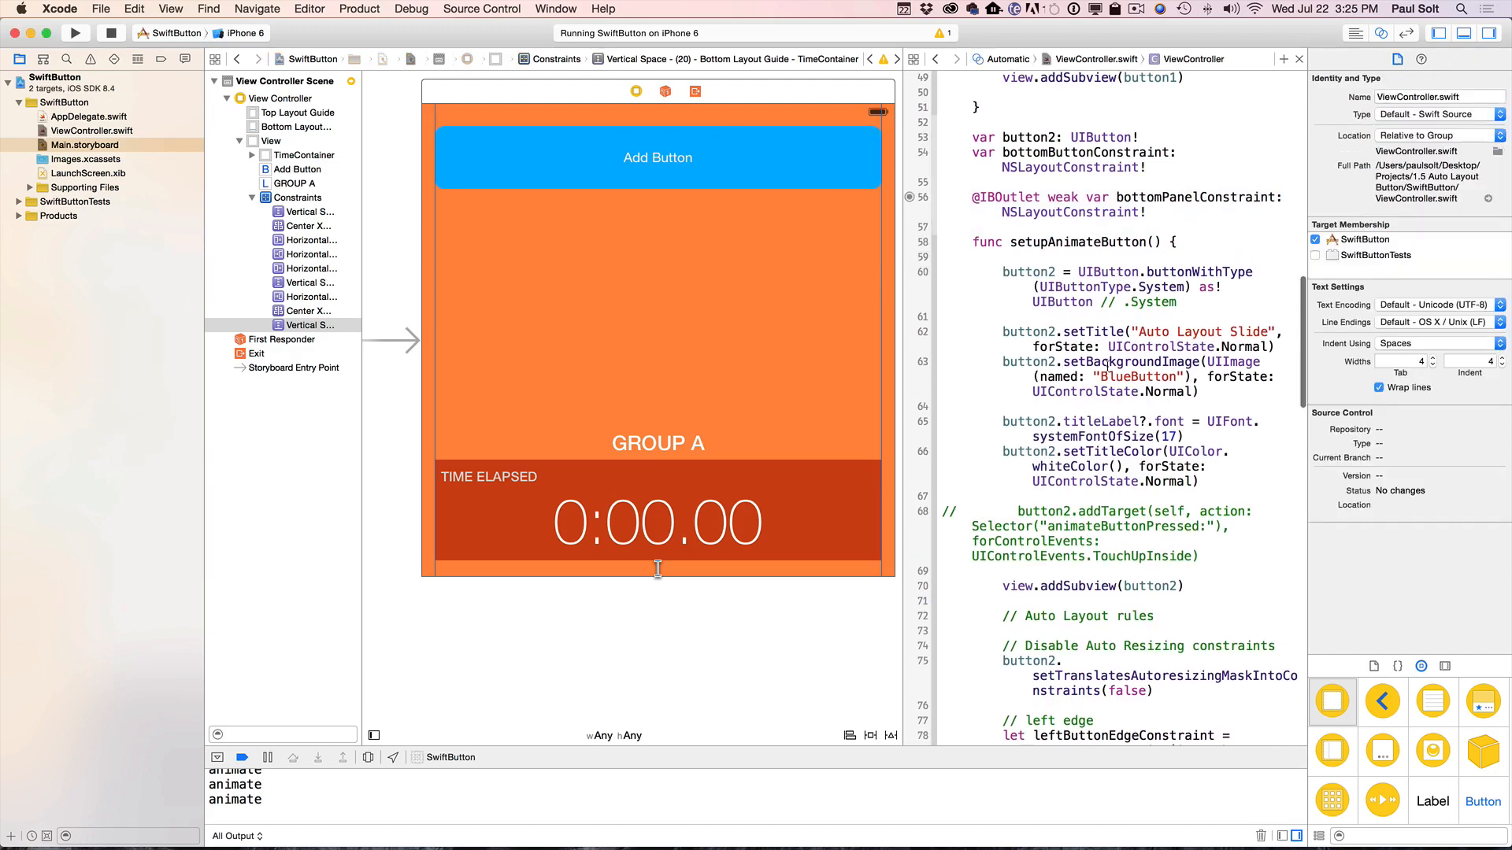
scroll("down", 3)
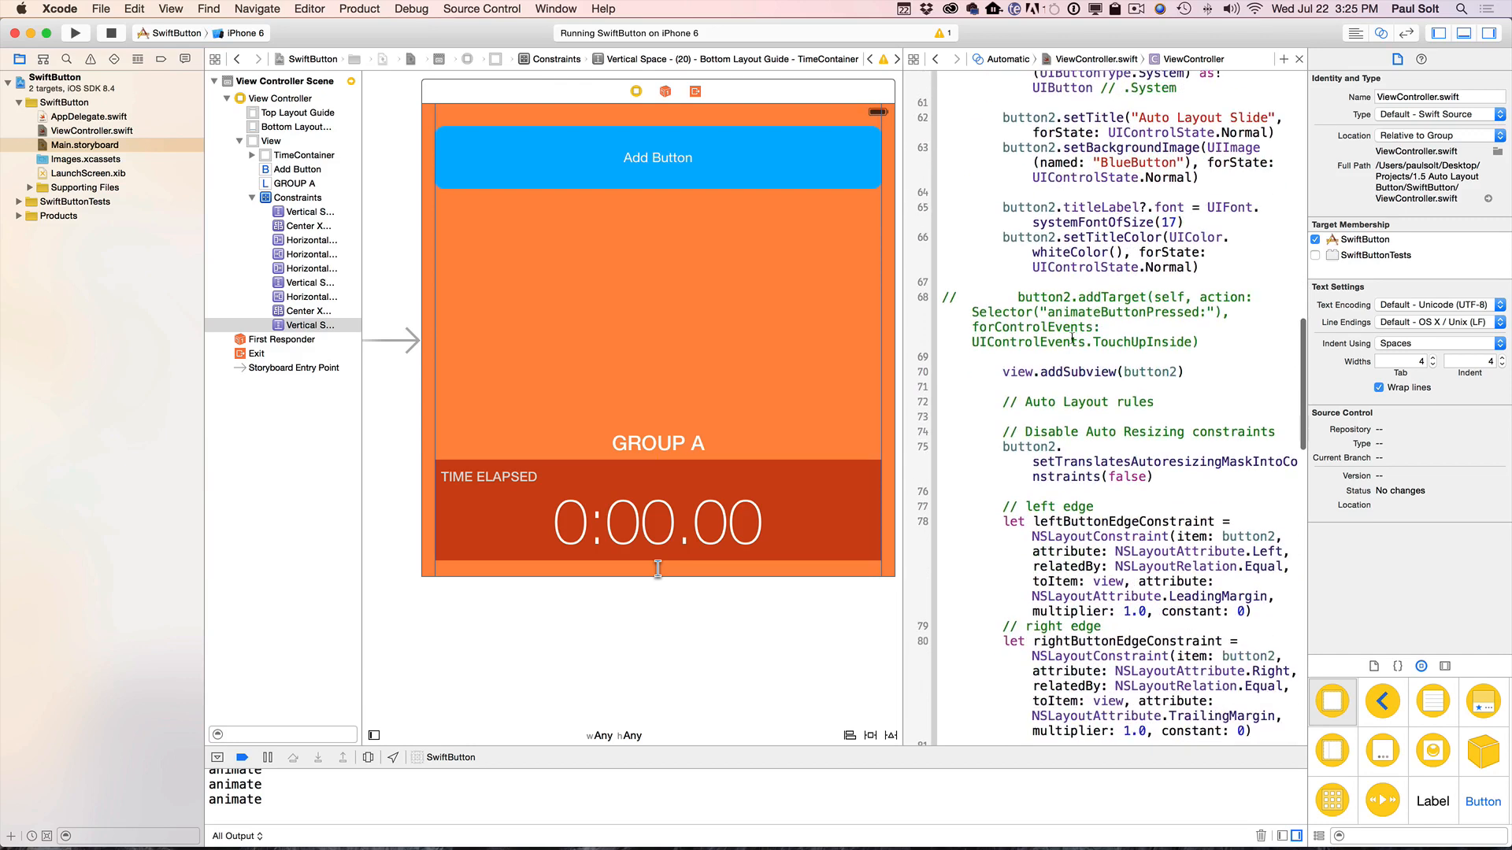
mouse_move(522, 516)
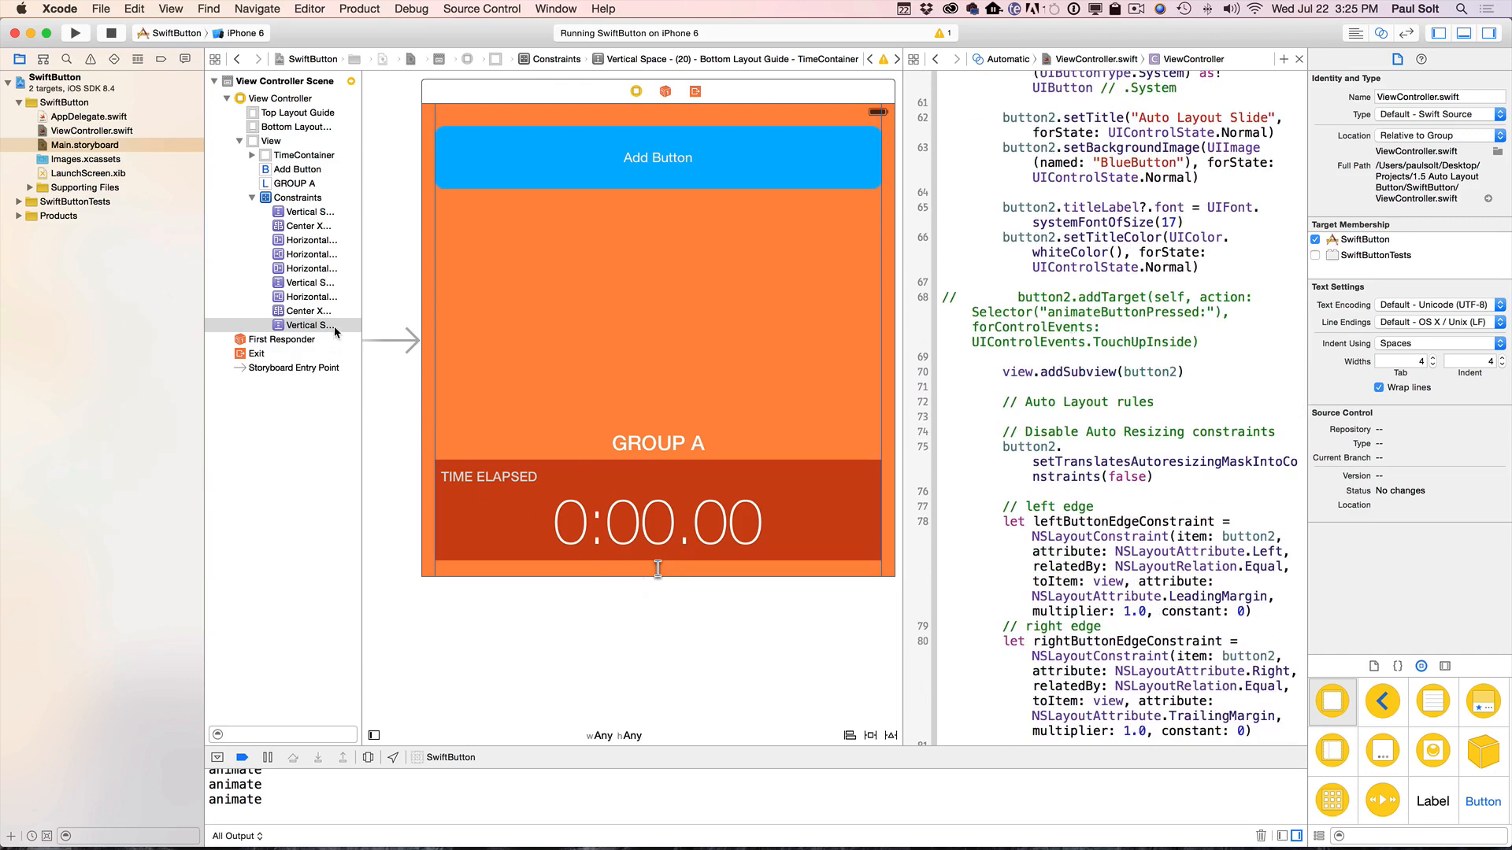
mouse_move(320, 328)
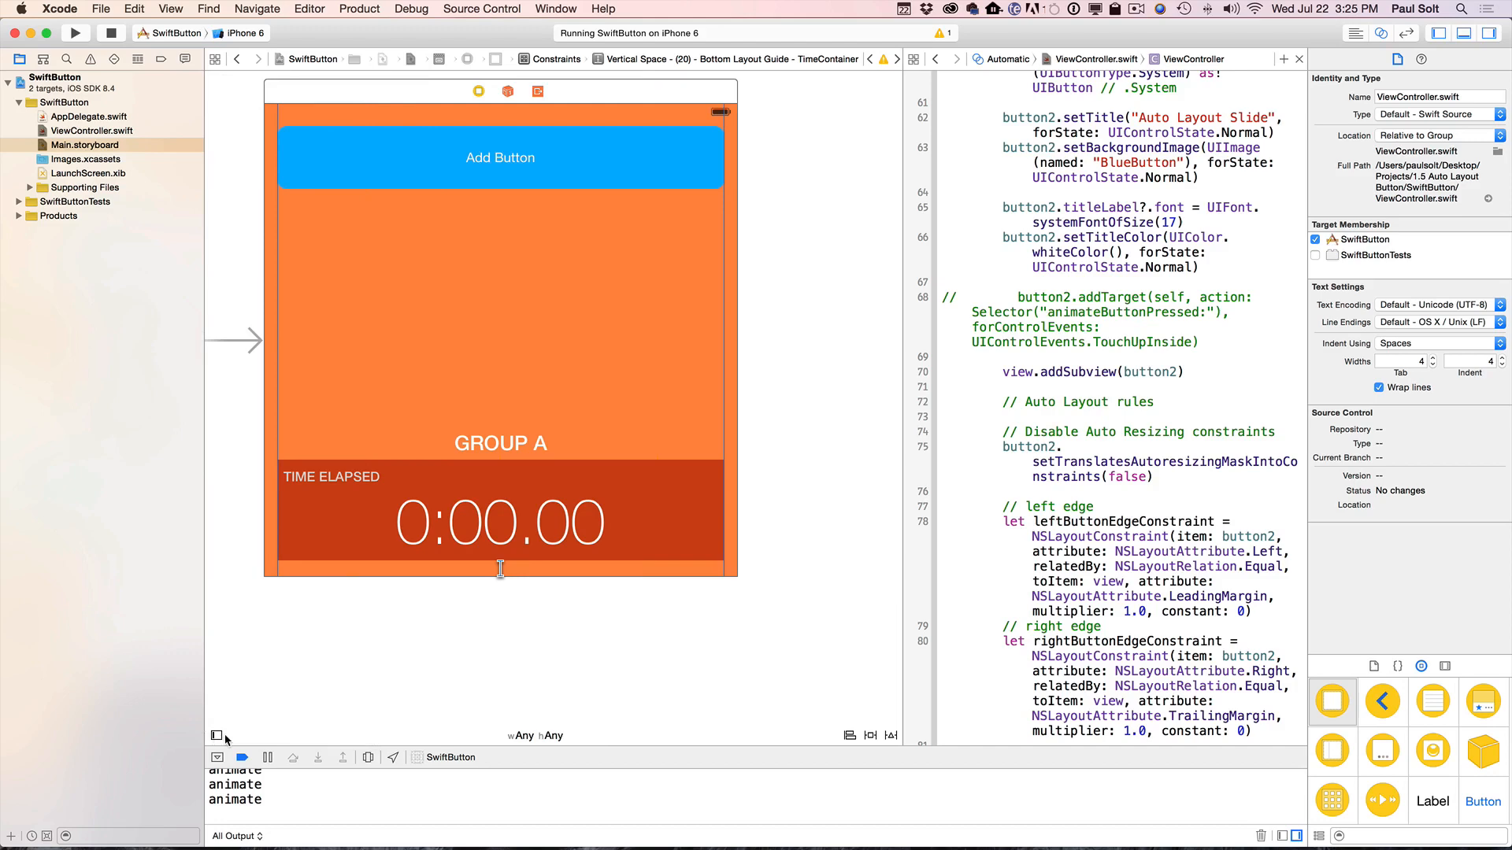
left_click(217, 736)
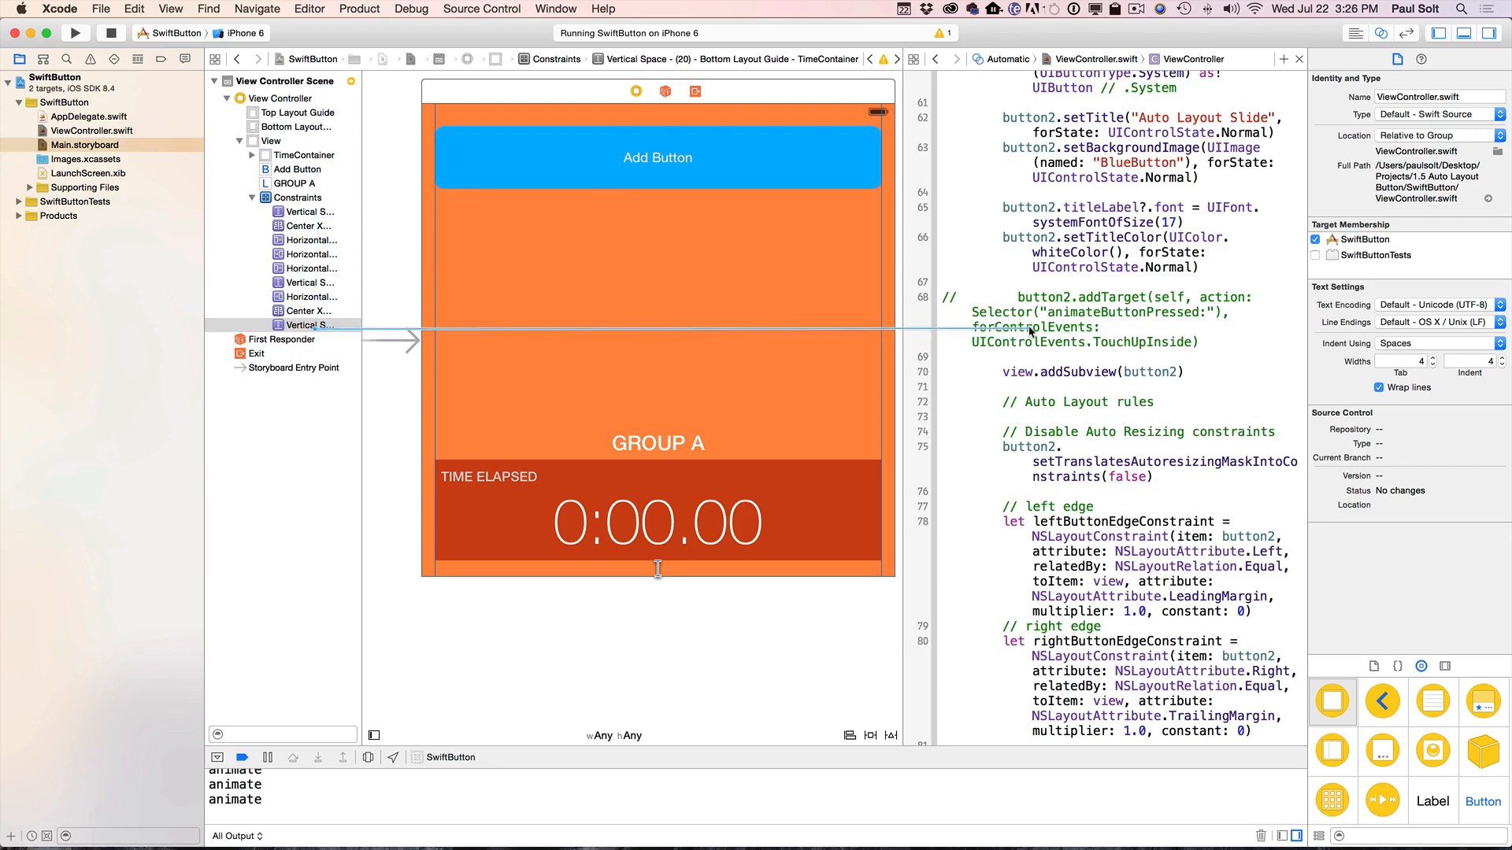
scroll("up", 3)
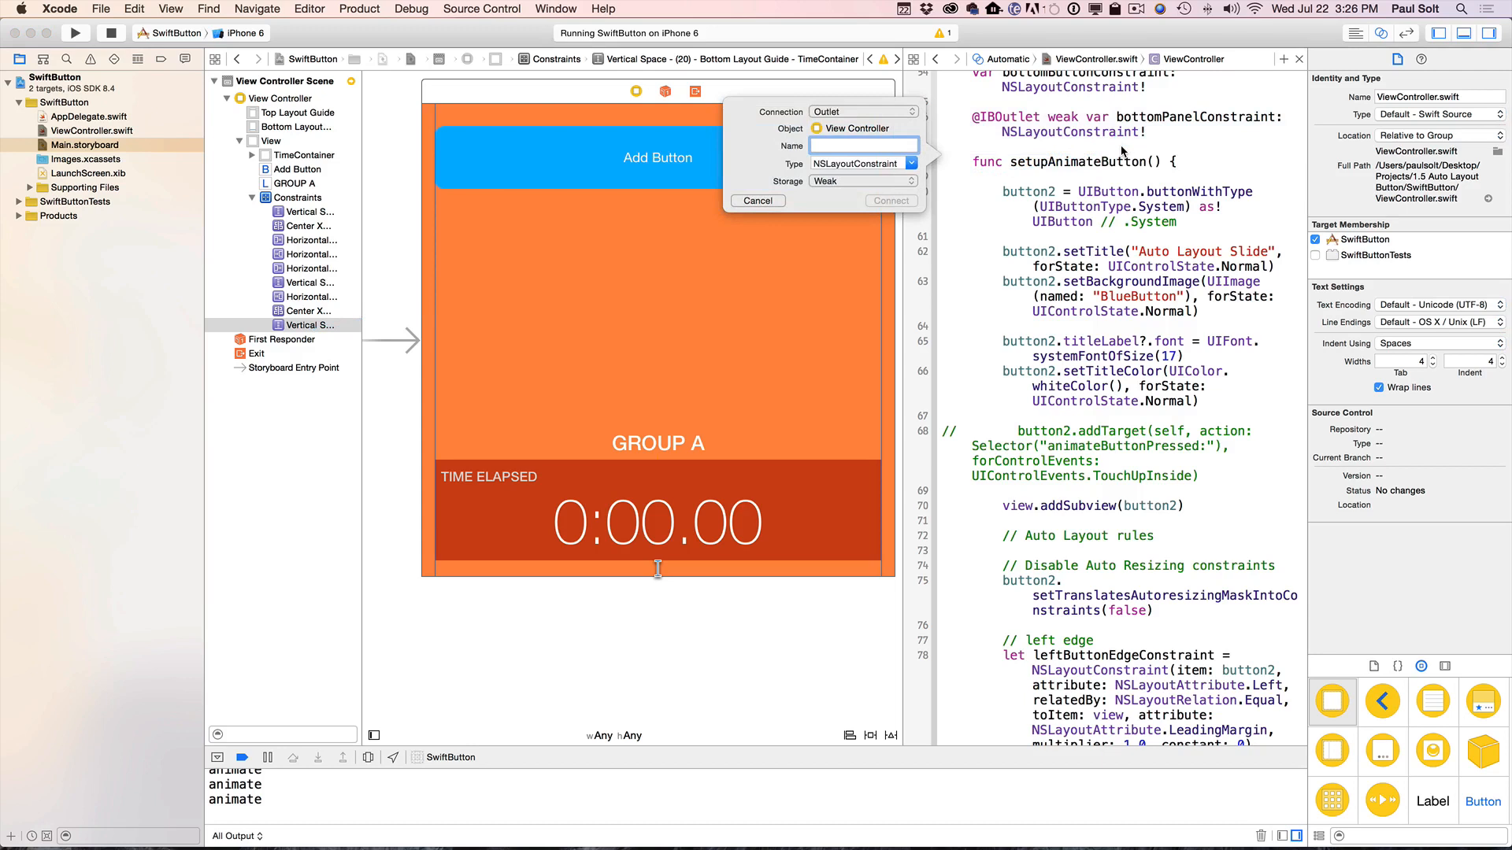
left_click(757, 200)
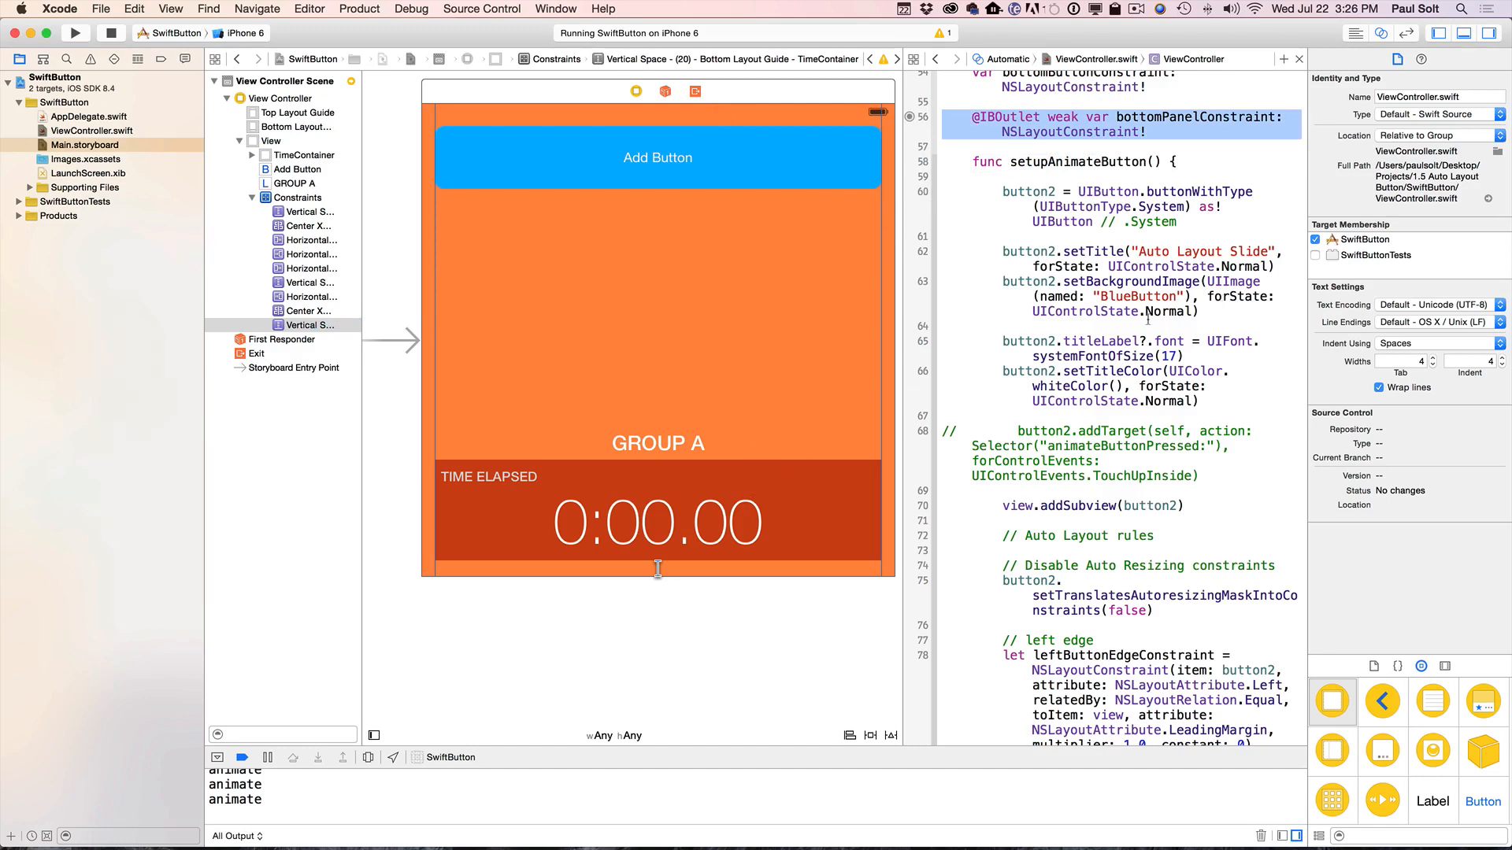
mouse_move(793, 355)
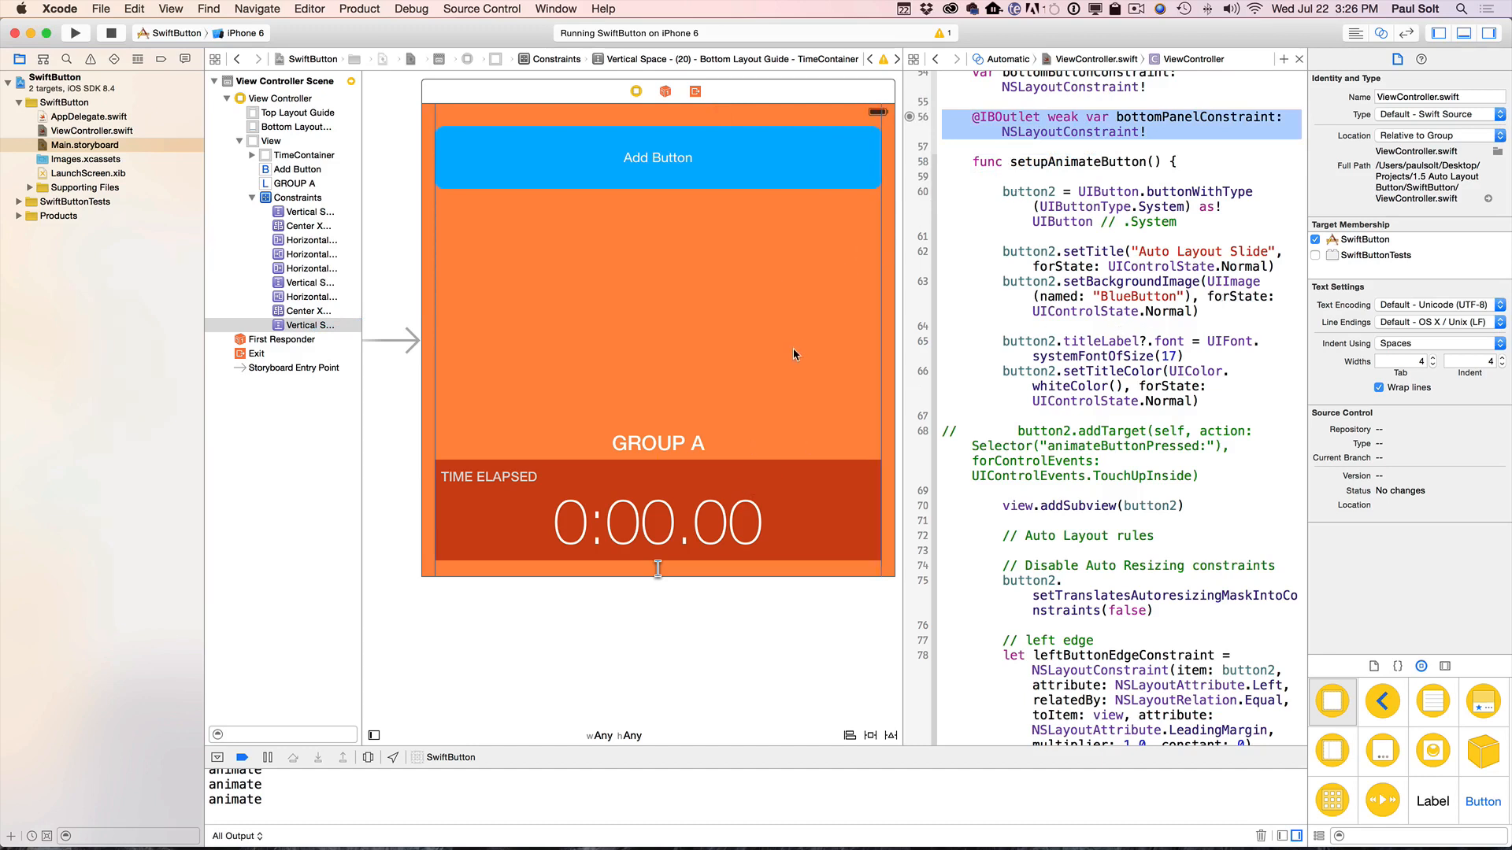
mouse_move(1180, 85)
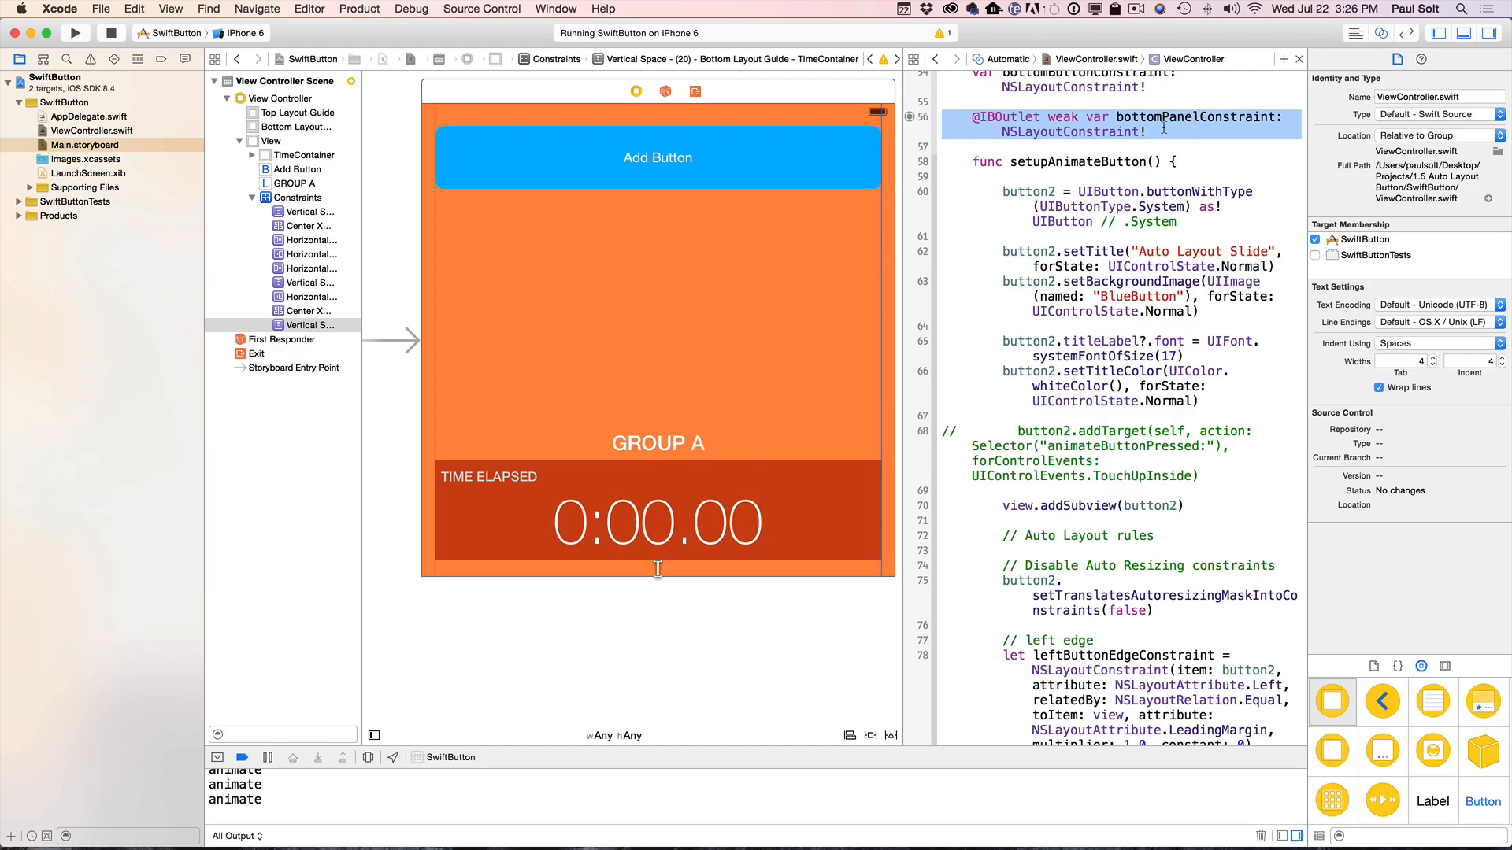
mouse_move(657, 570)
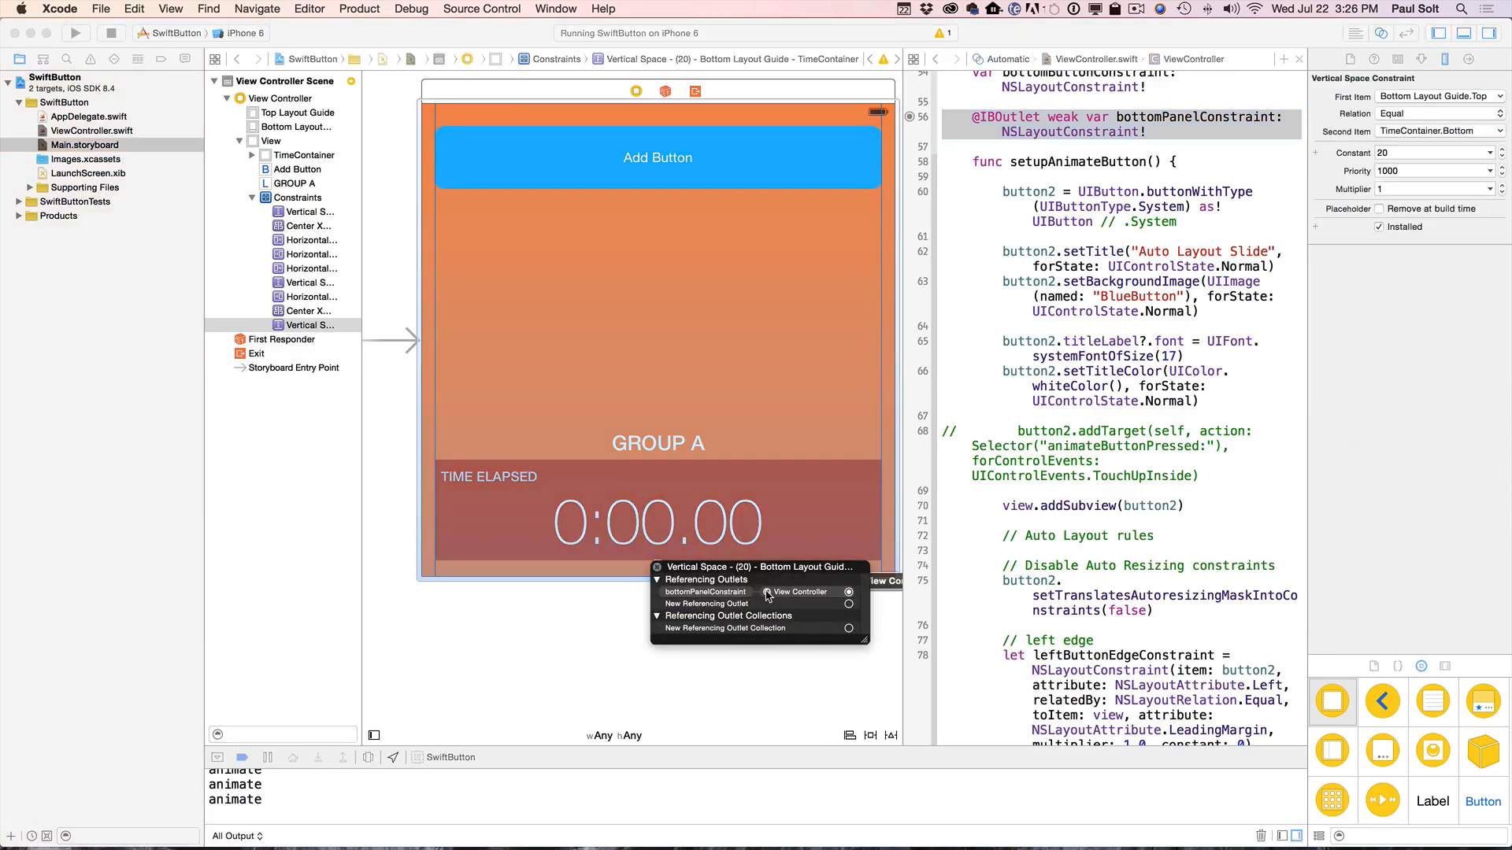
mouse_move(761, 600)
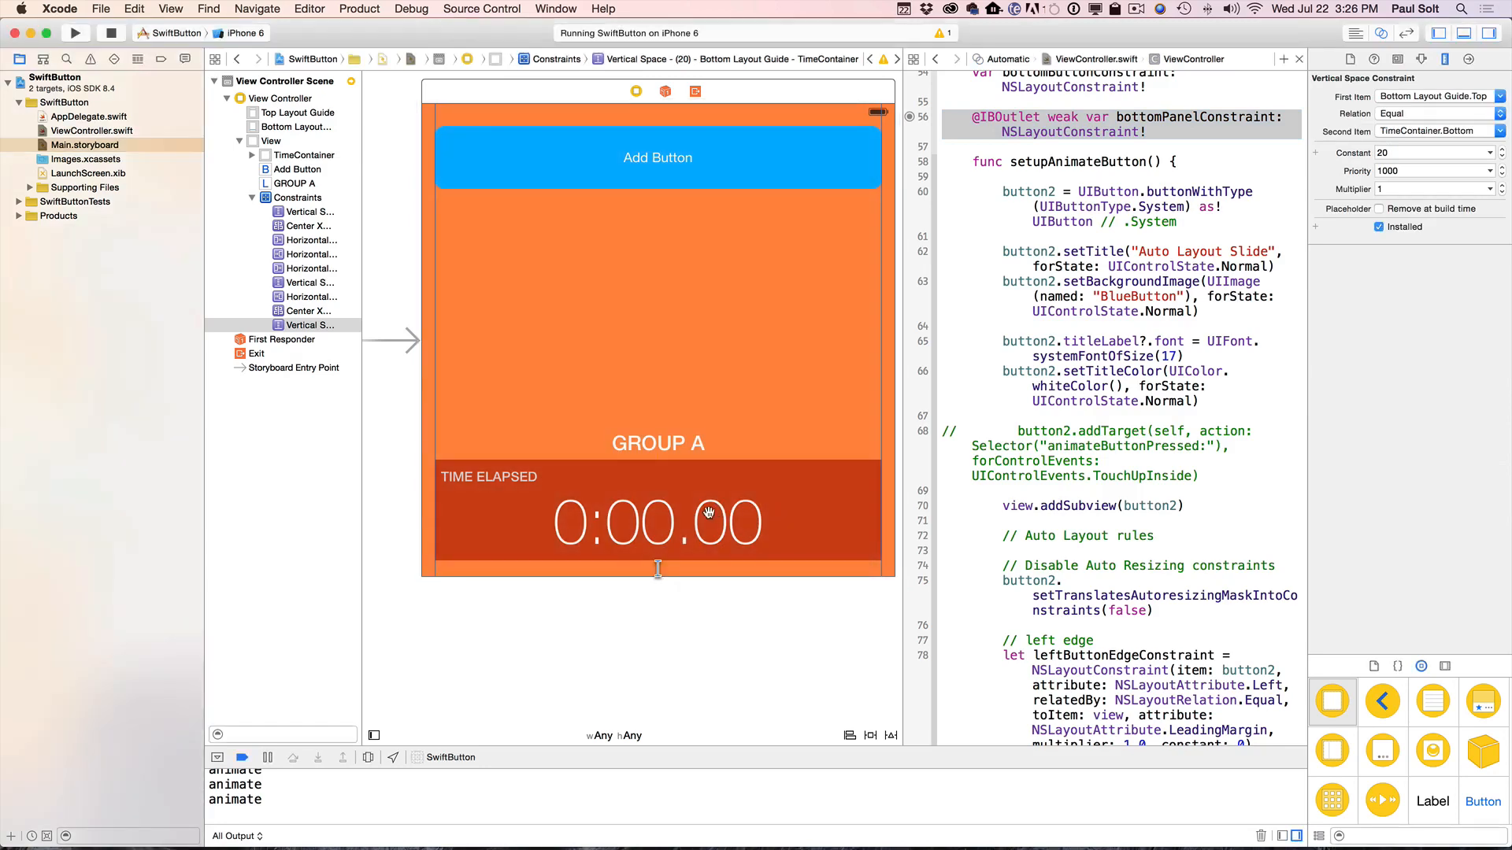
mouse_move(700, 518)
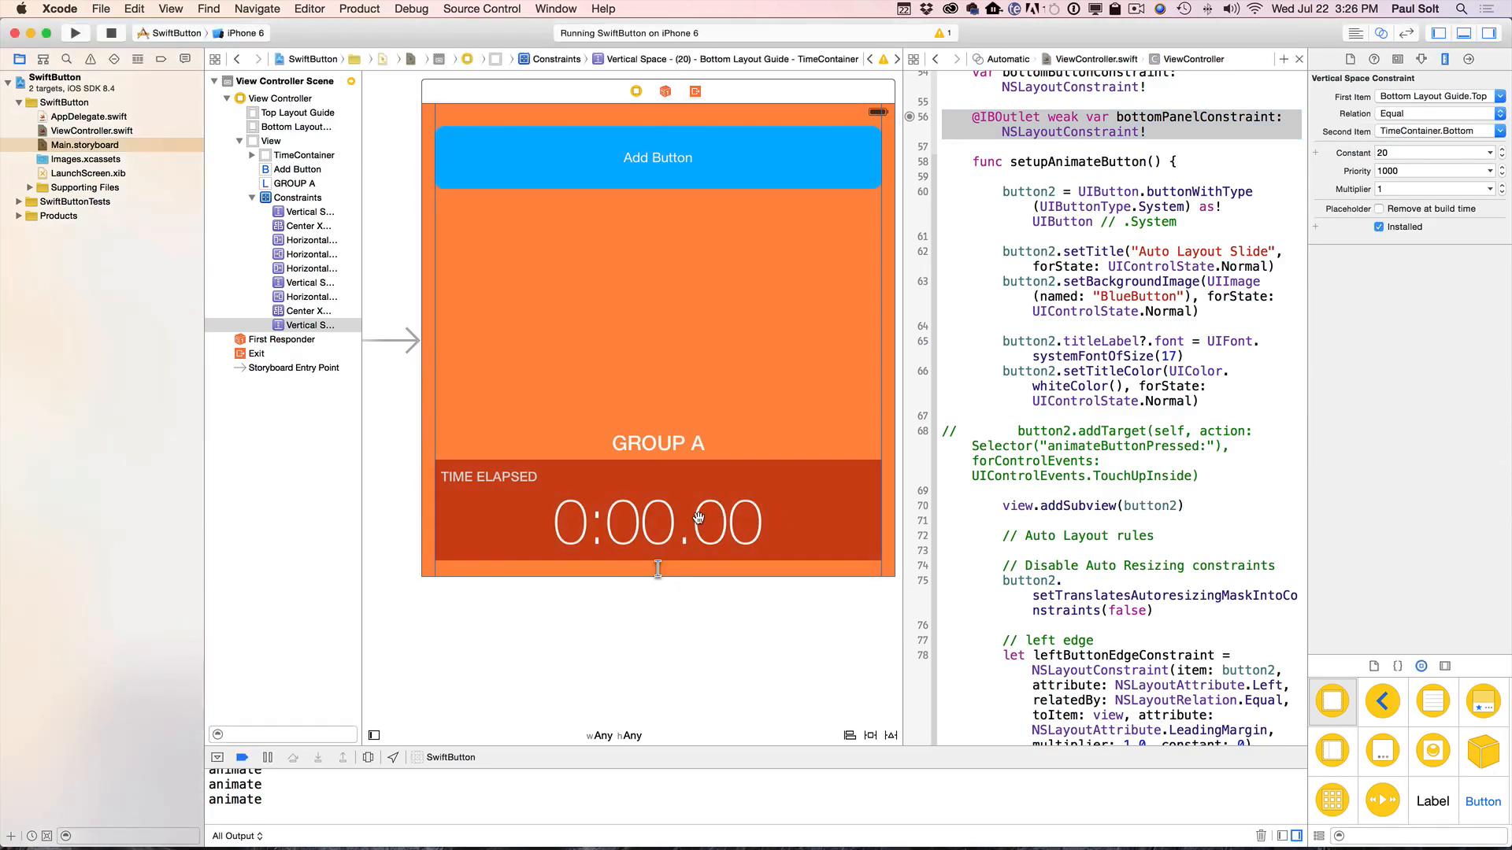
mouse_move(695, 511)
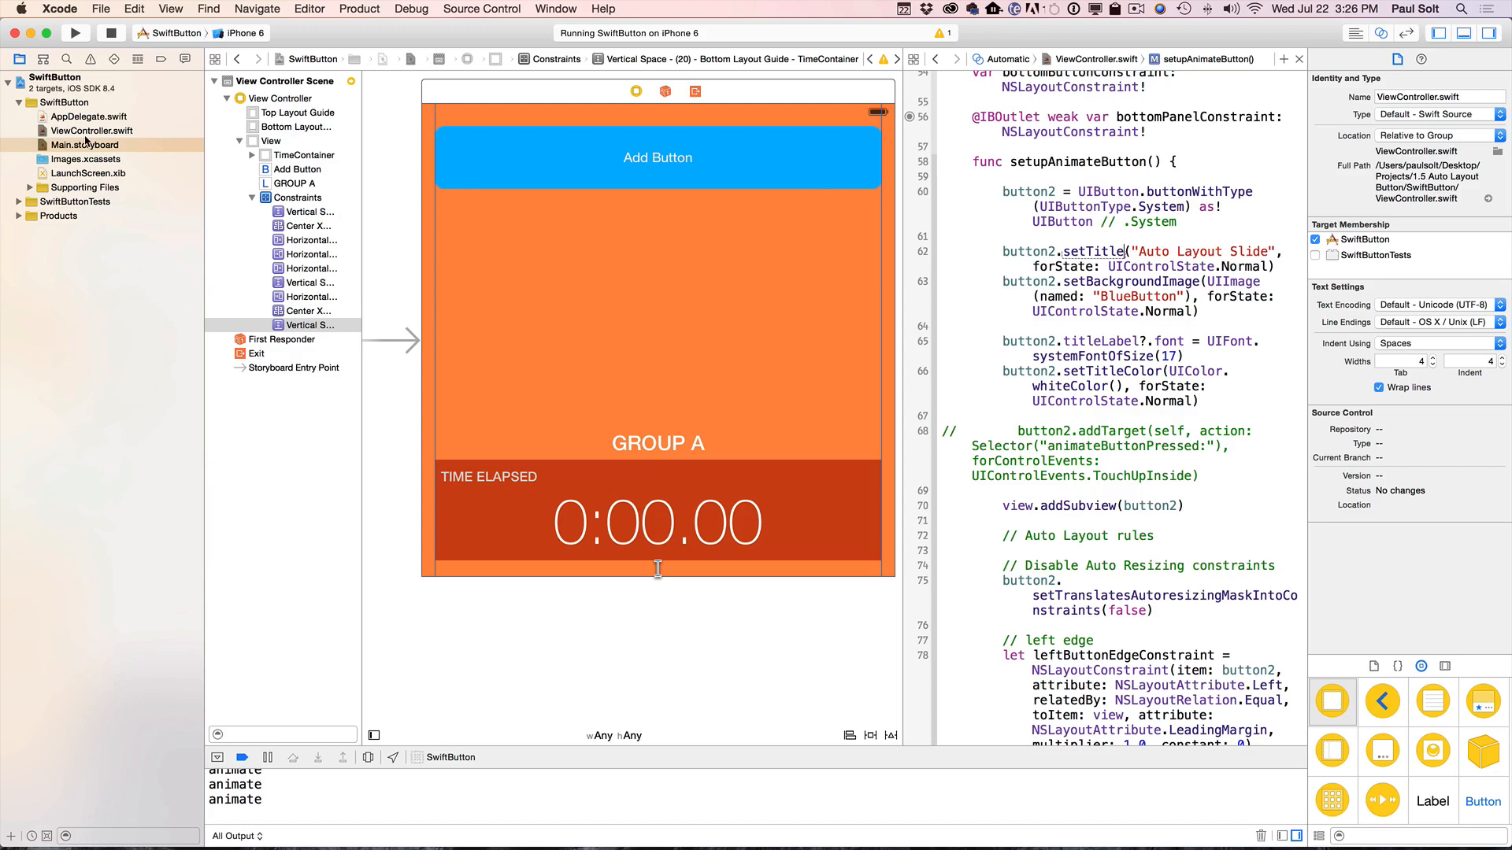
- Show ViewController.swift at full width and locate the bottomPanelConstraint outlet
left_click(93, 131)
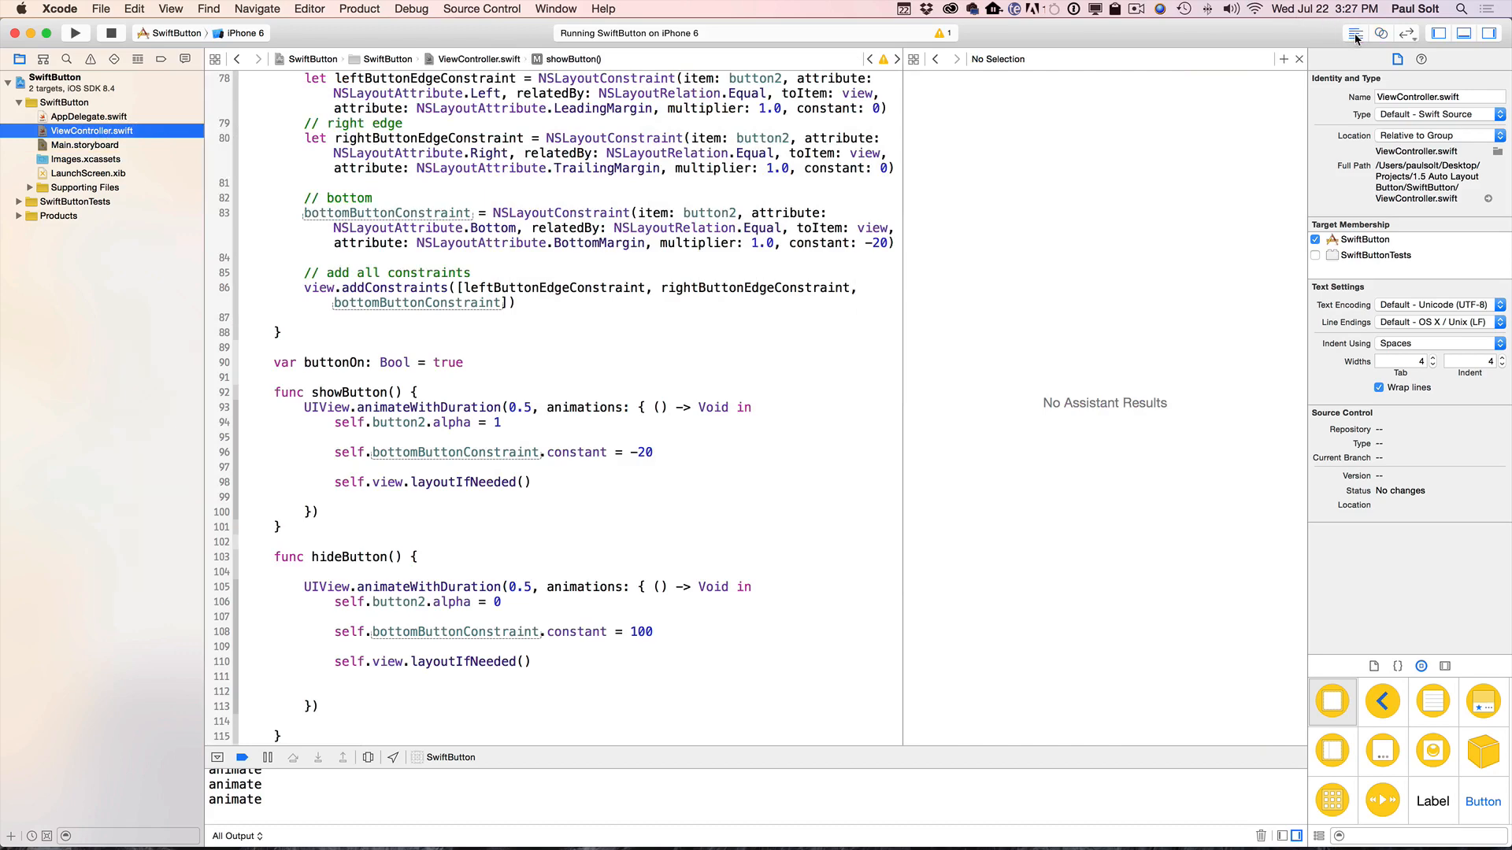
left_click(1354, 34)
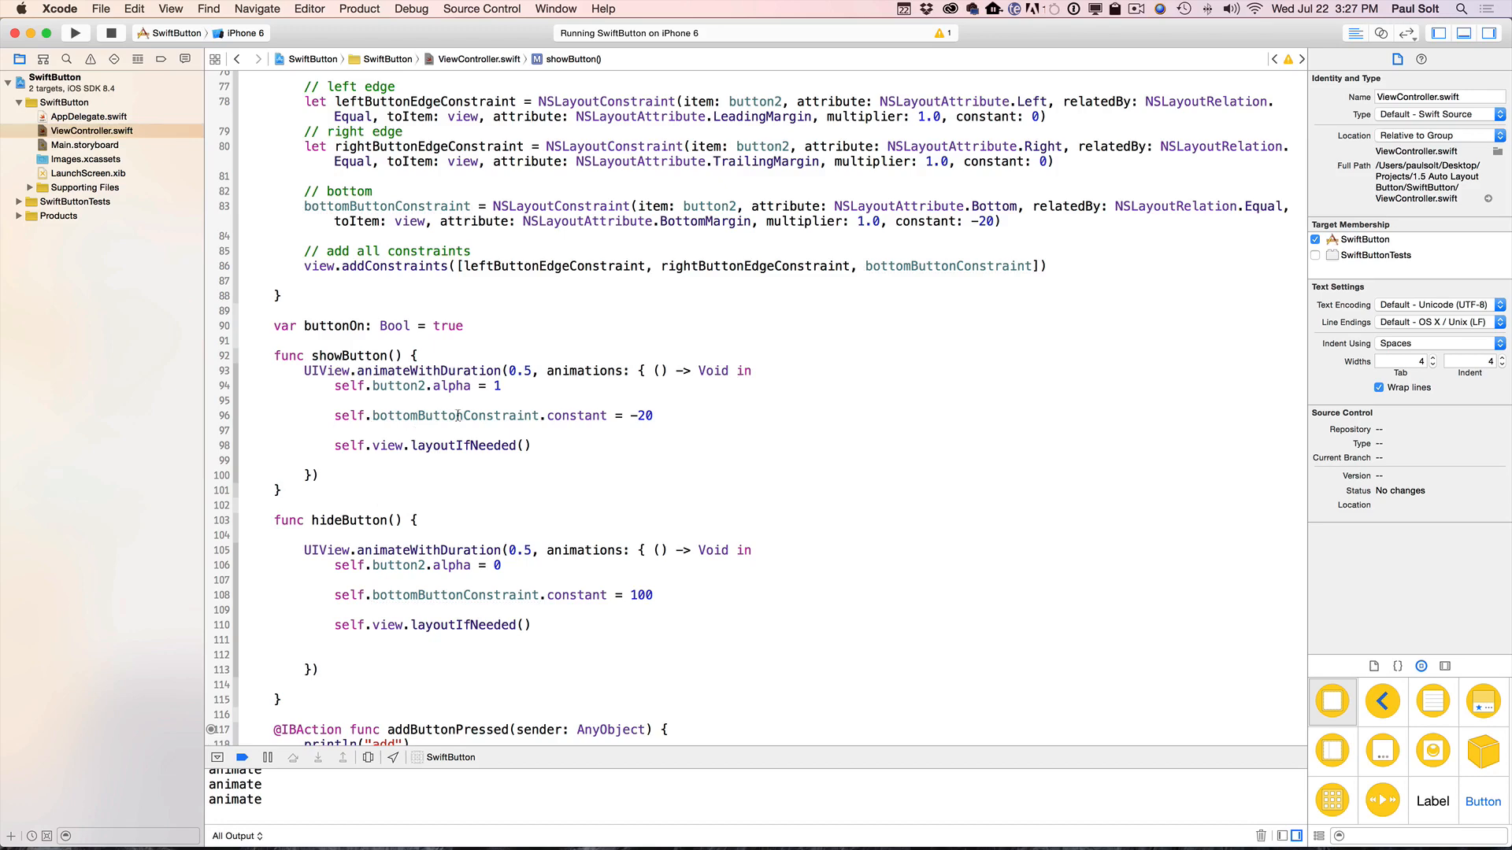
scroll("up", 3)
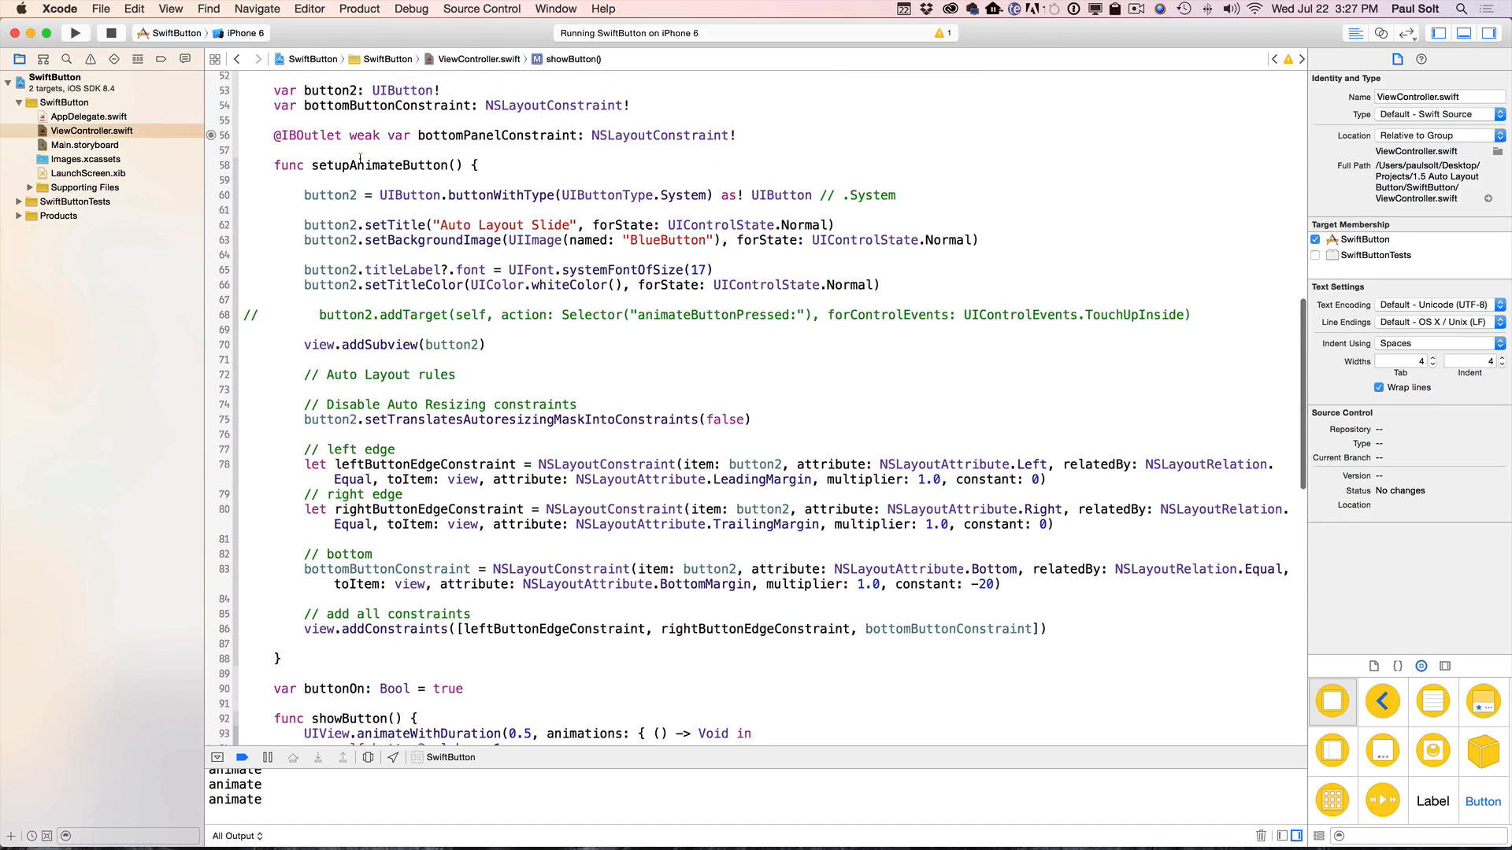
double_click(498, 135)
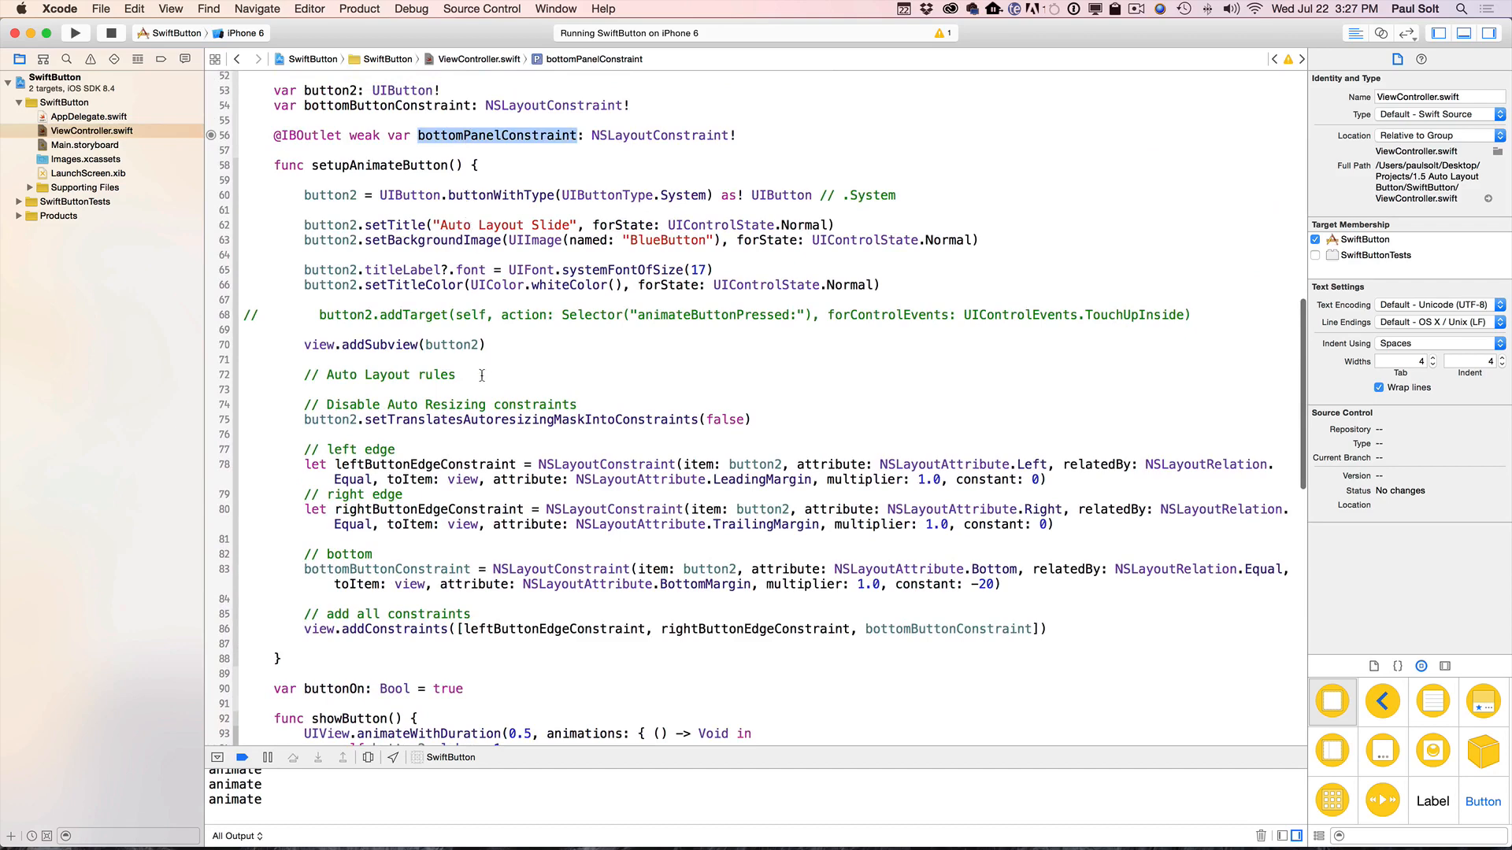
scroll("down", 3)
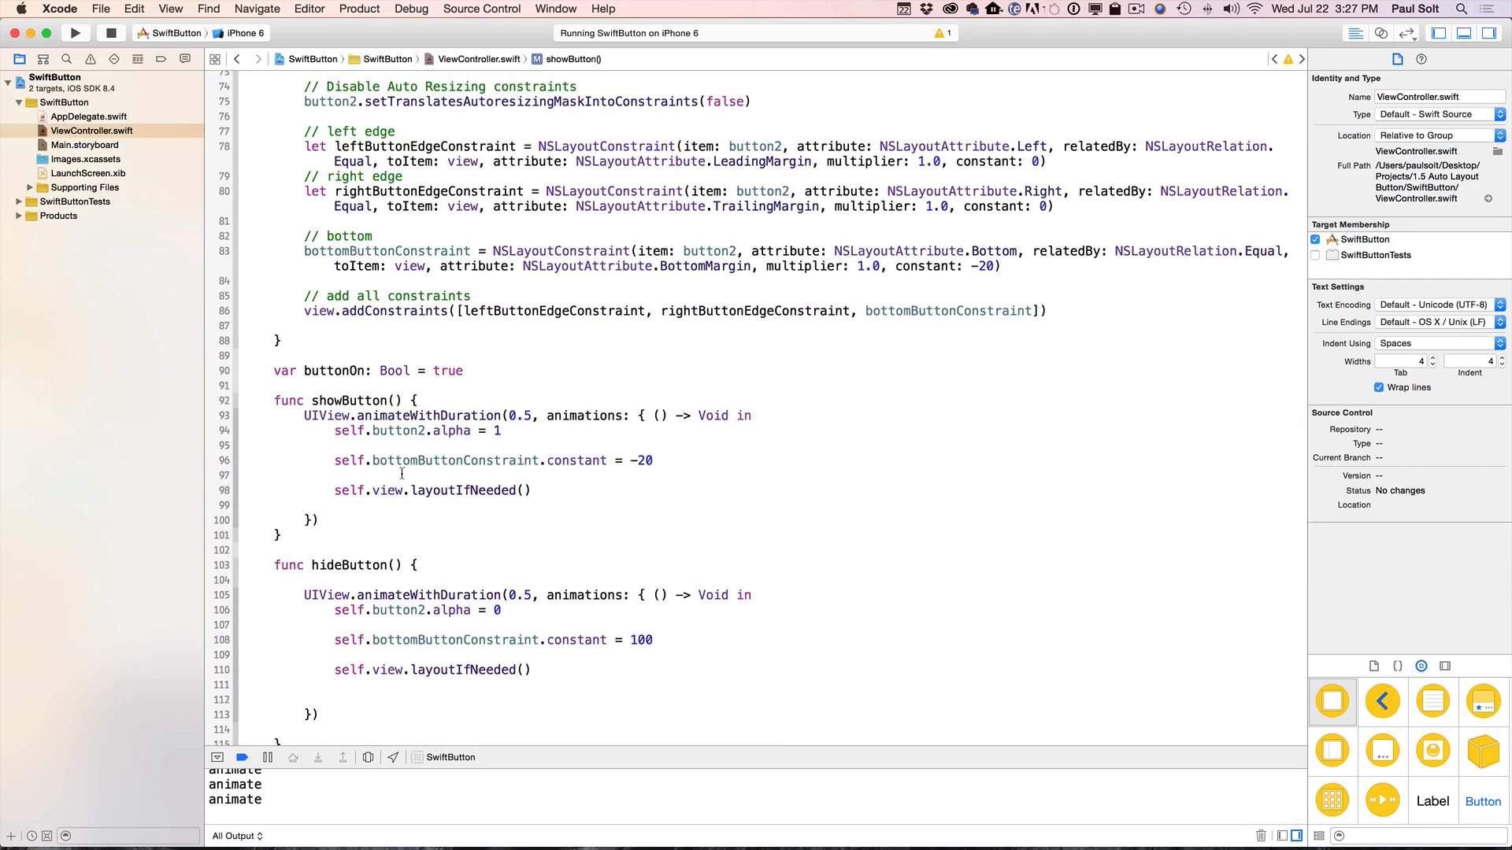
- In showButton, add a line setting self.bottomPanelConstraint.constant alongside the button animation
left_click(334, 474)
type("se")
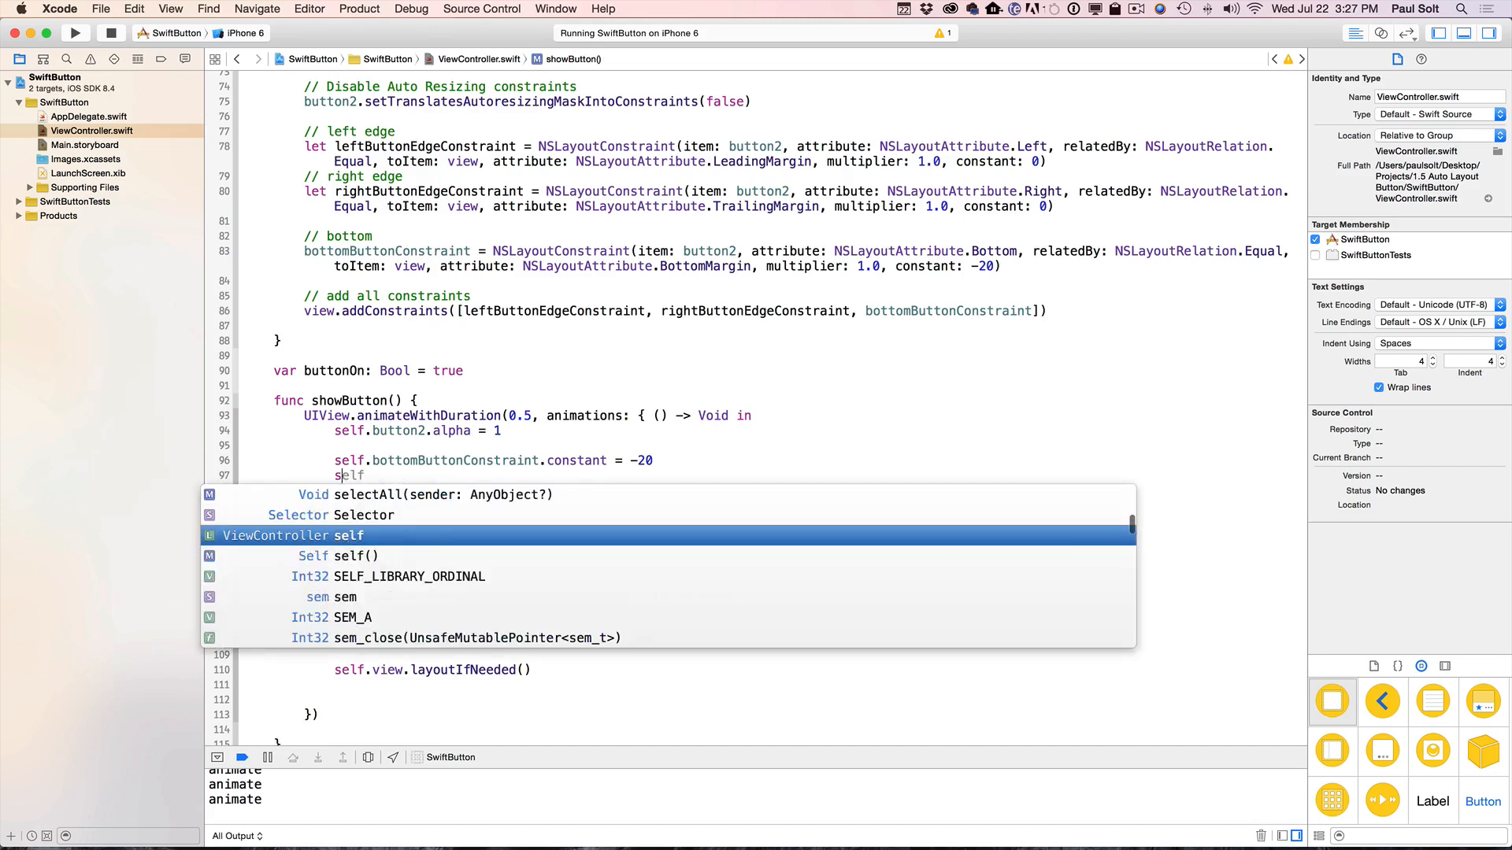
type(".view")
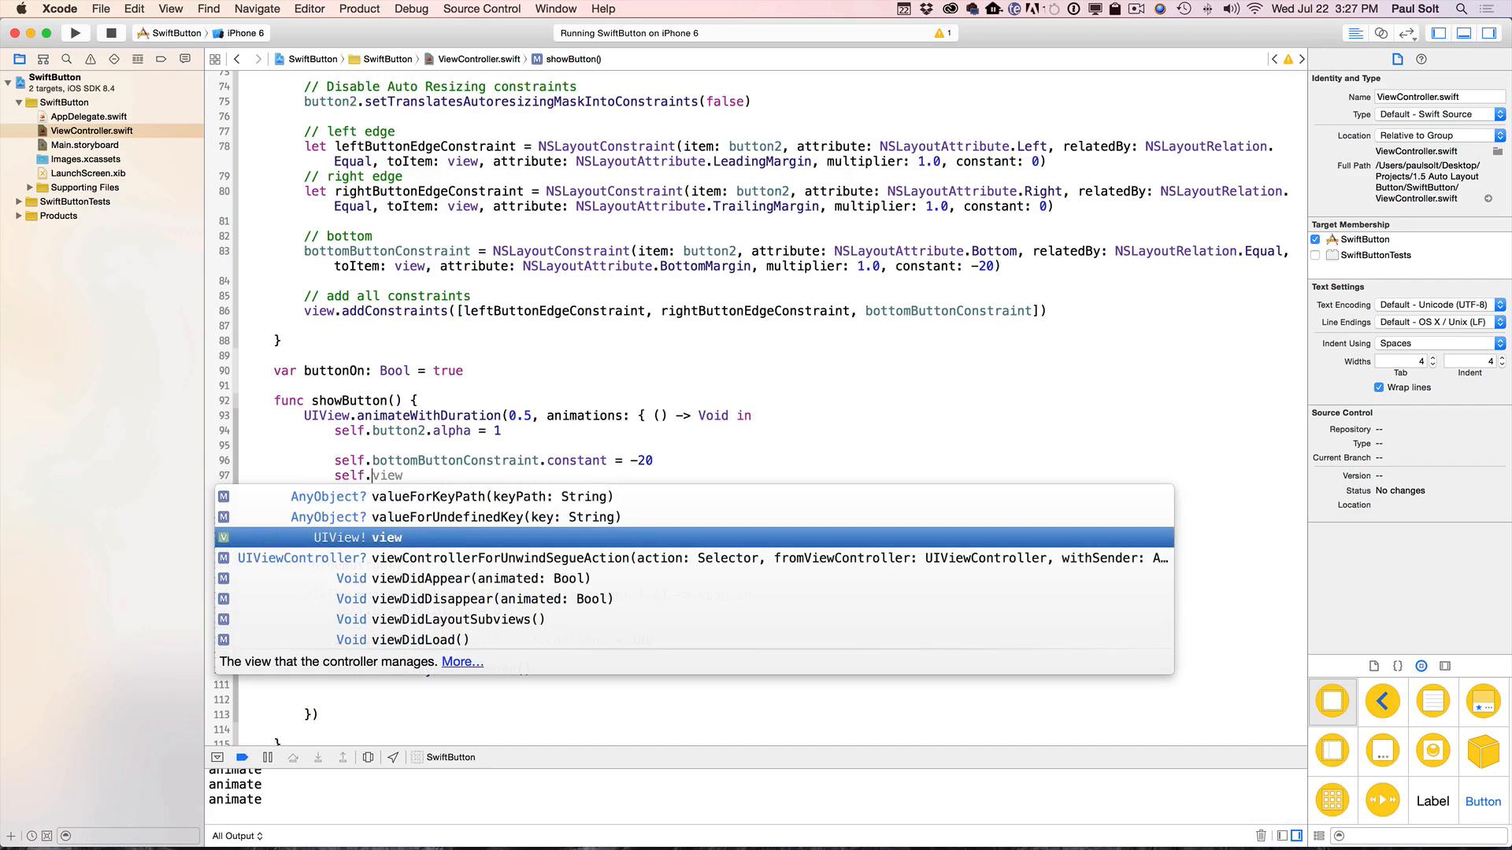
type("pan")
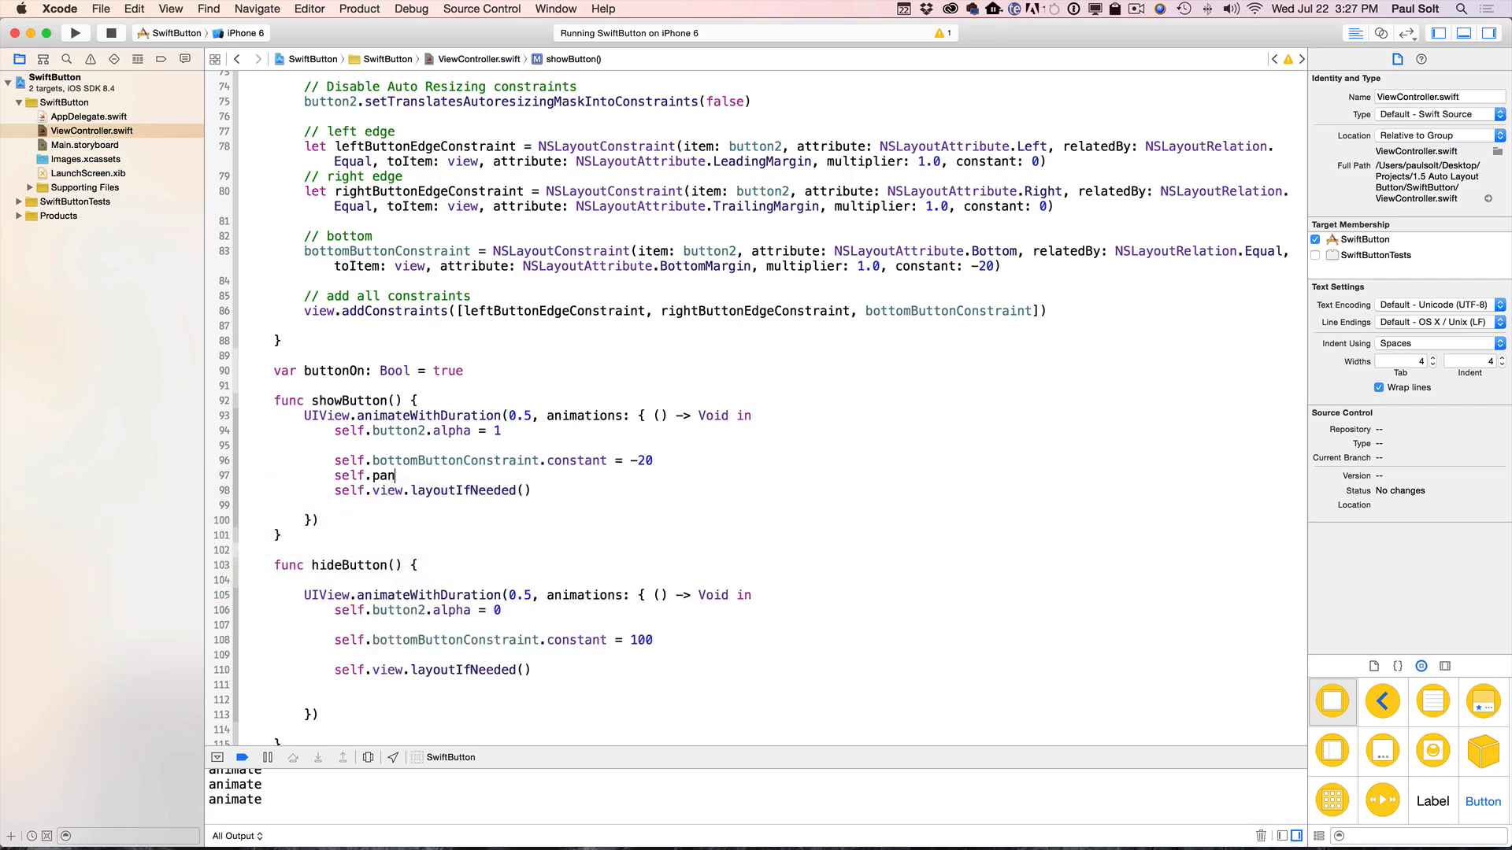
type("bottomButtonConstraint")
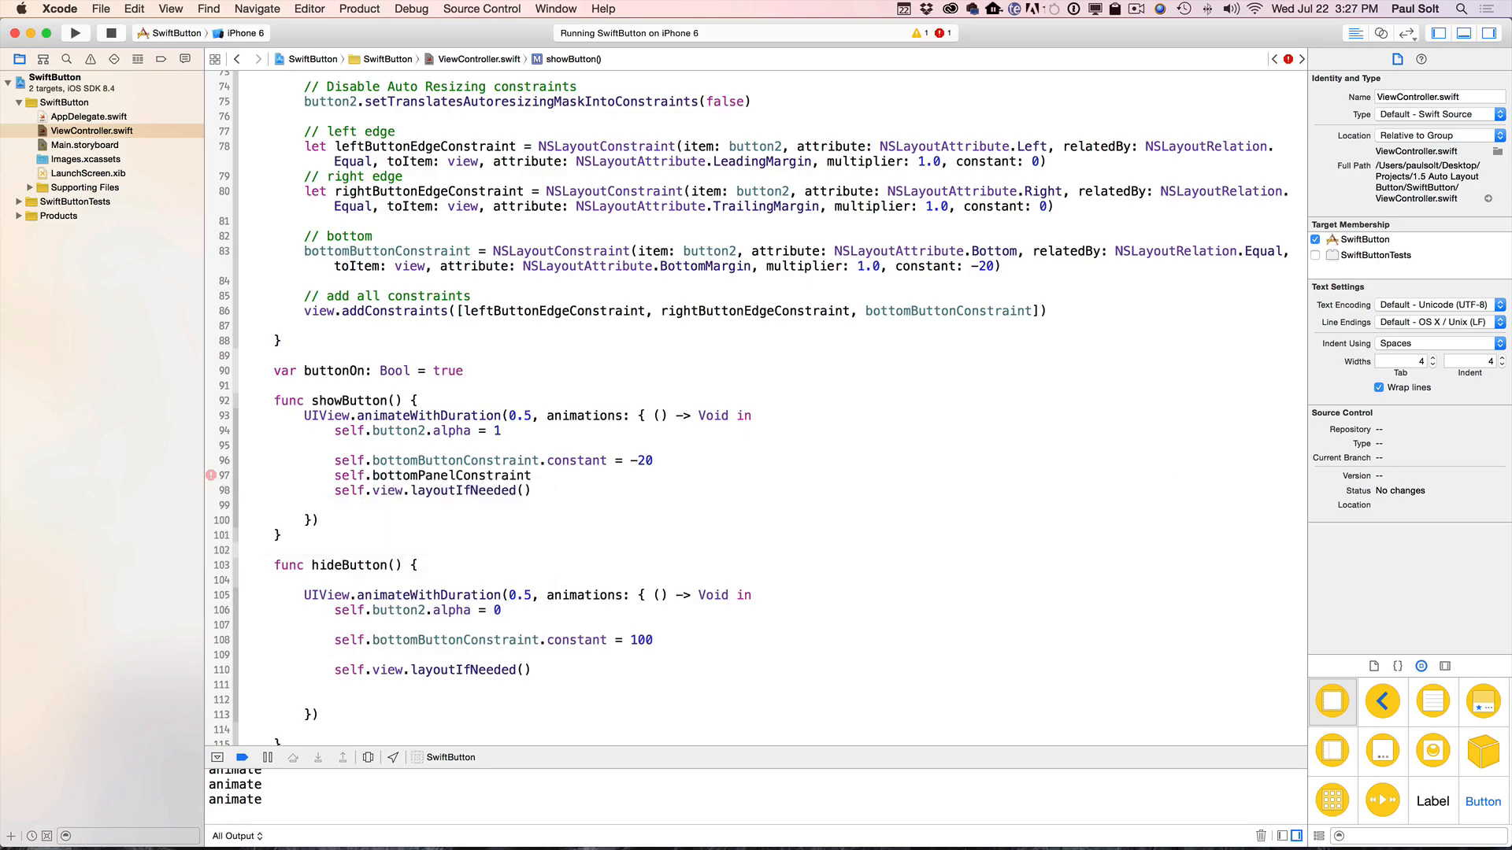
type(".constant =")
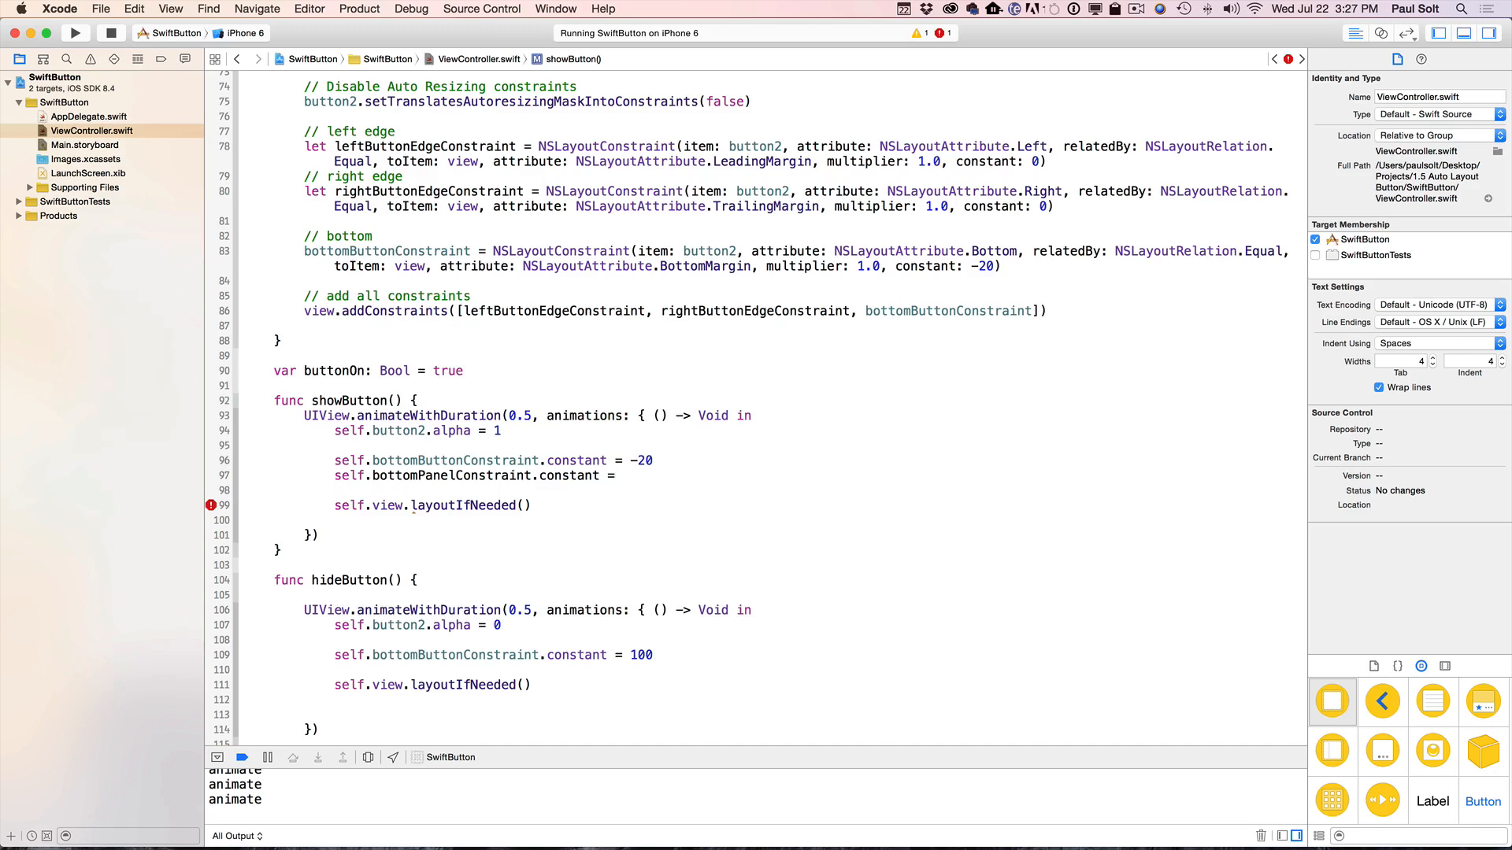
left_click(618, 476)
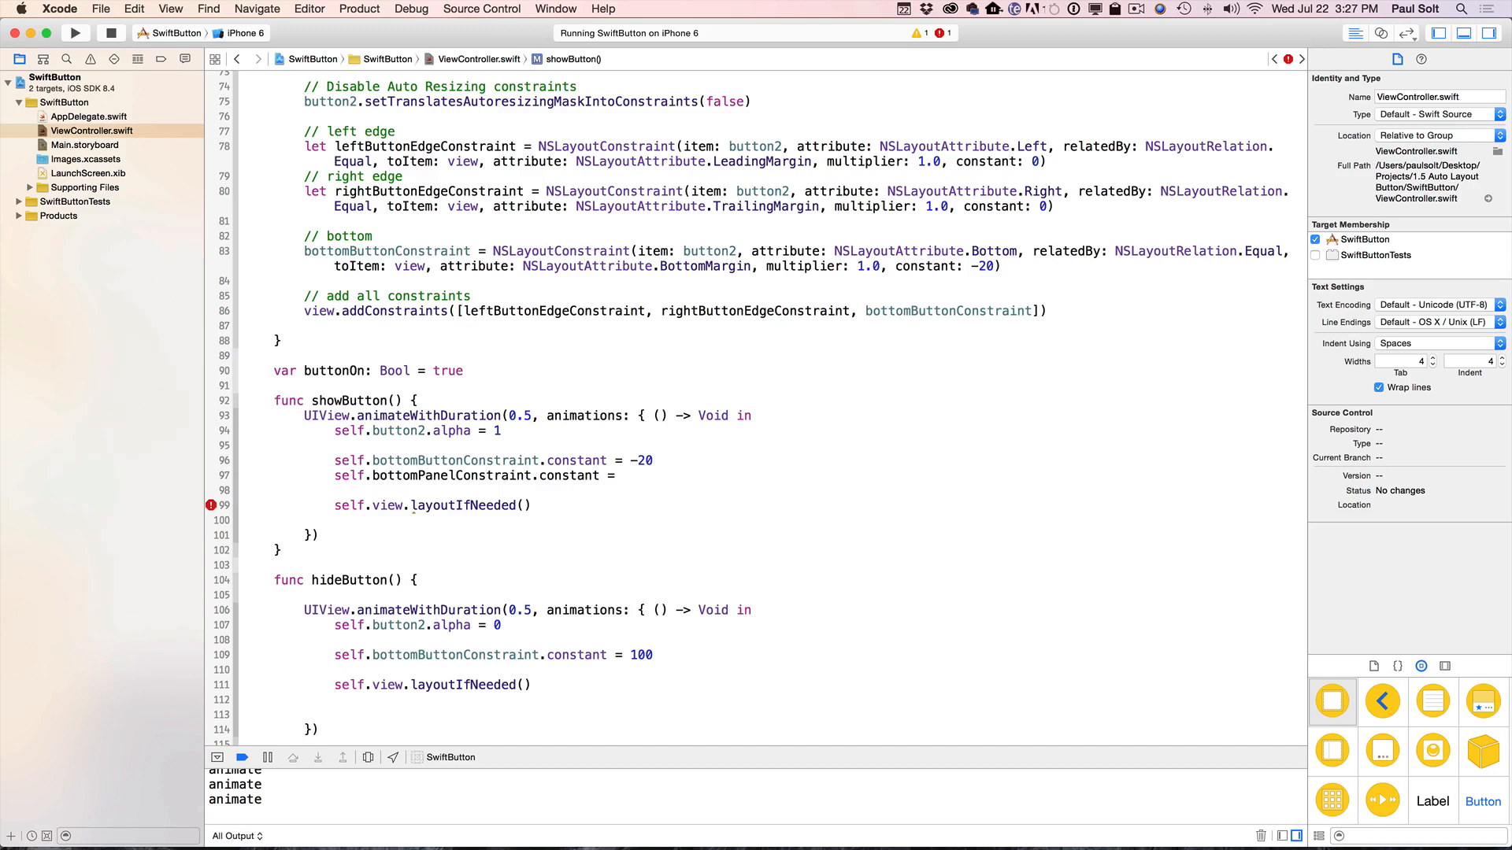
left_click(623, 475)
type(" 100")
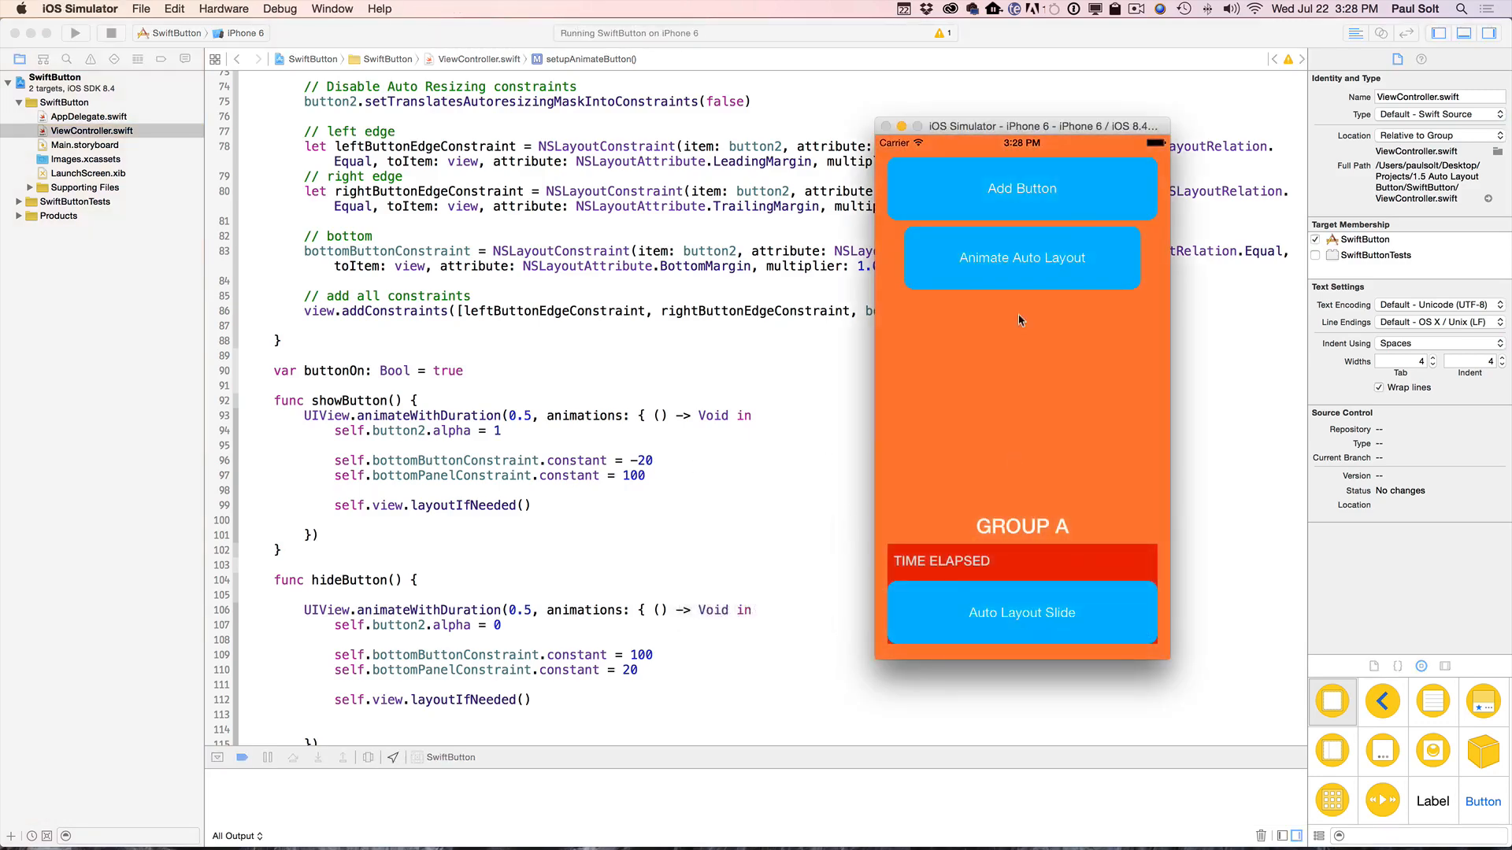
- Tap Animate Auto Layout repeatedly to slide the bottom button out and back with the timer panel
left_click(1020, 257)
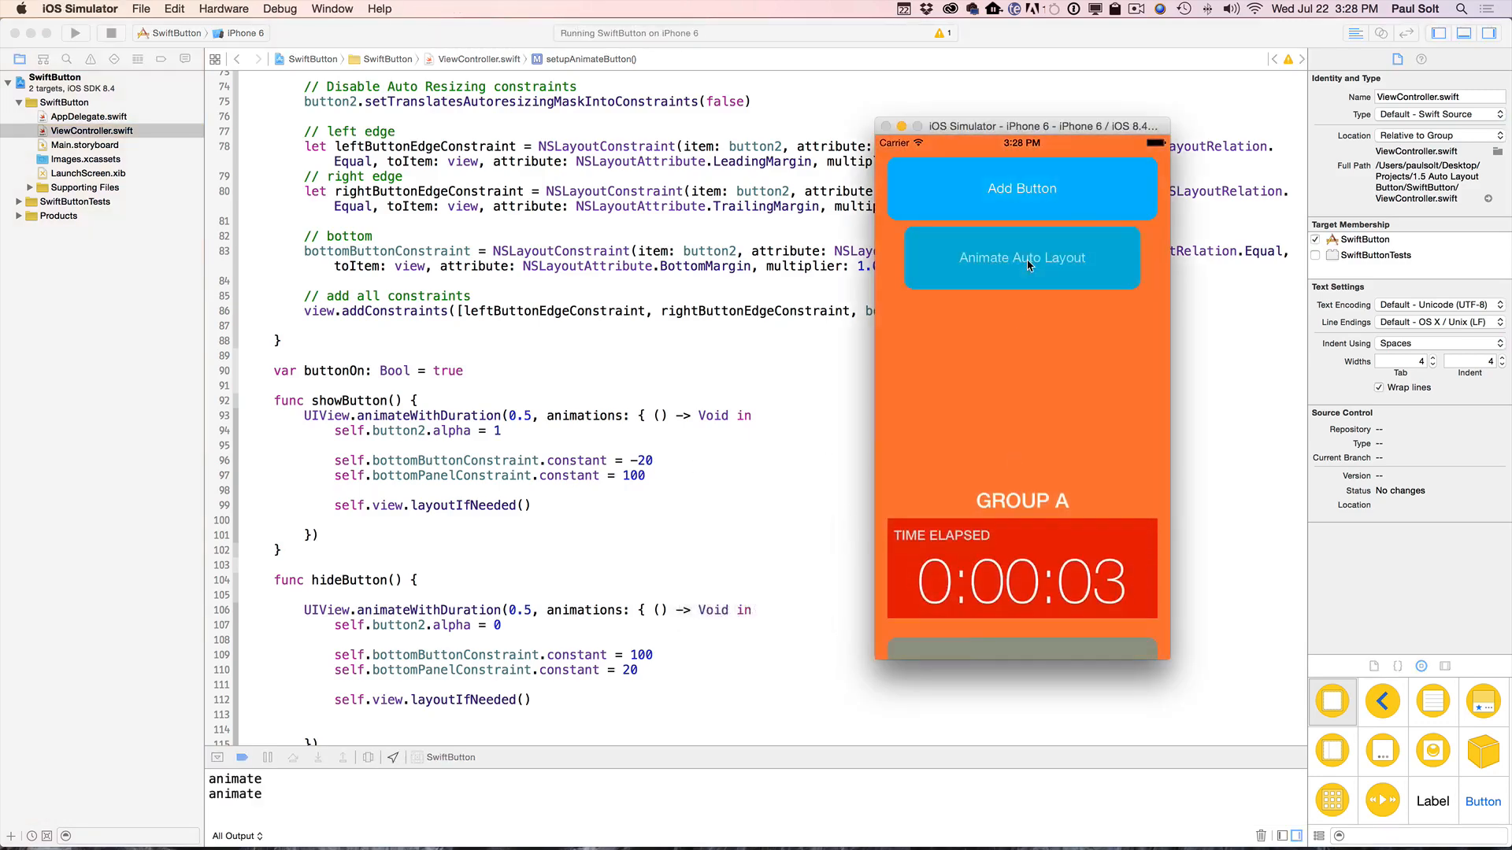
left_click(1021, 256)
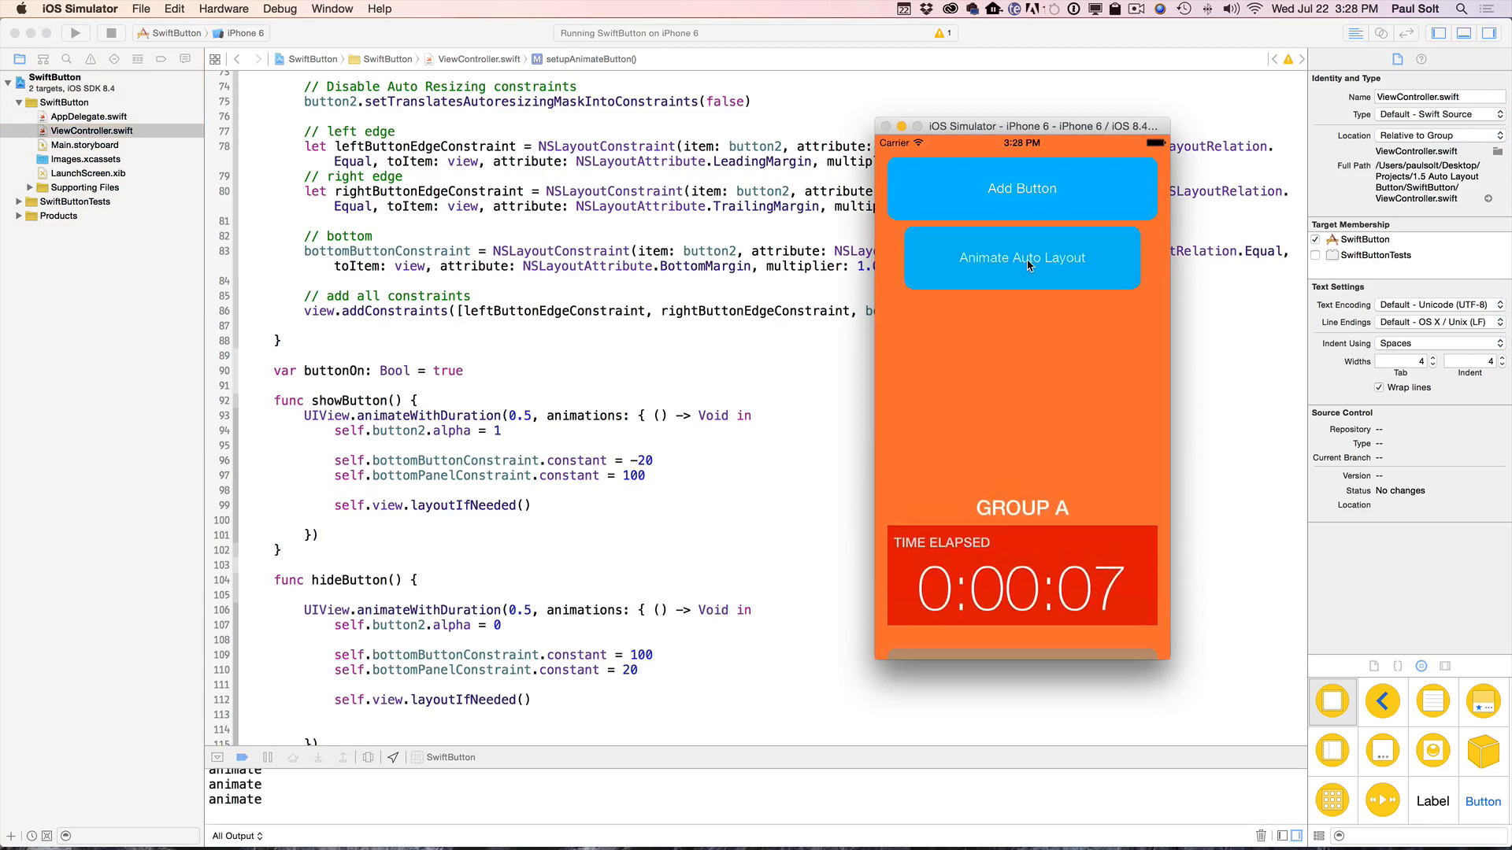
left_click(1021, 256)
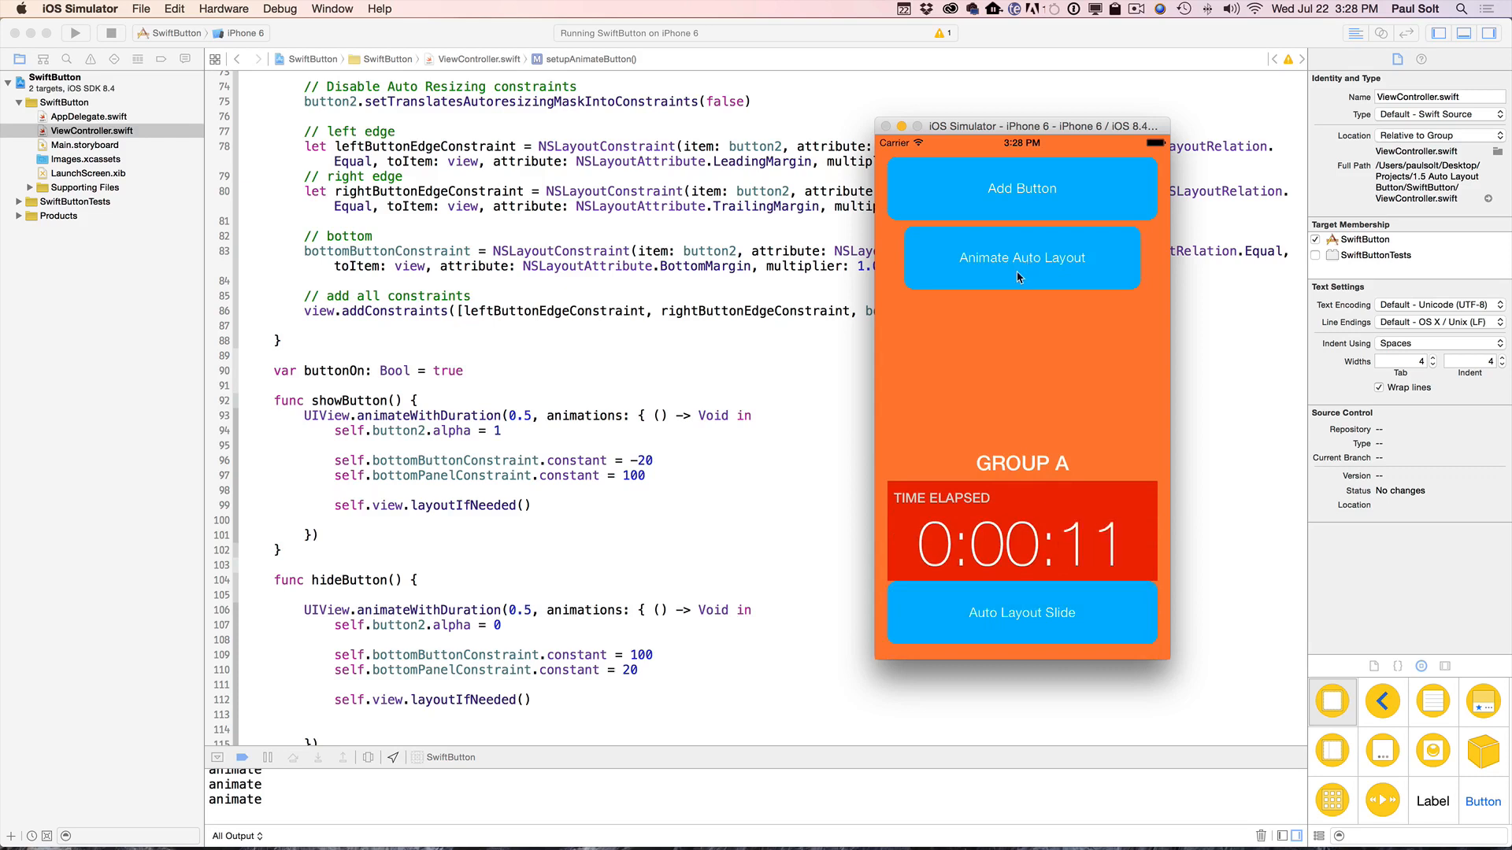
mouse_move(652, 568)
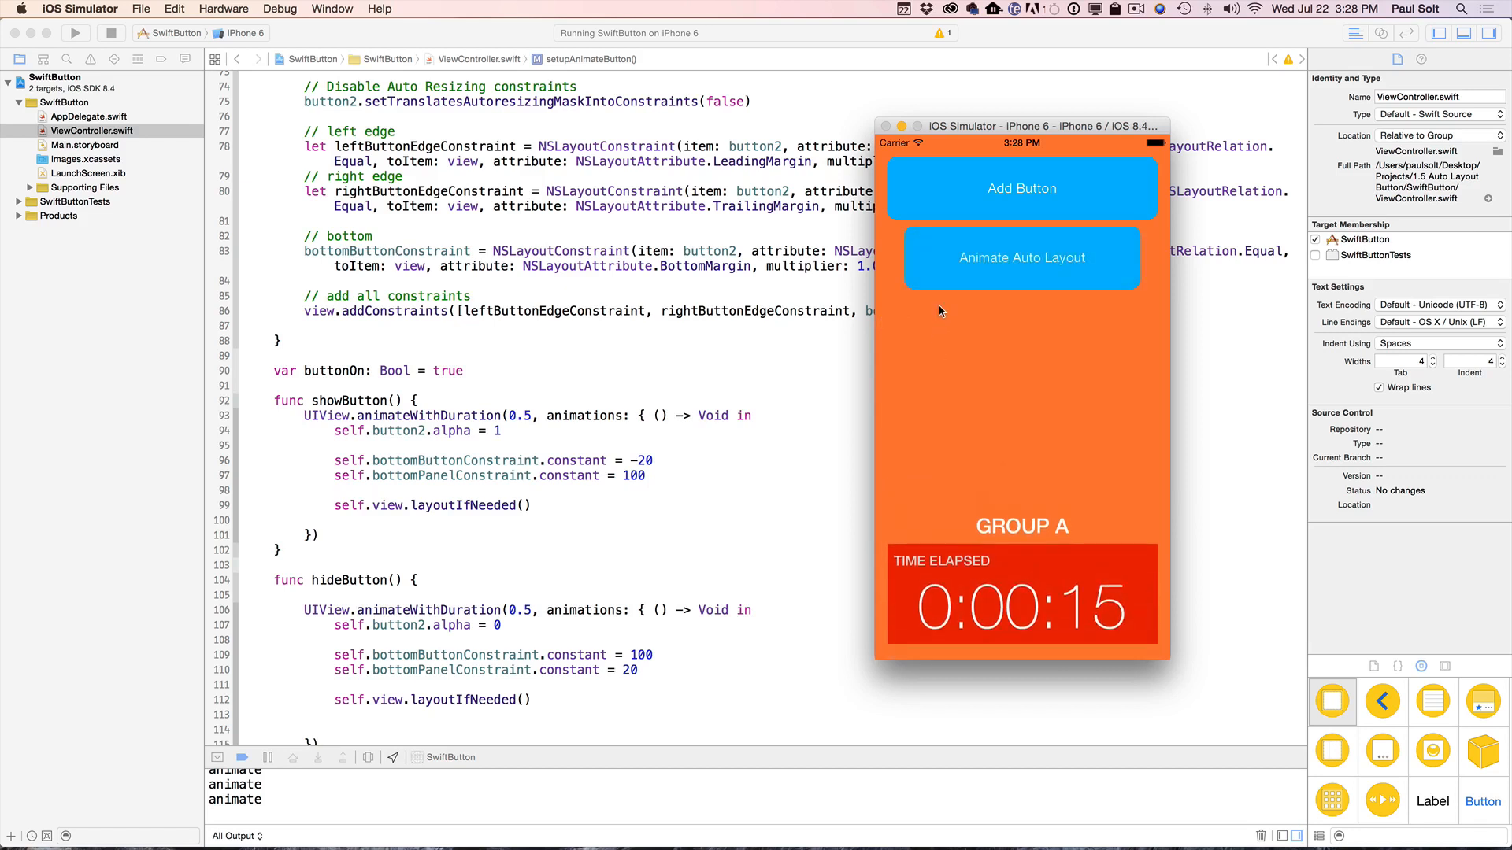
left_click(1020, 257)
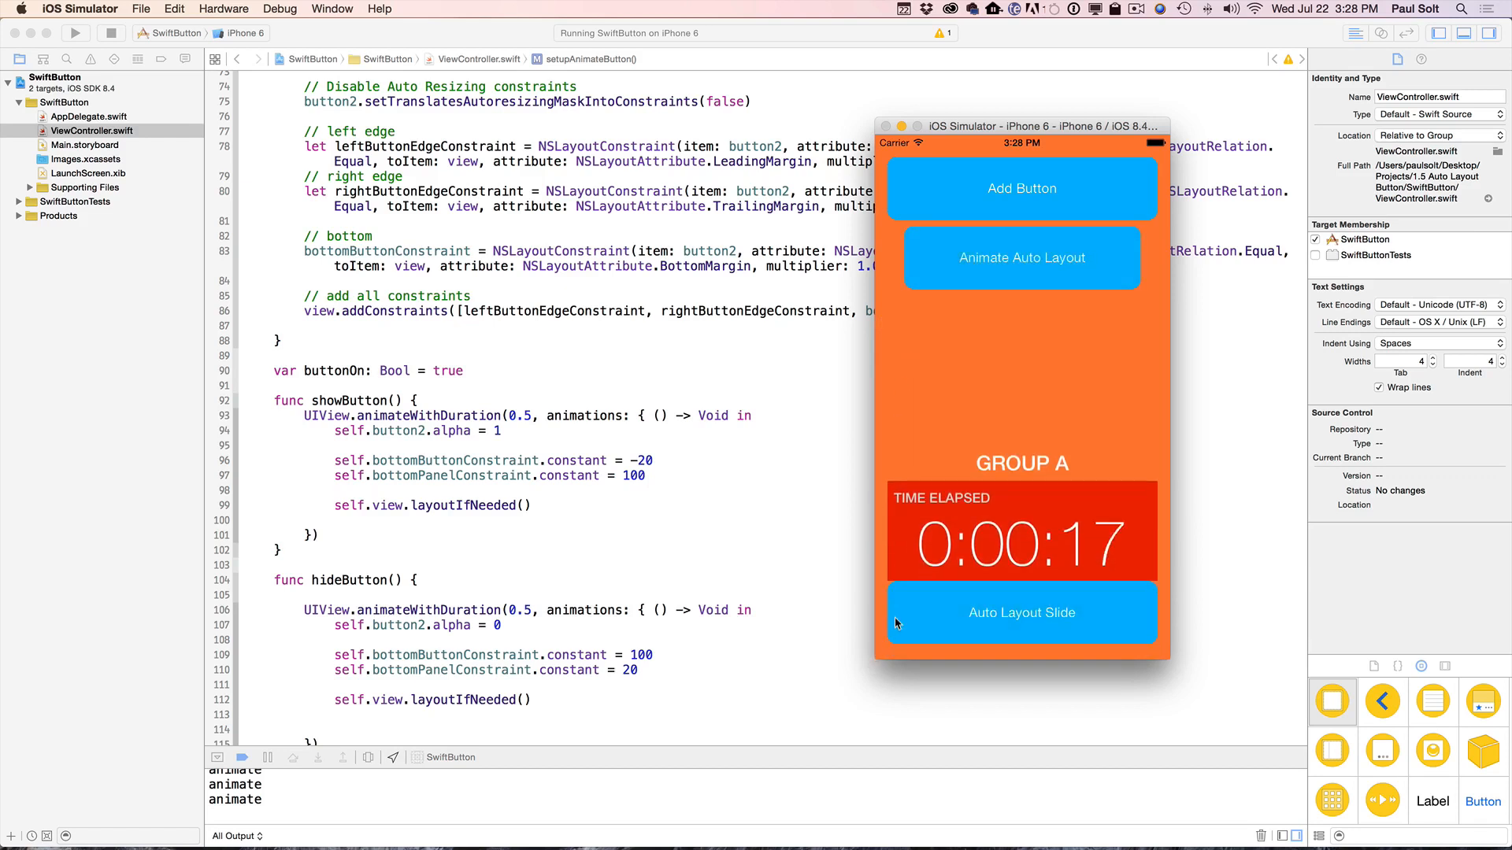
mouse_move(994, 594)
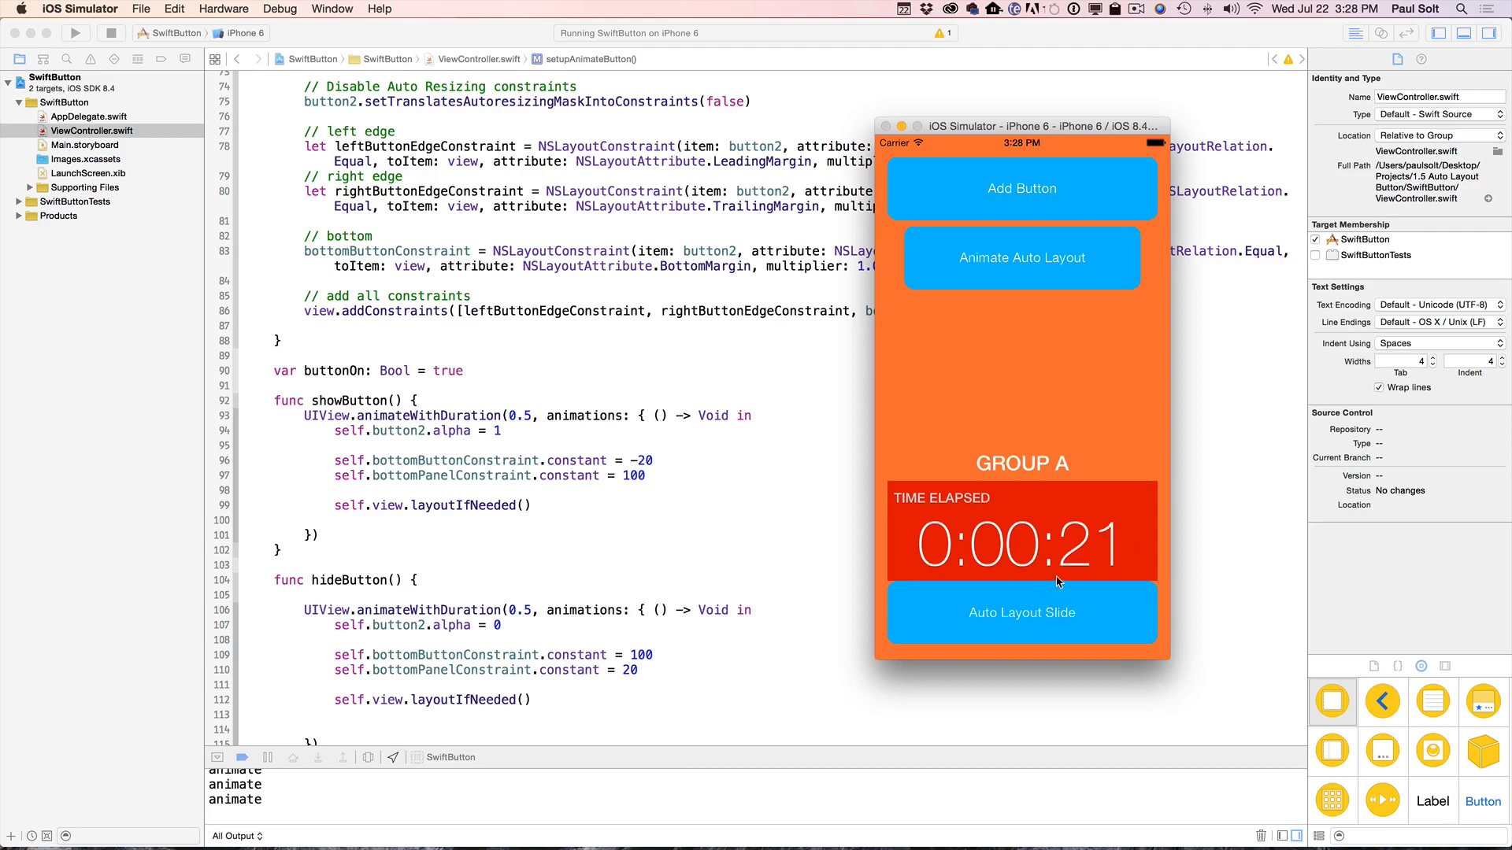
mouse_move(1163, 581)
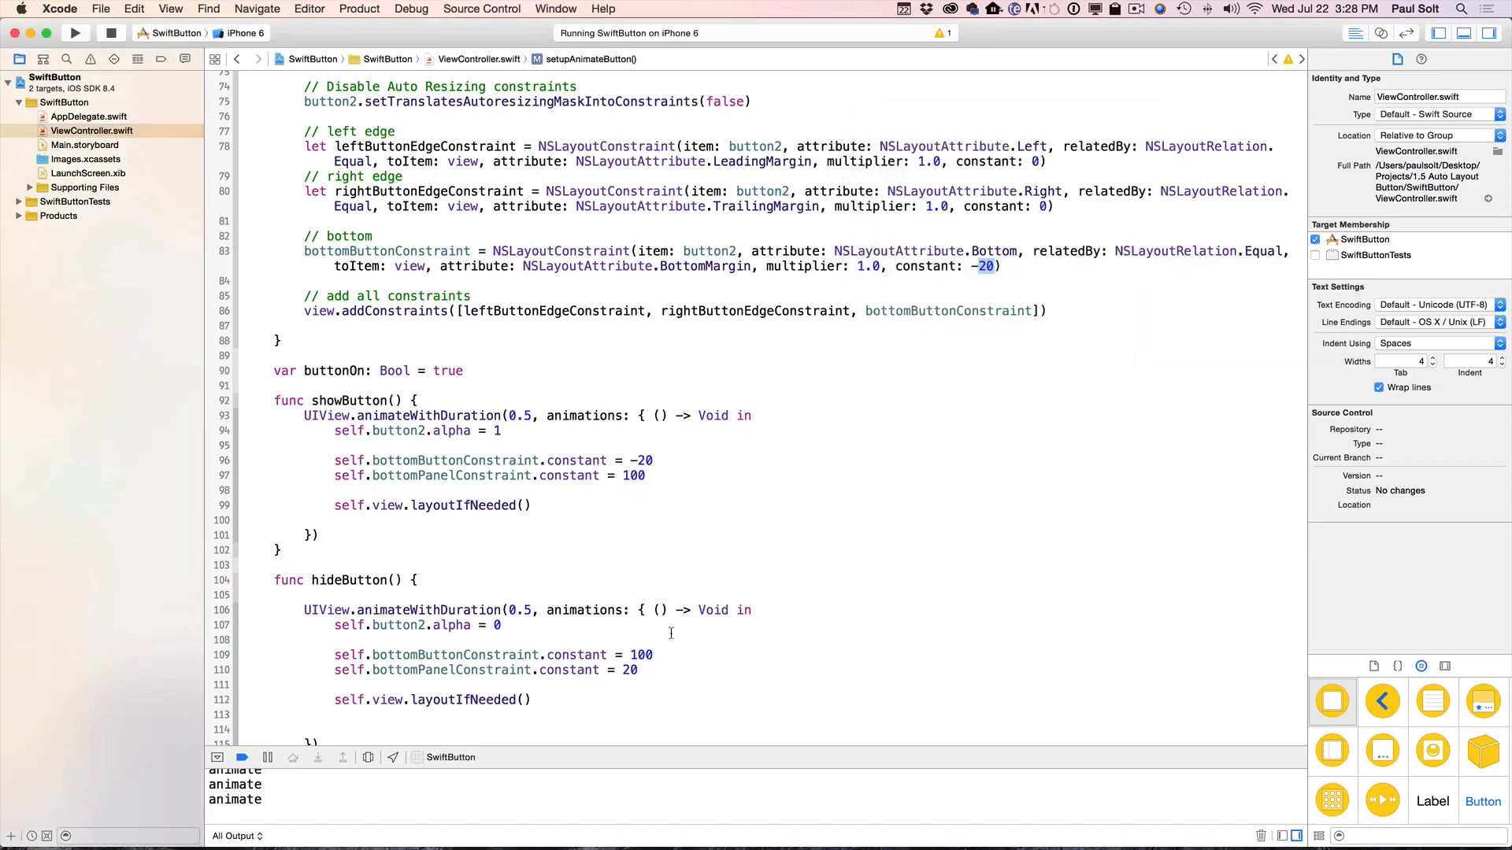
- Change showButton's bottom panel constant from 100 to 80 + 20 + 8
left_click(645, 475)
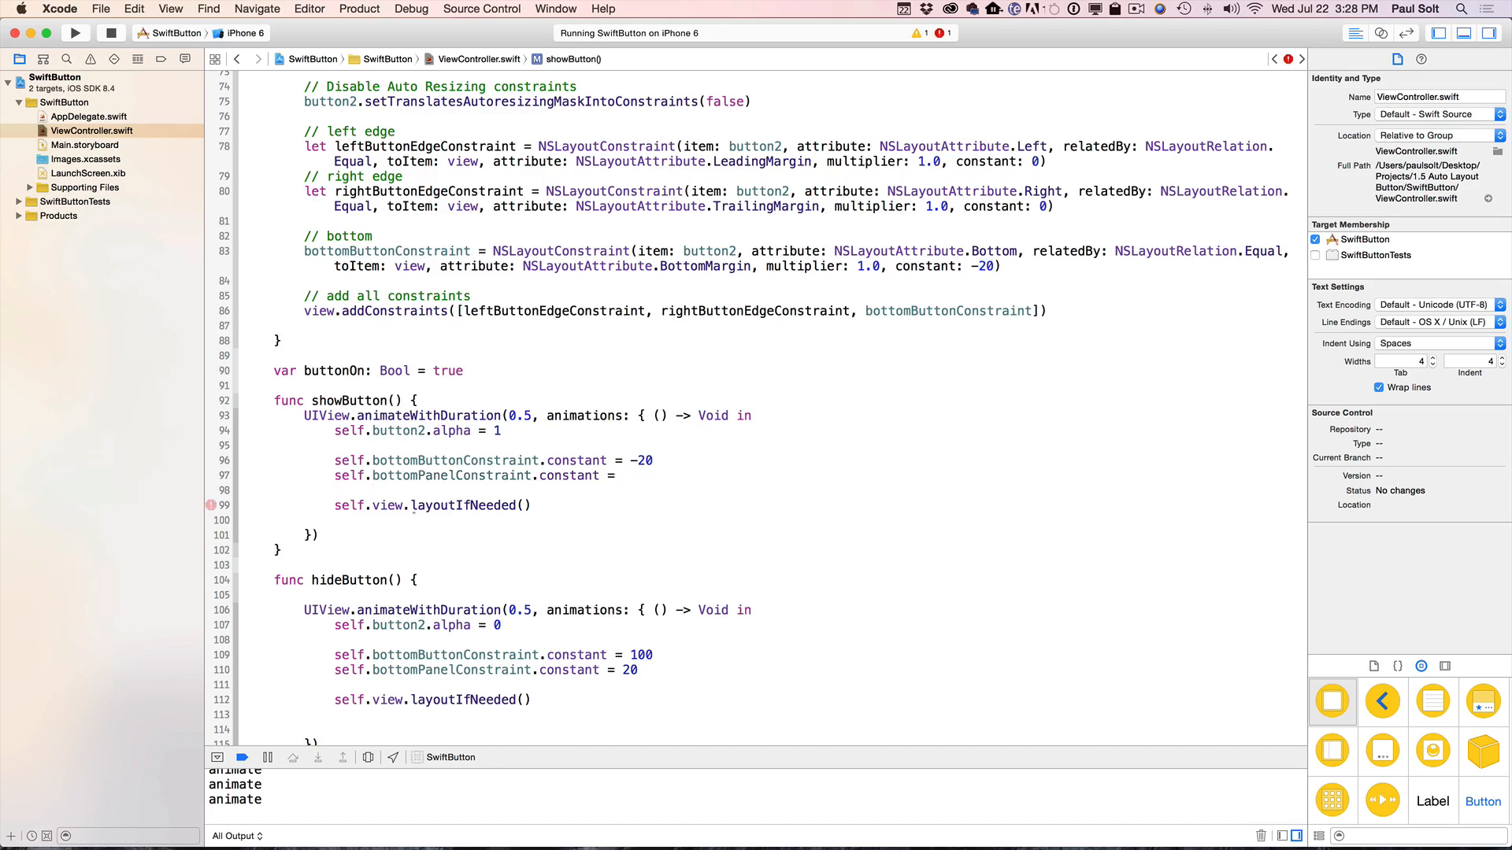
type("80")
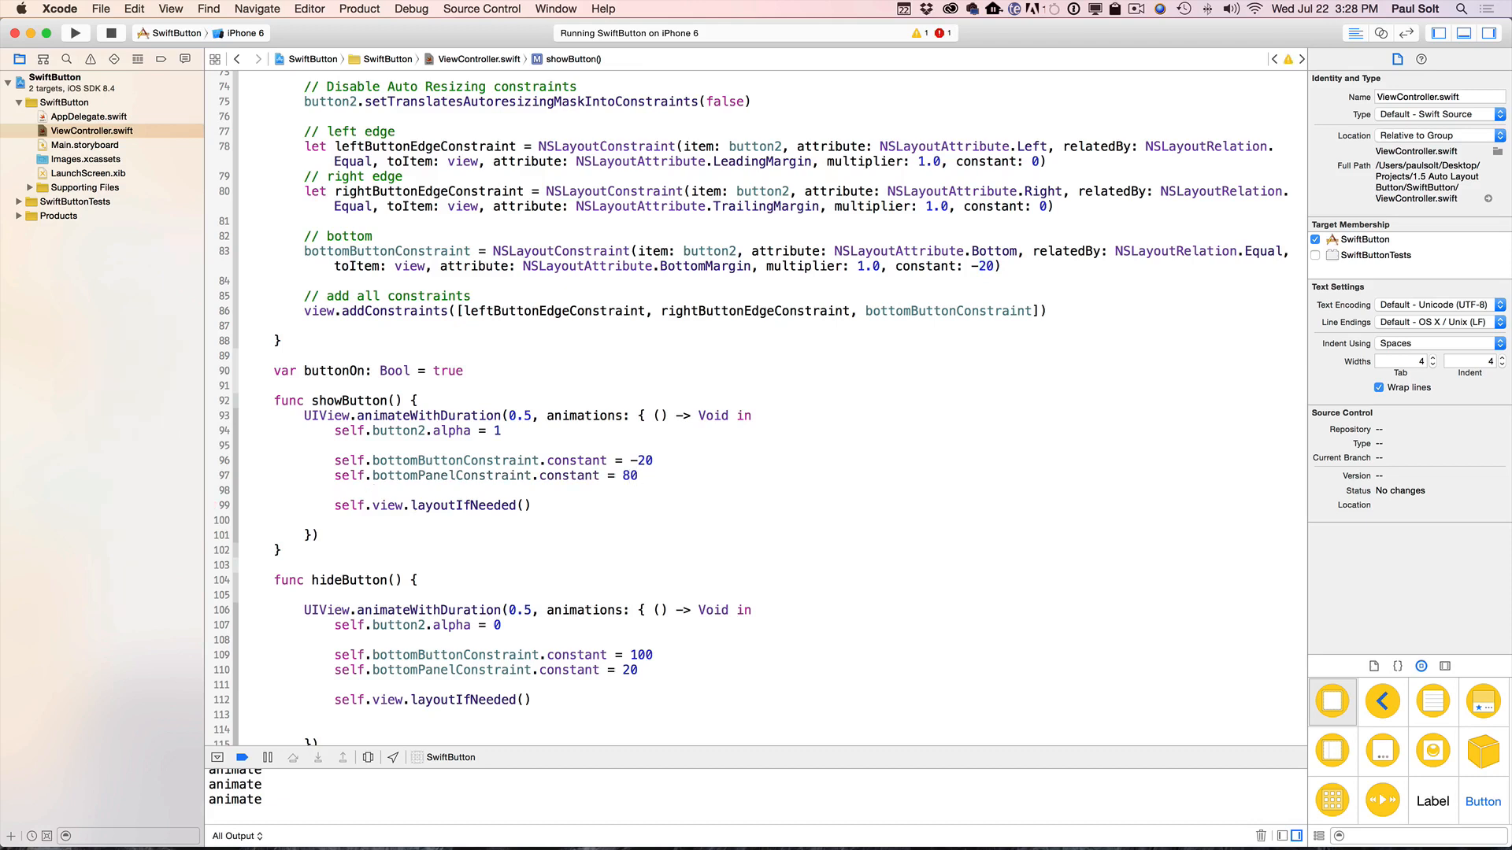
type("+ 20")
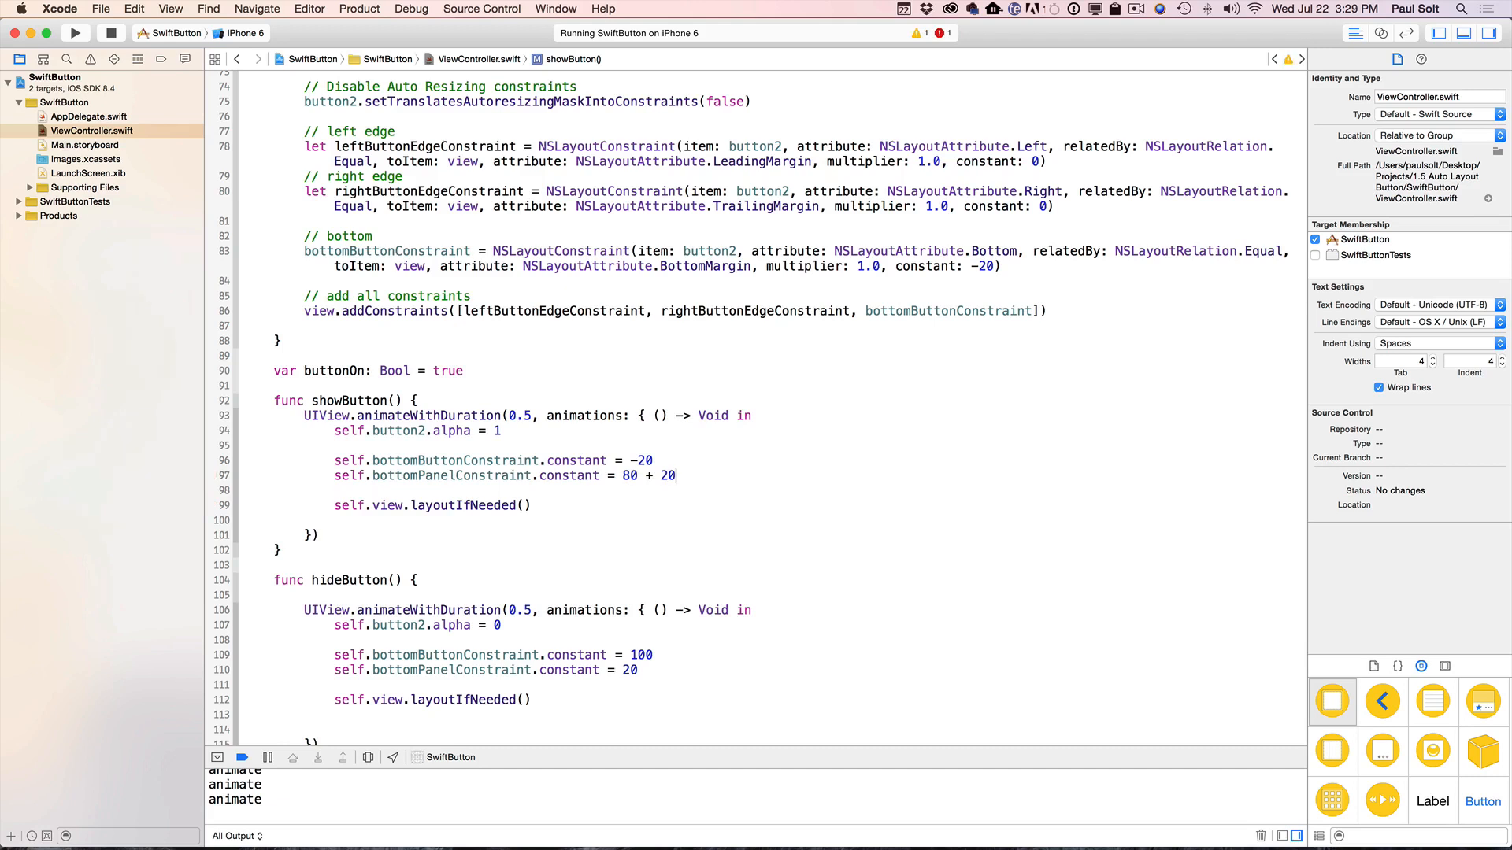
type("+ 8")
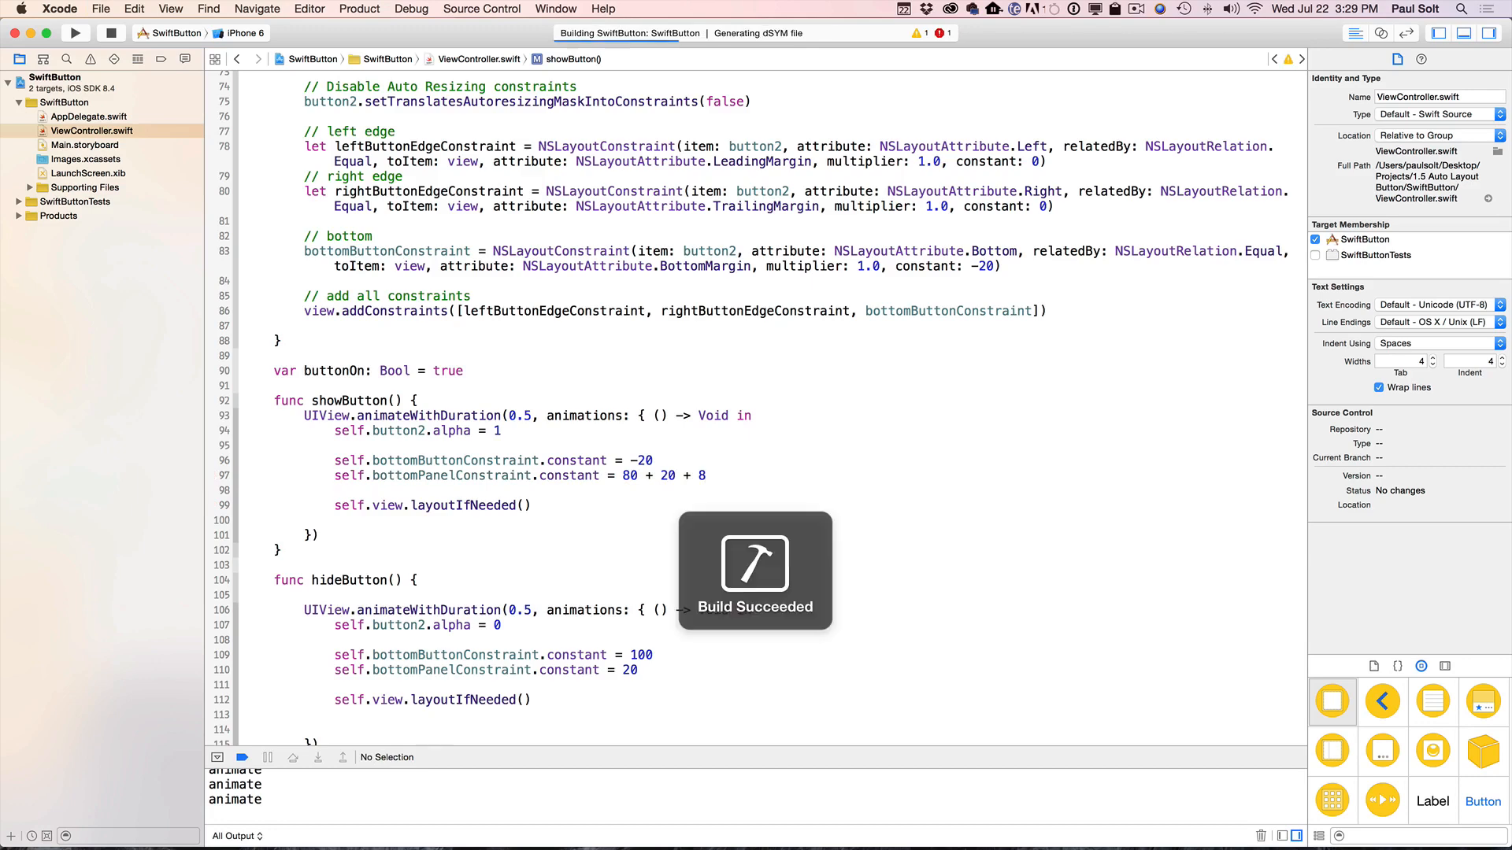
- Run the rebuilt app and toggle the bottom button's slide animation several times
left_click(75, 31)
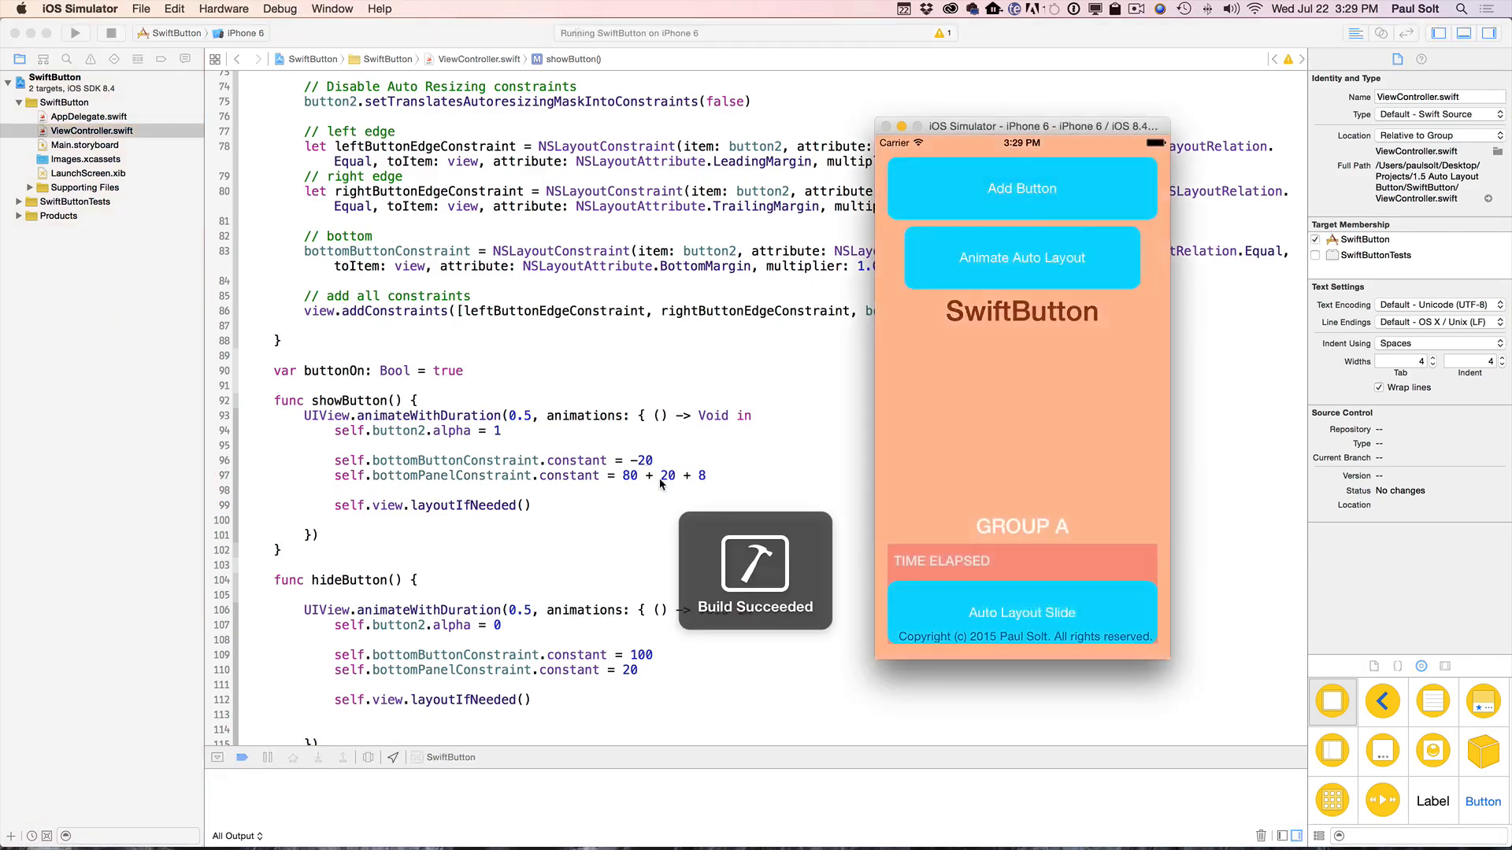
left_click(1021, 257)
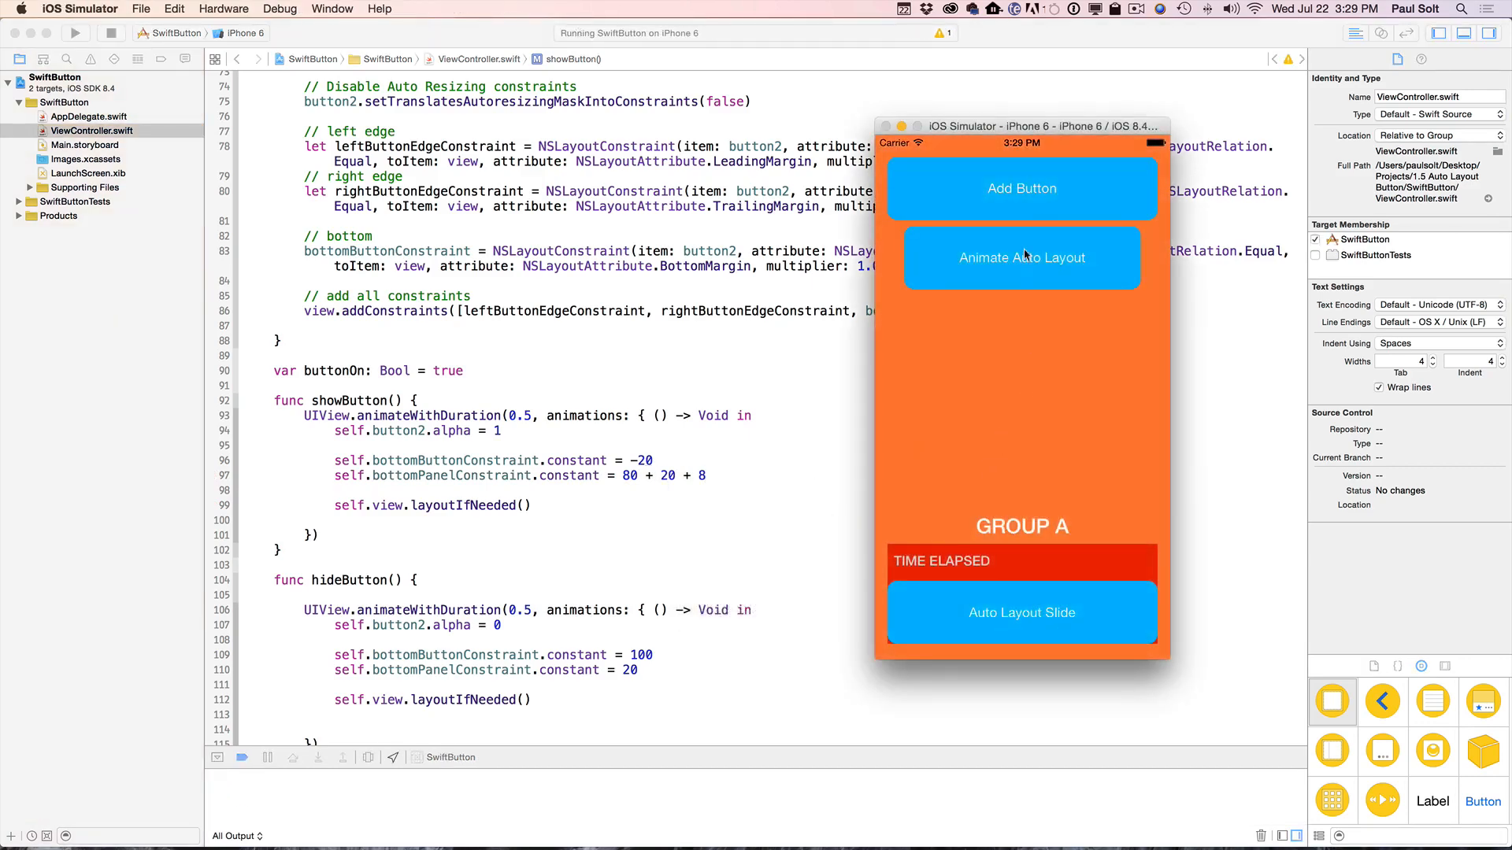
left_click(1020, 257)
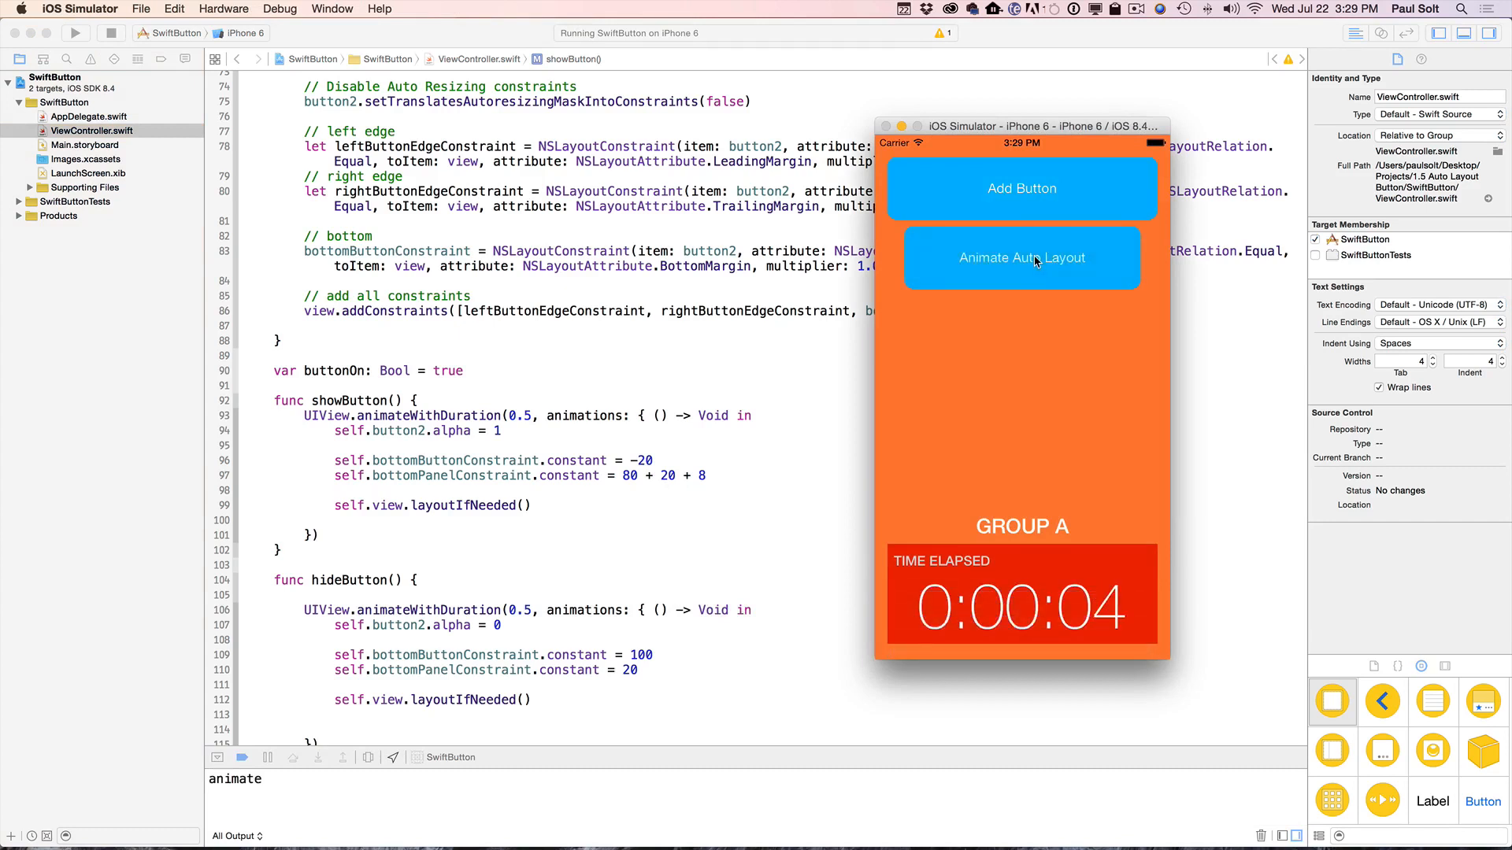
left_click(1021, 257)
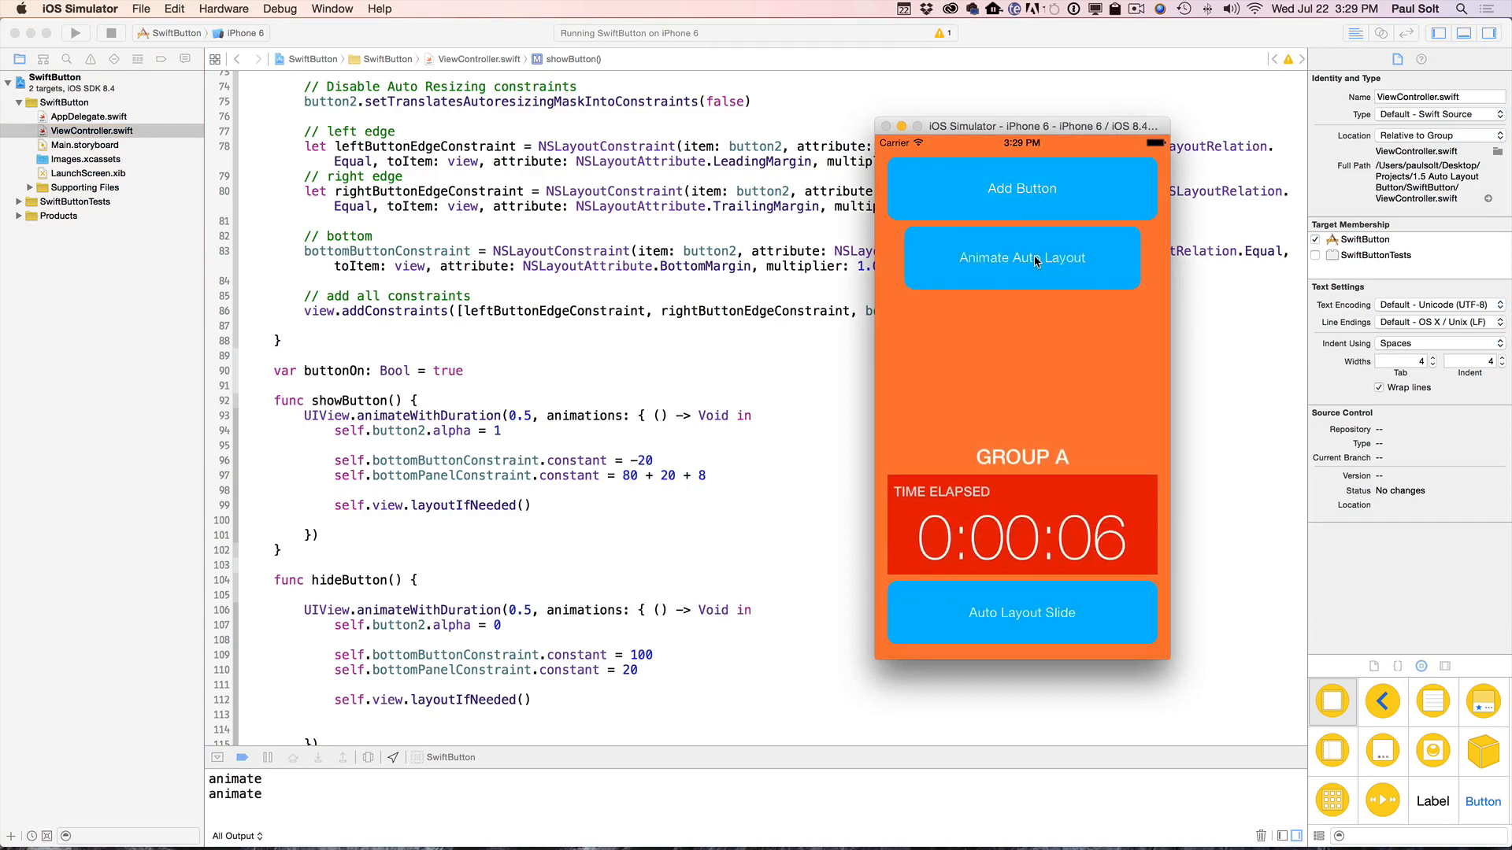
left_click(1020, 257)
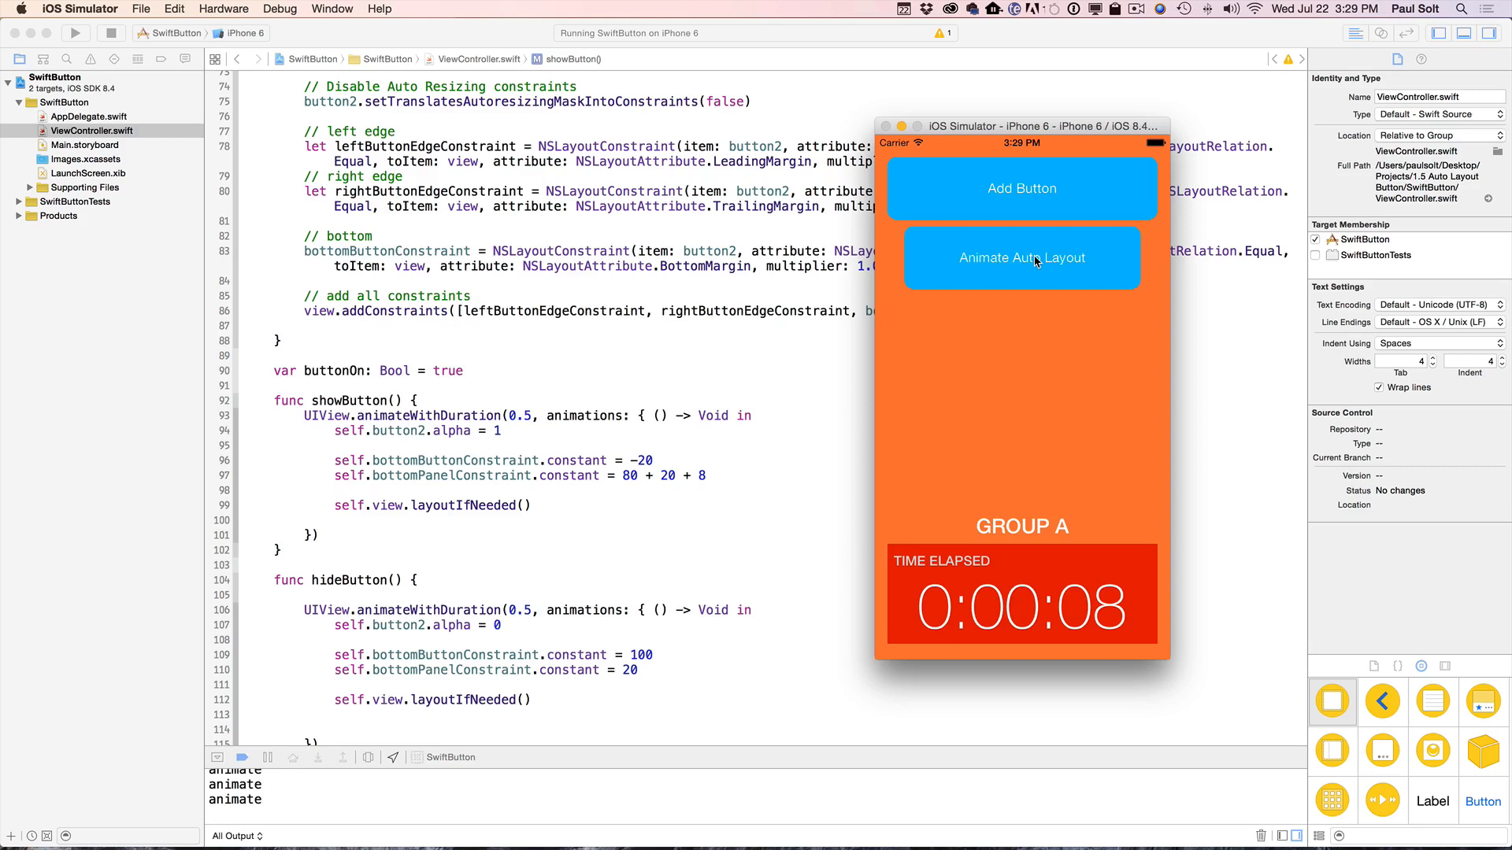
left_click(1021, 257)
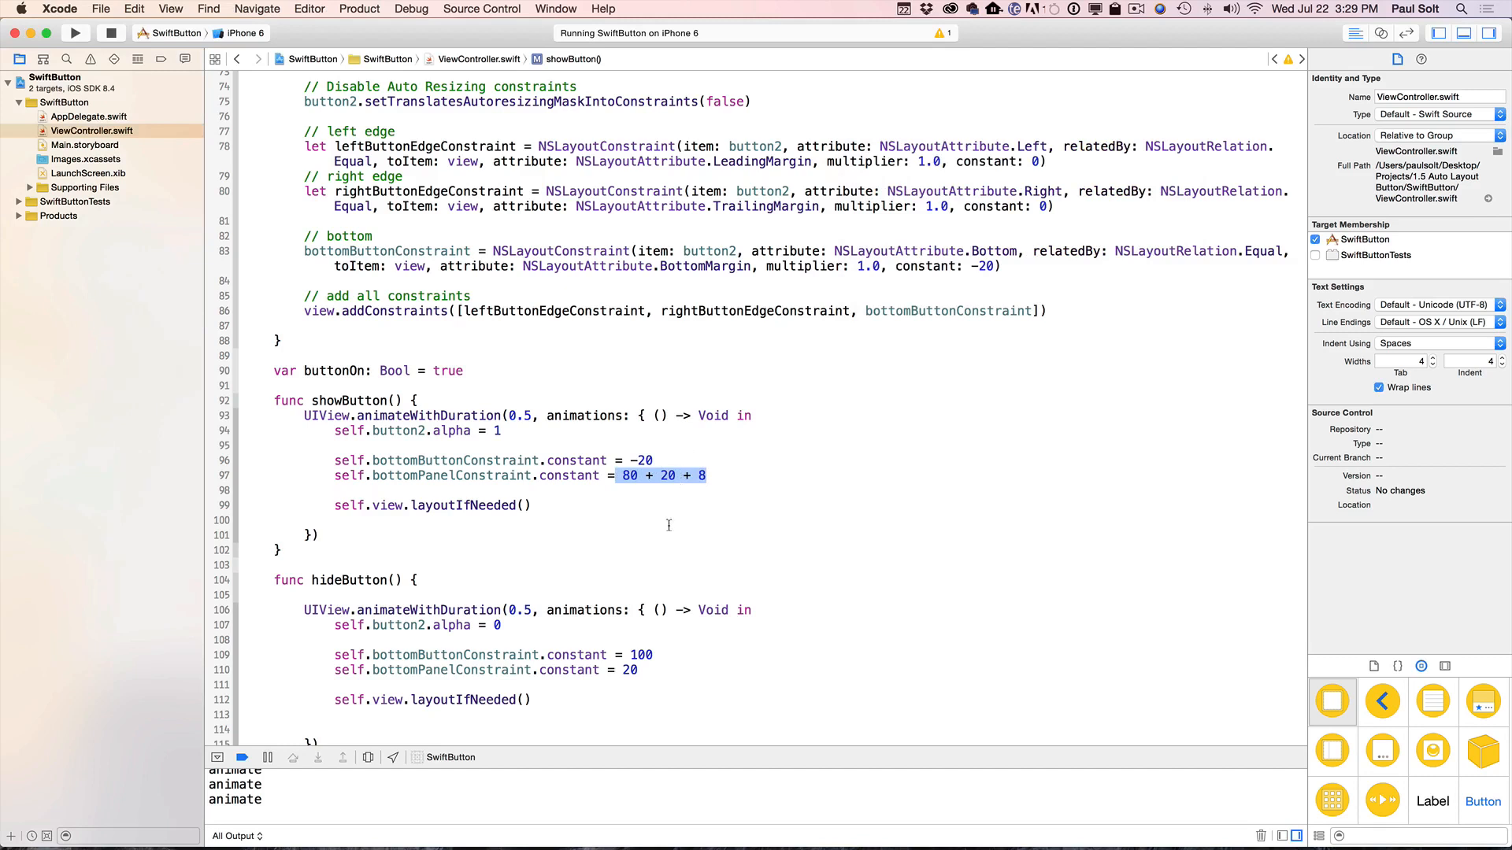
mouse_move(624, 510)
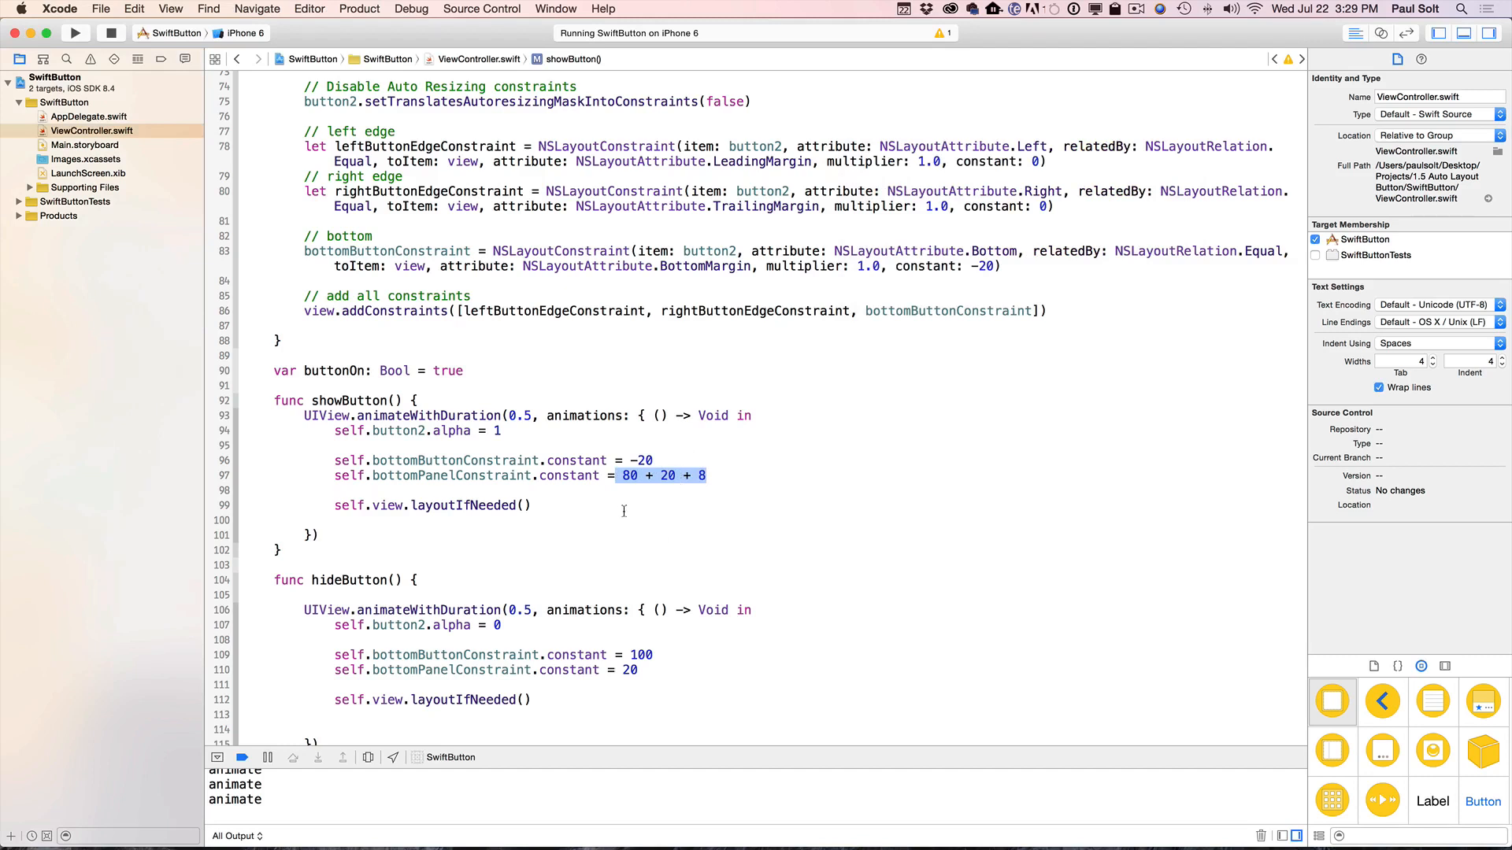
mouse_move(559, 476)
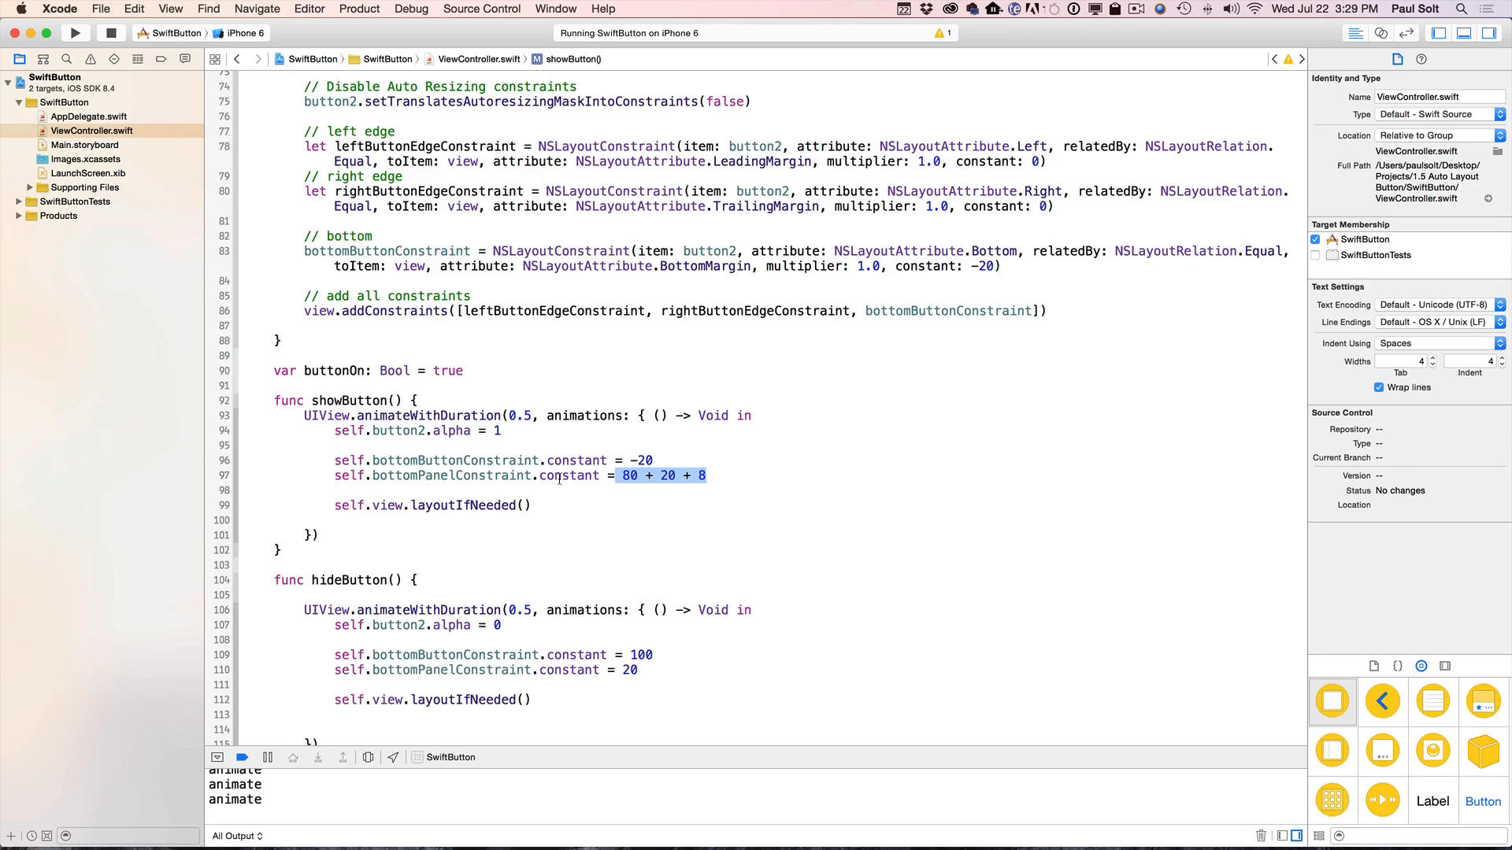
mouse_move(558, 506)
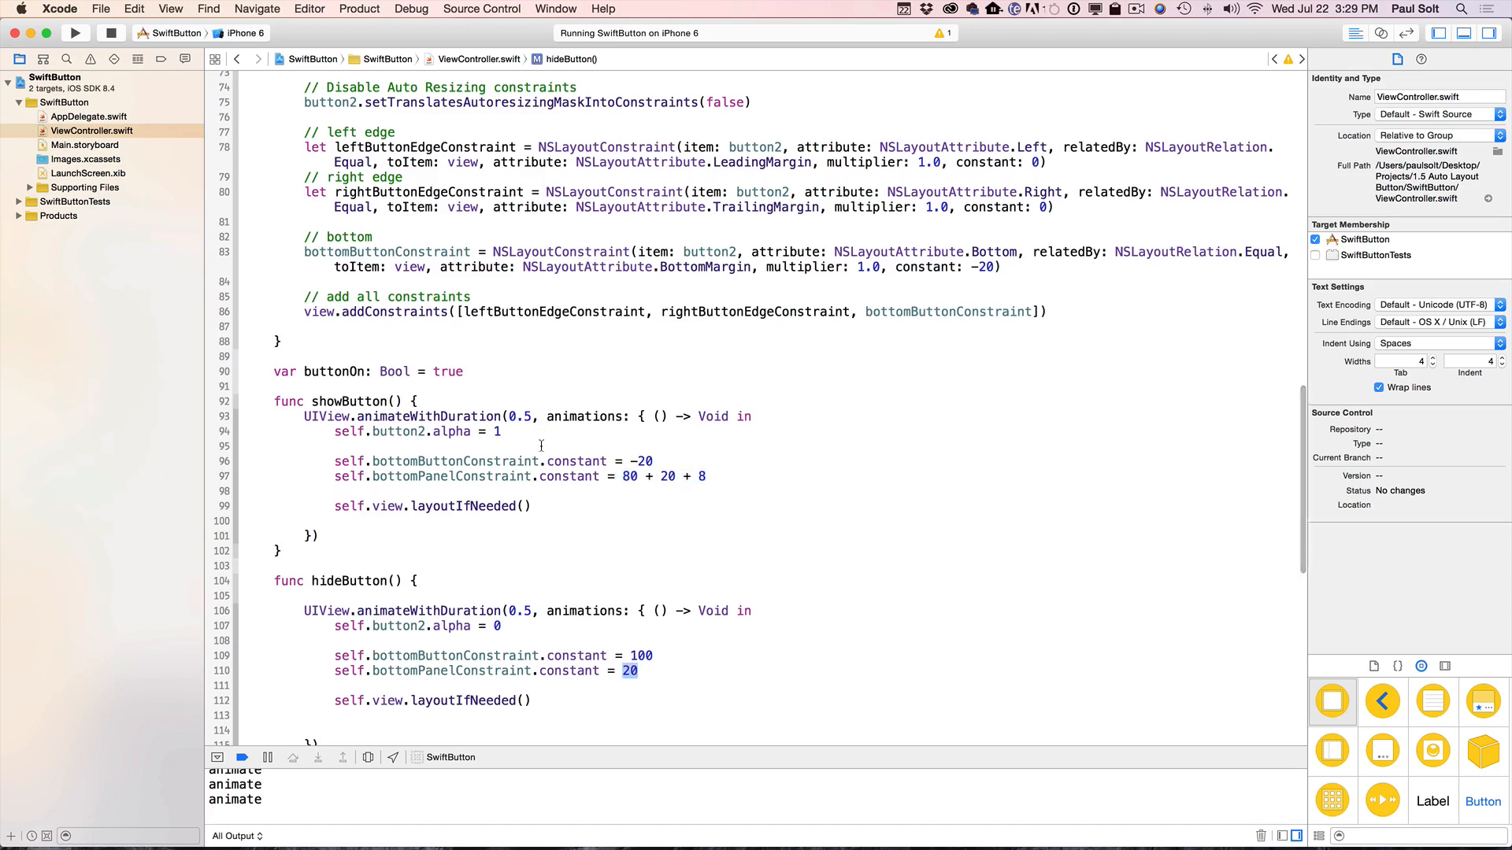
- Review hideButton's offset and change the buttonOn default from true to false
scroll("up", 3)
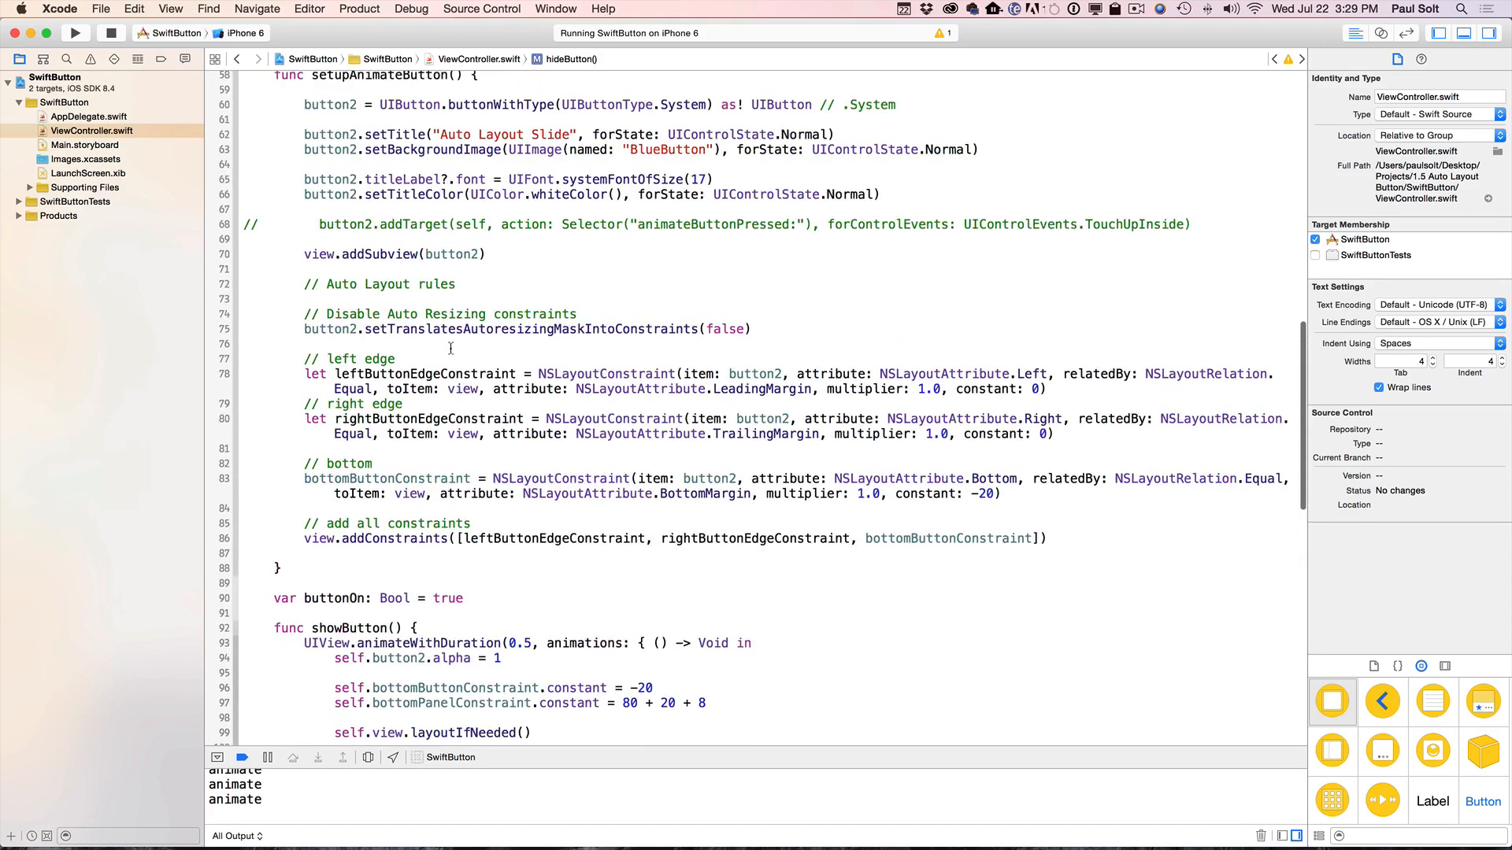
scroll("down", 3)
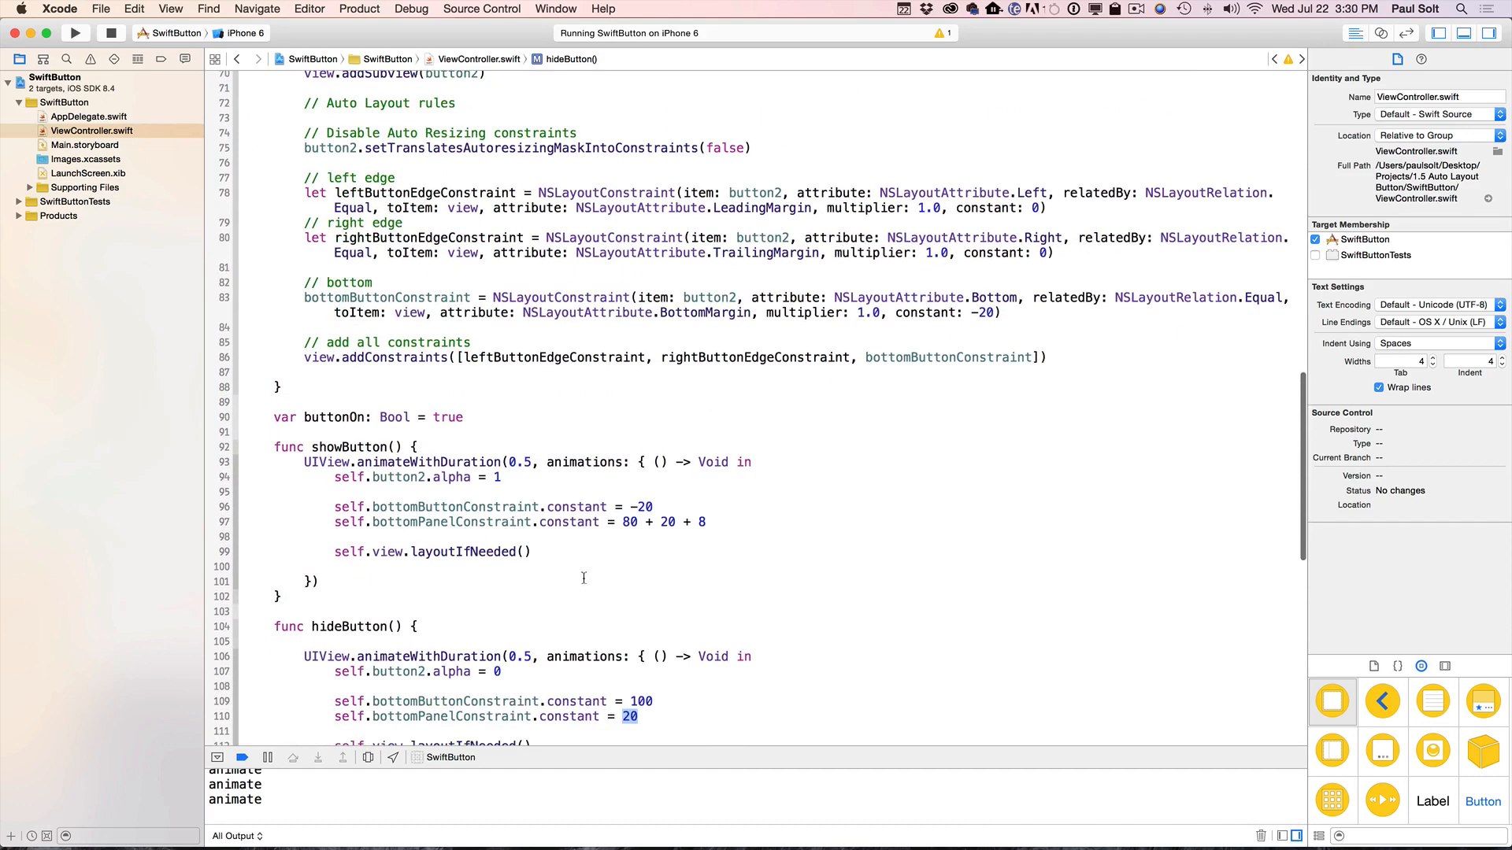
double_click(451, 717)
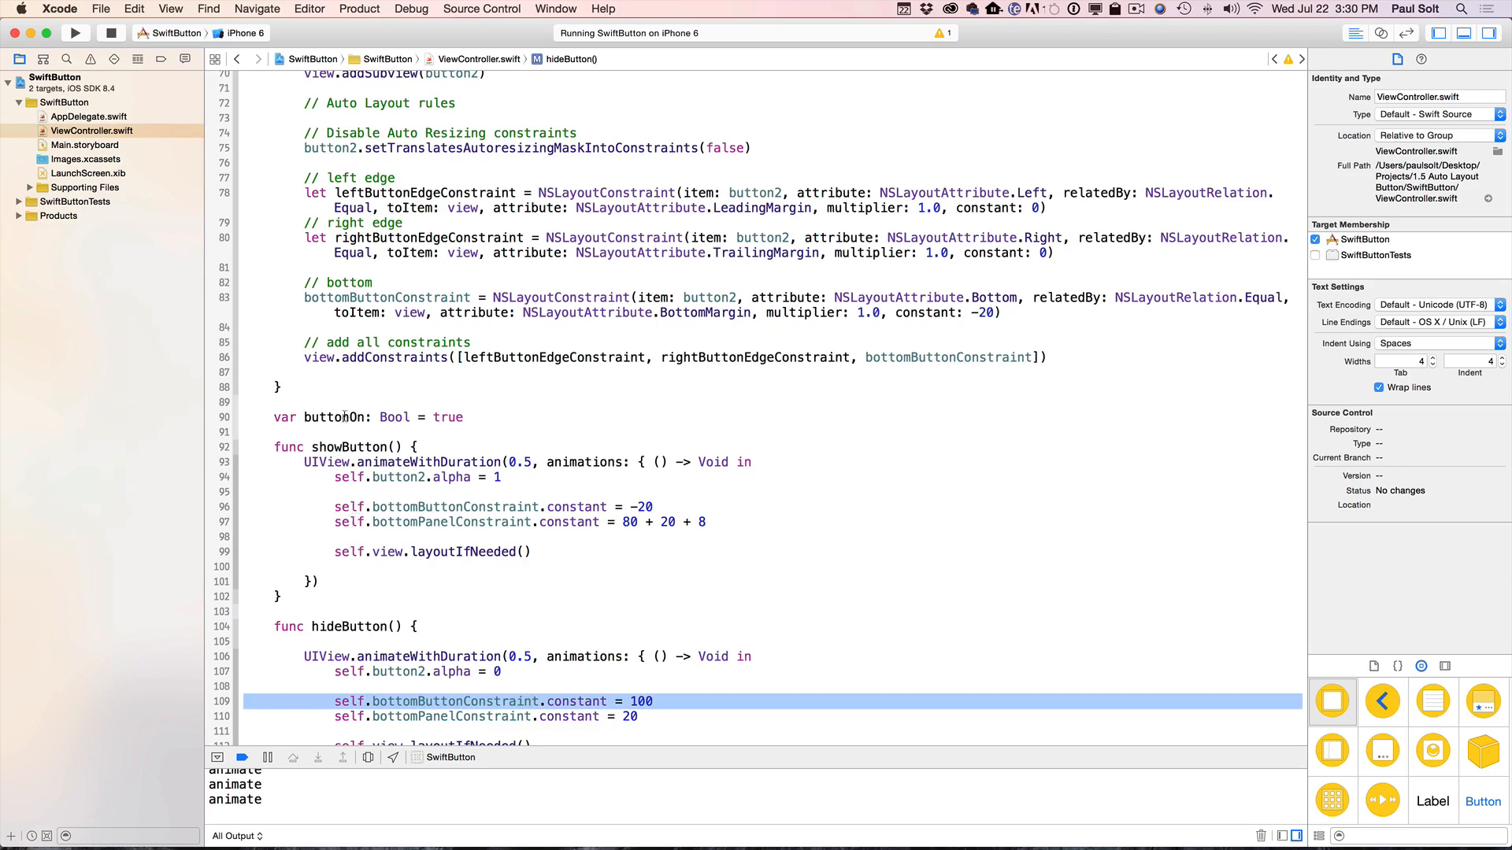
double_click(449, 416)
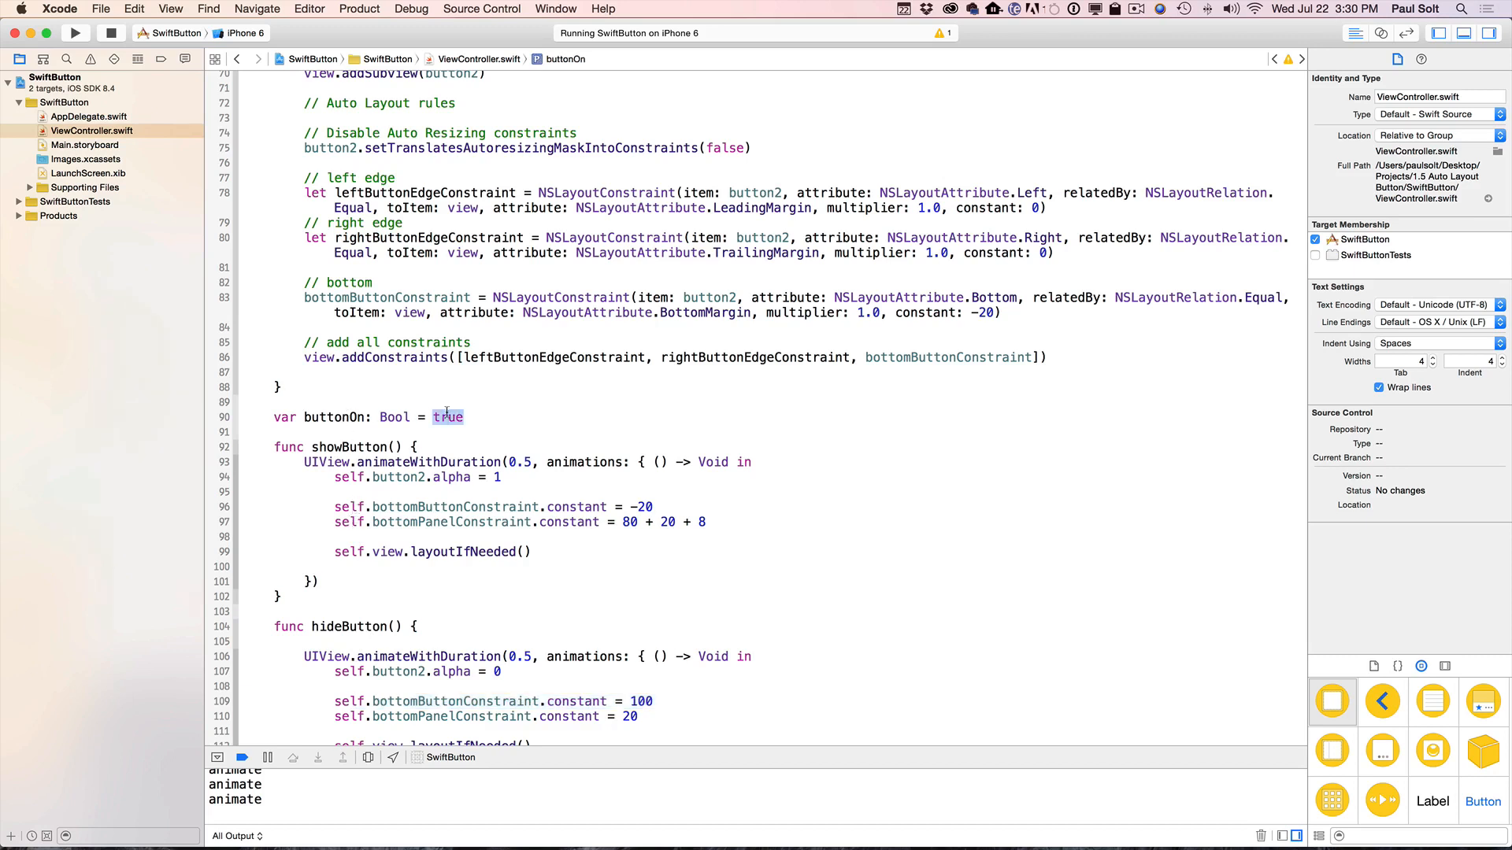
type("false")
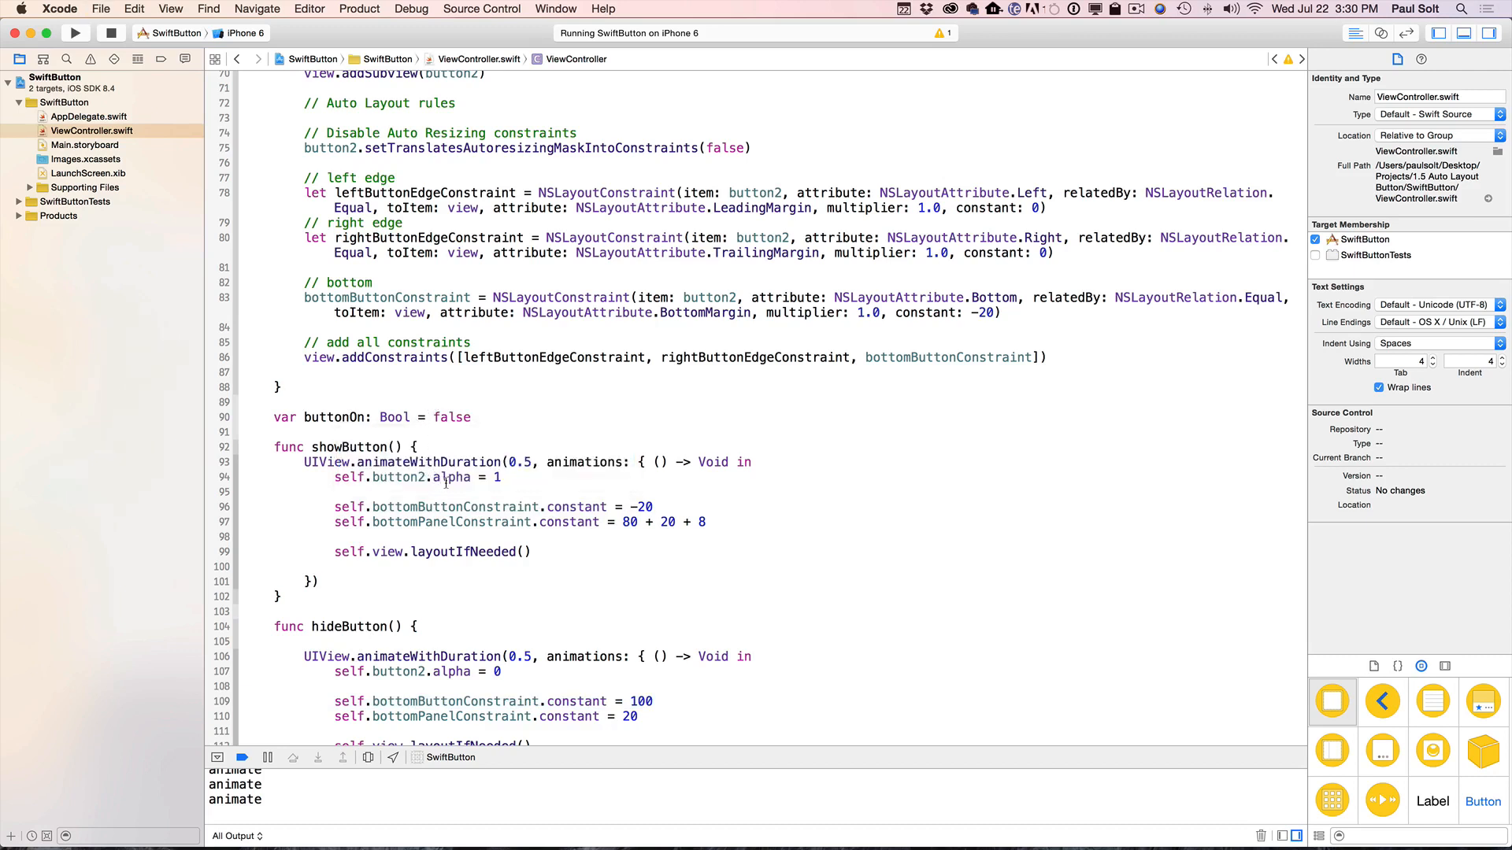
double_click(452, 416)
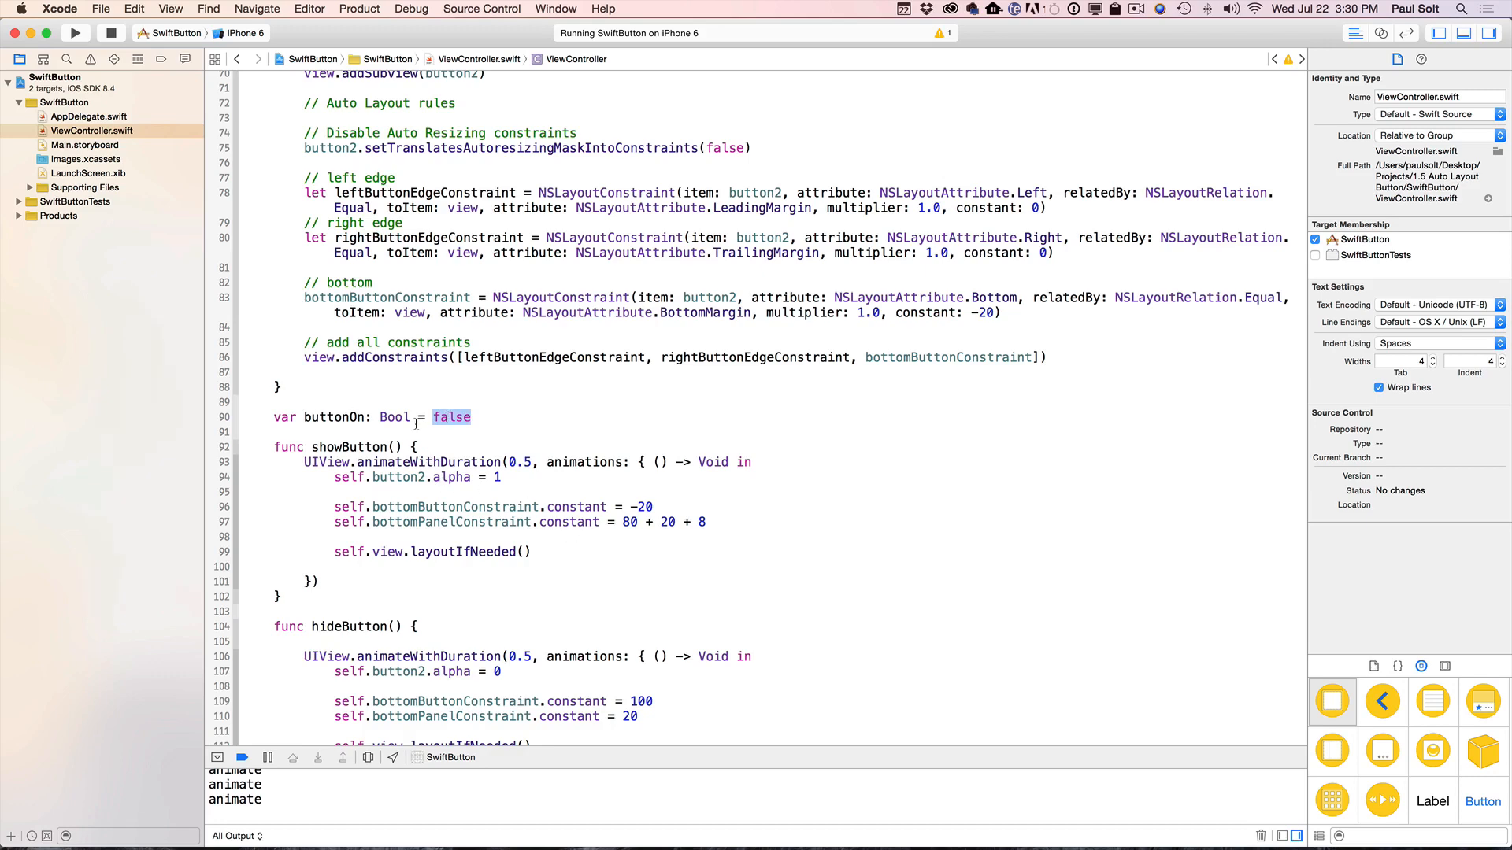
- In viewDidLoad, add an 'offscreen + invisible' comment and set bottomButtonConstraint.constant to 100
scroll("up", 3)
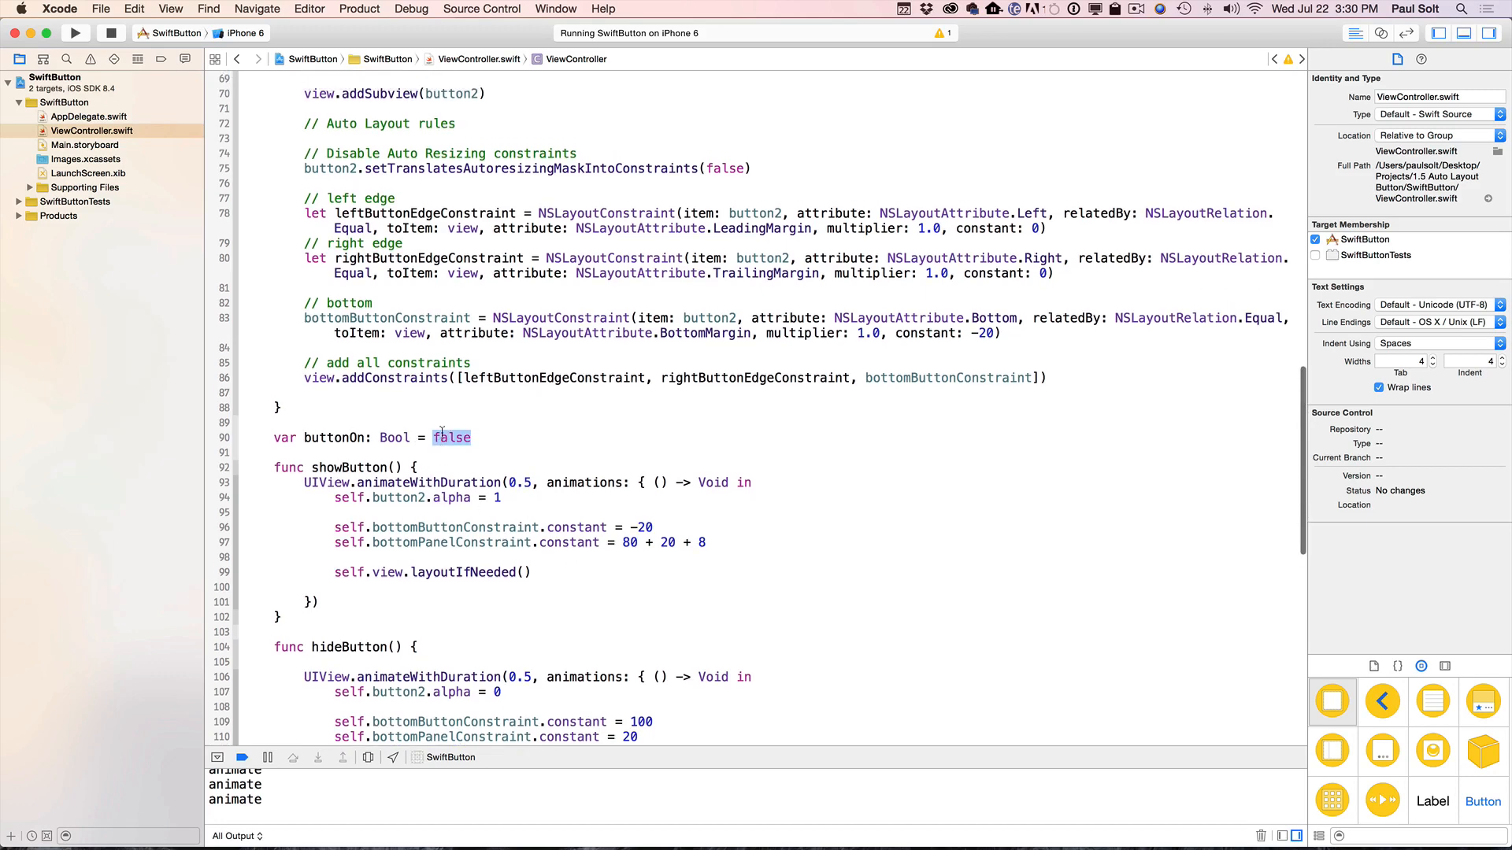
scroll("up", 3)
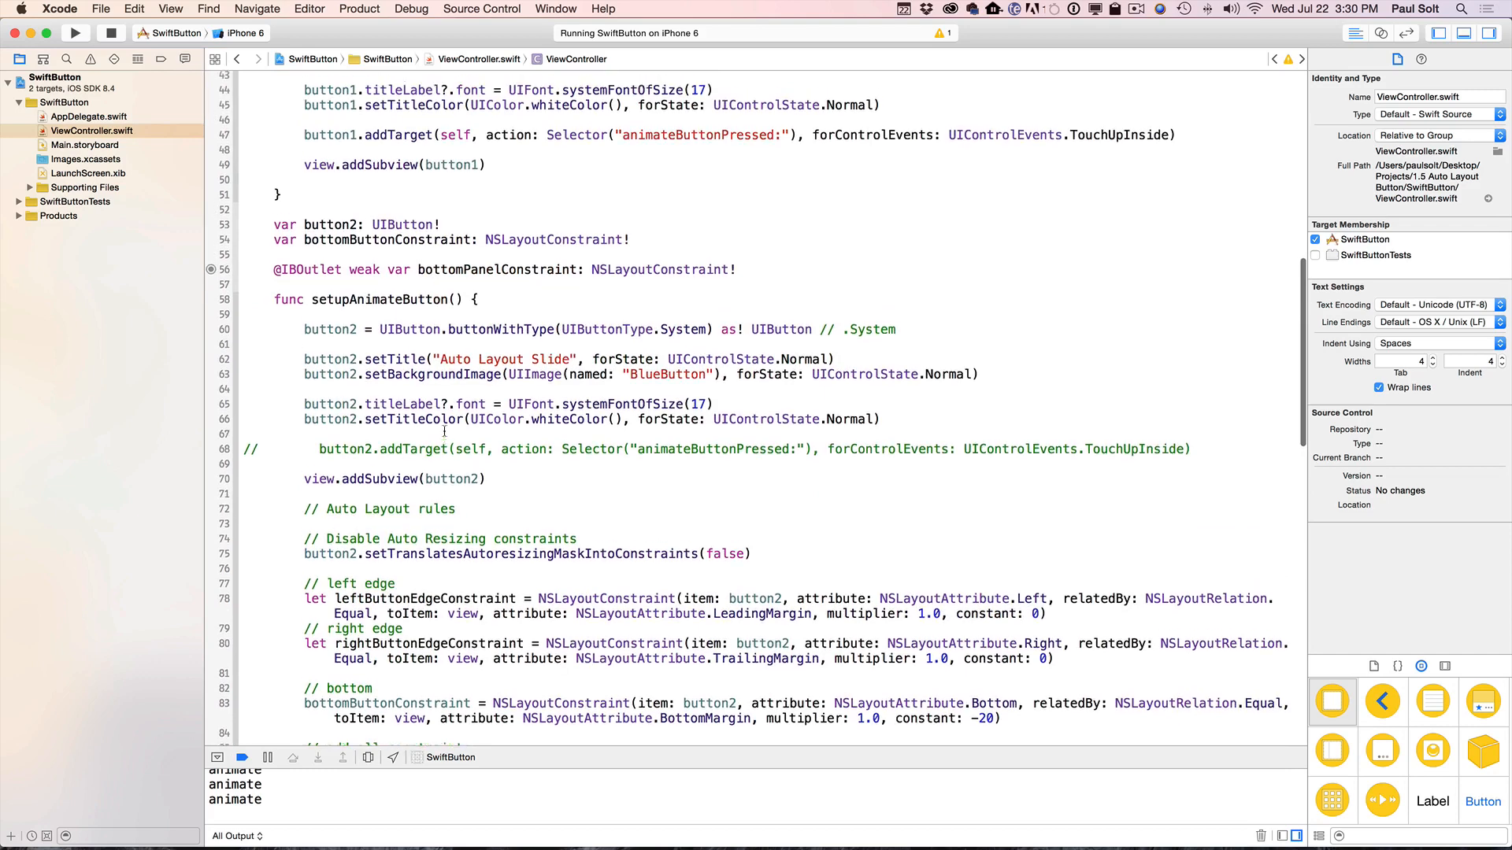
scroll("up", 3)
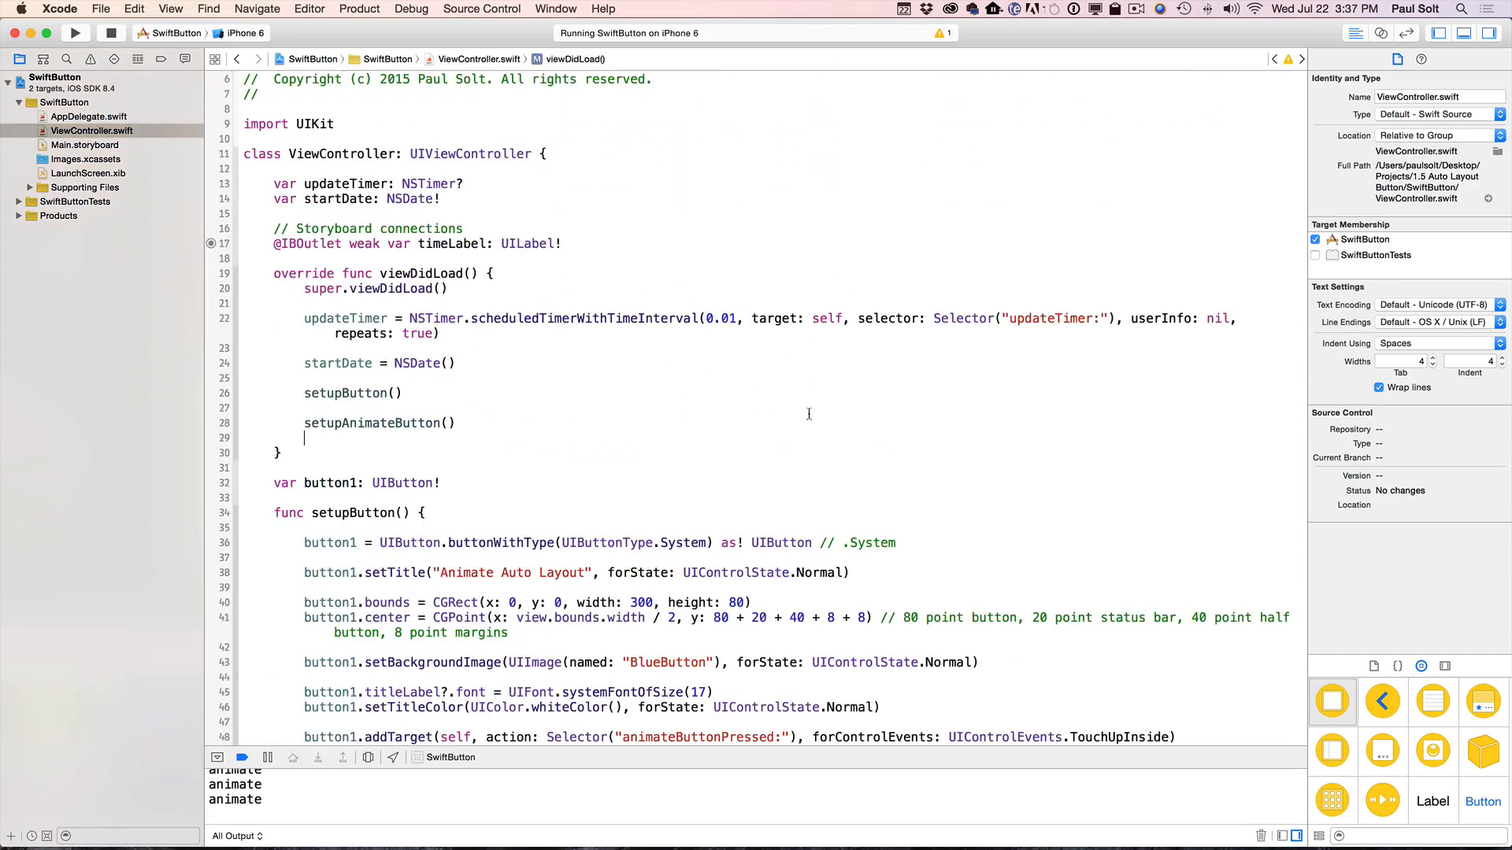
type("//")
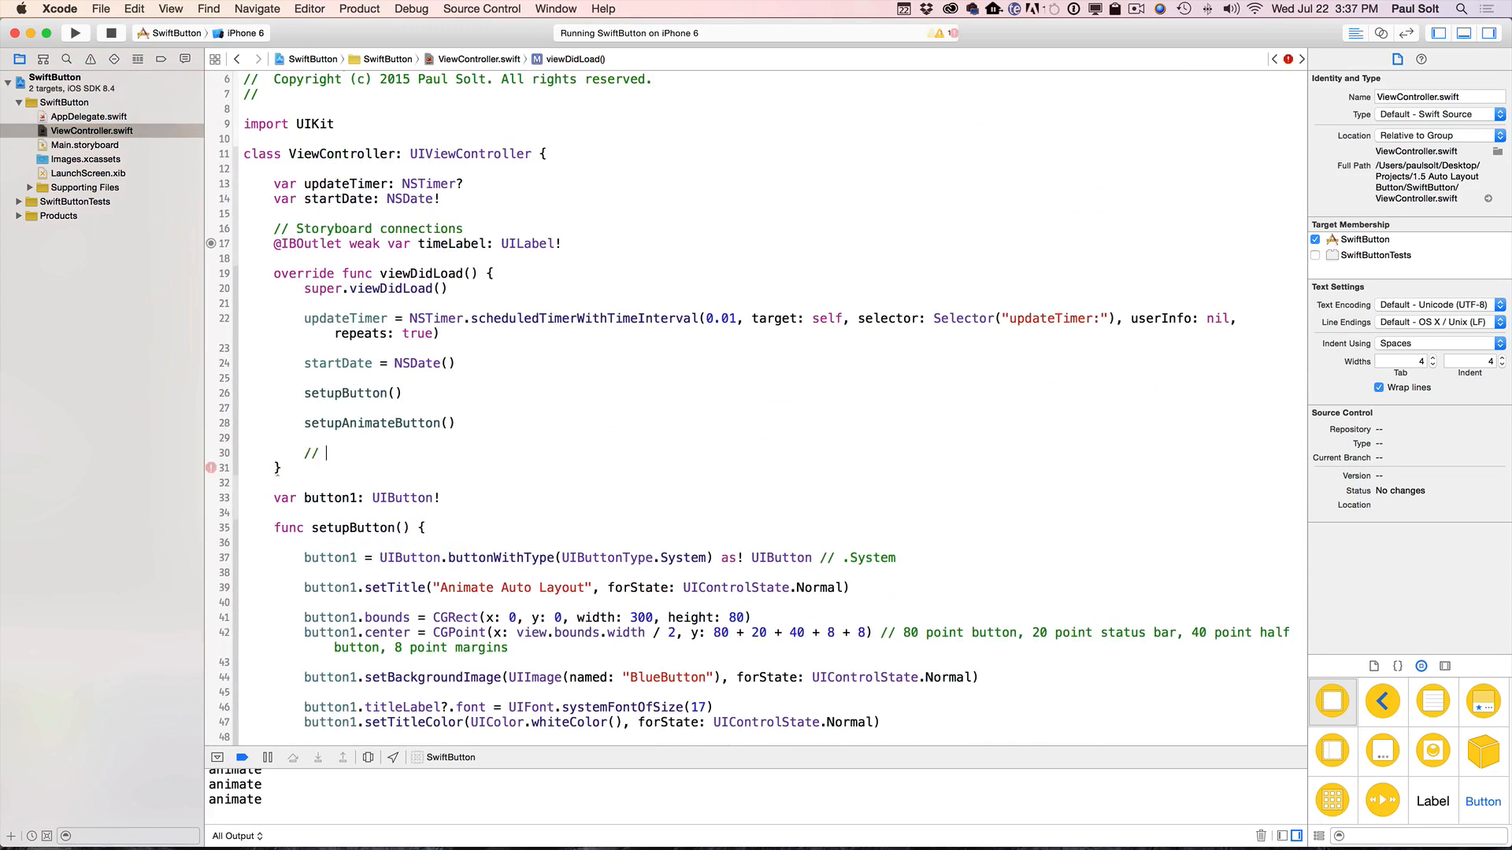
type("offscreen +")
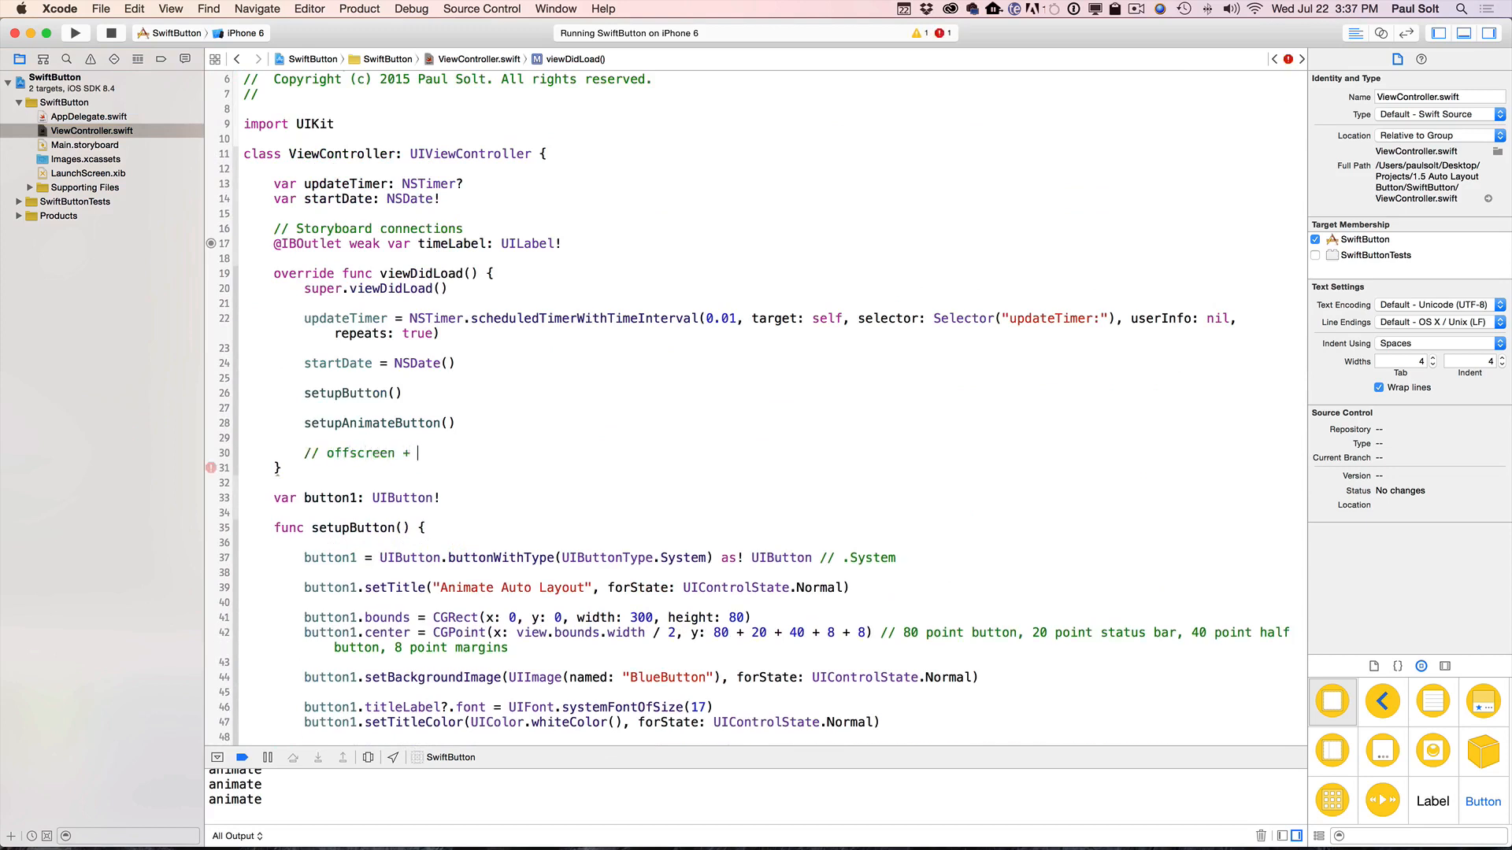
type("invisible")
type("button2.alpha = 0")
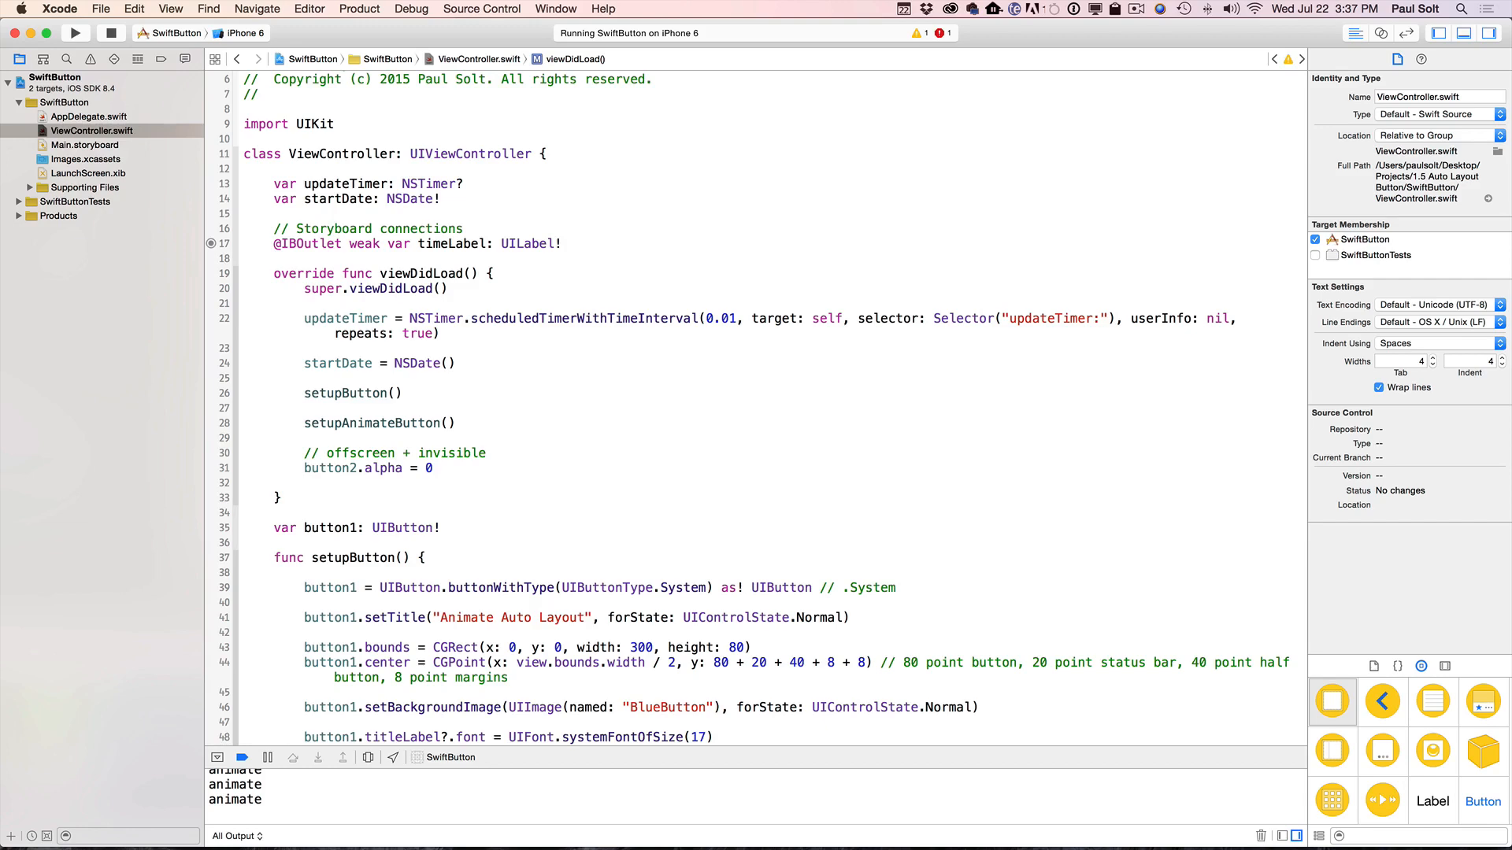
type("bottomButtonConstraint.constant =")
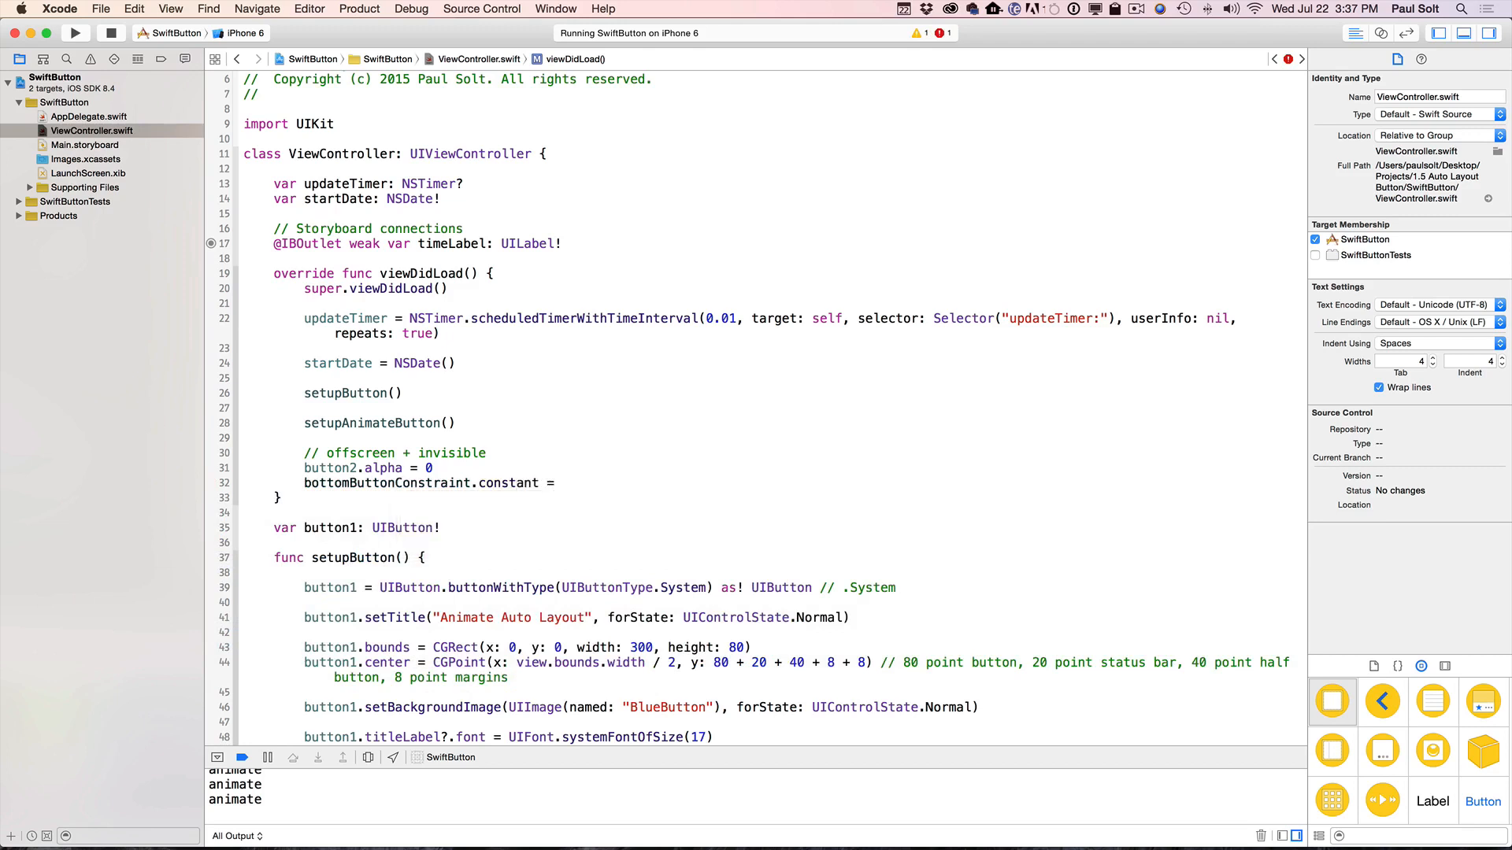
type("100")
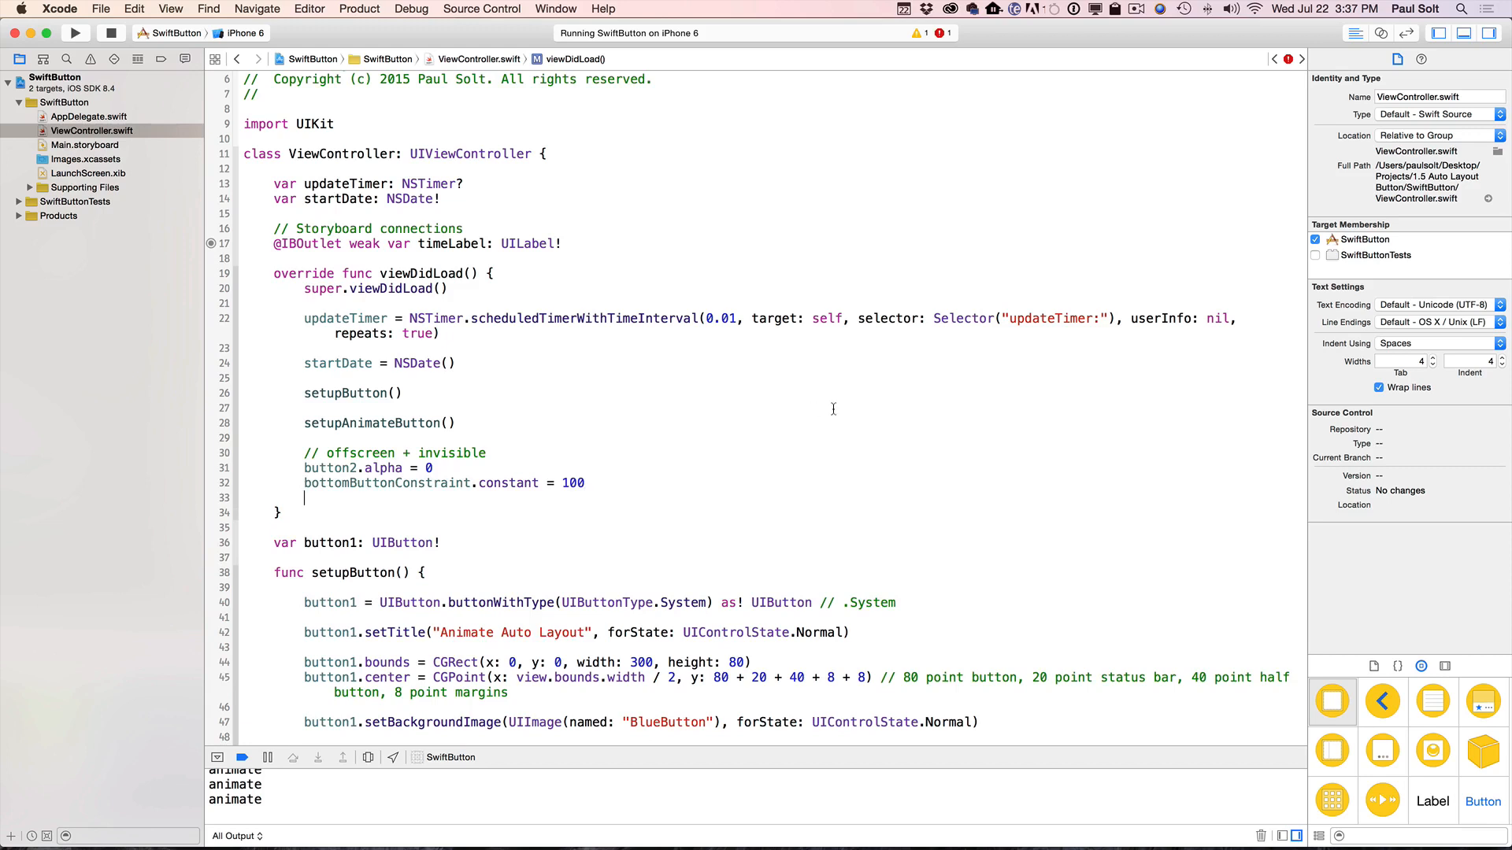
mouse_move(710, 435)
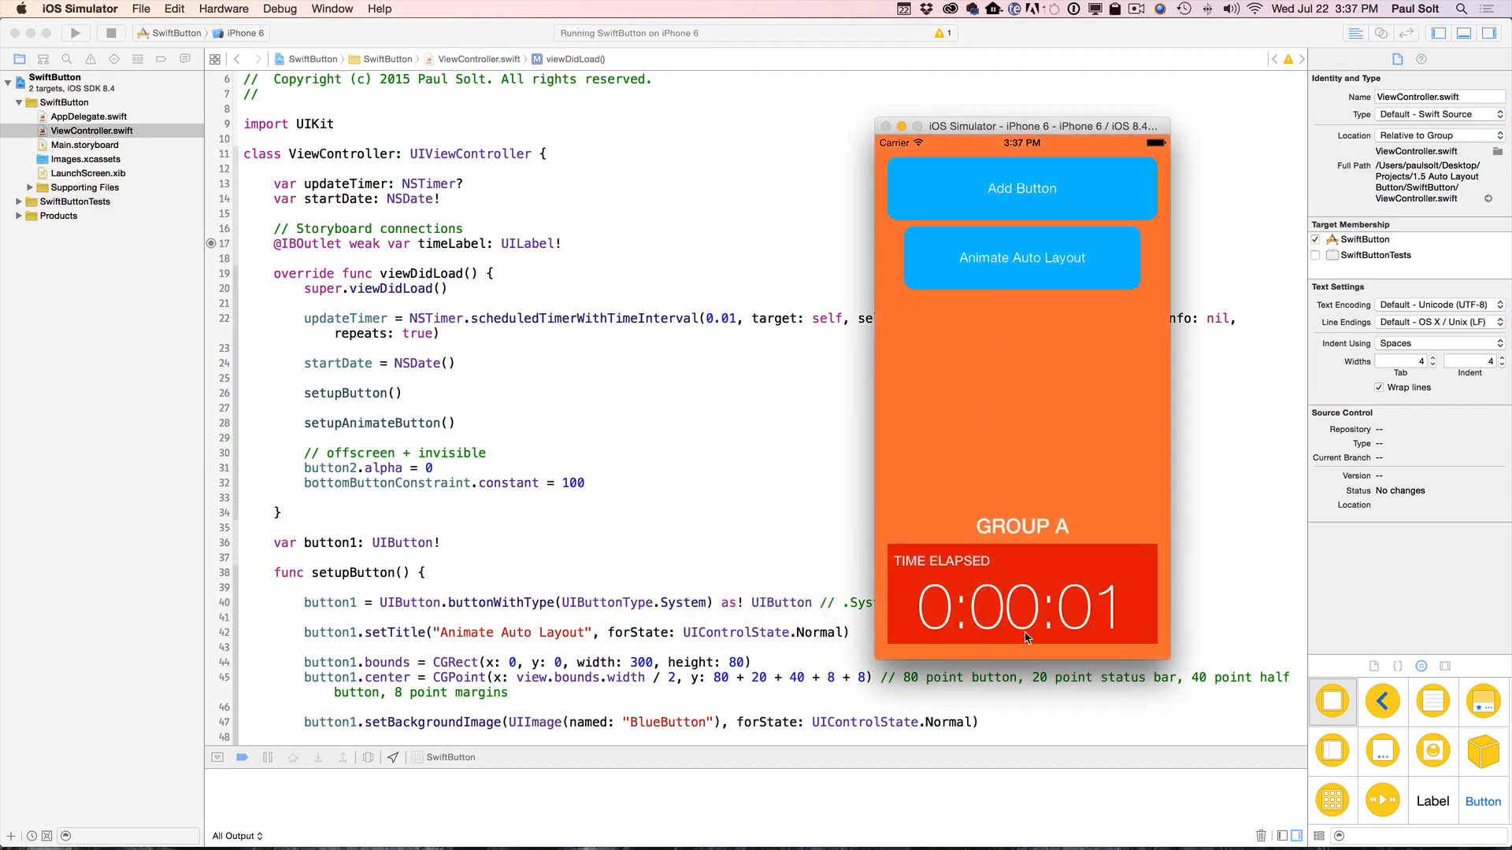
- In the relaunched app, slide the initially hidden bottom button into view and back out
left_click(1021, 257)
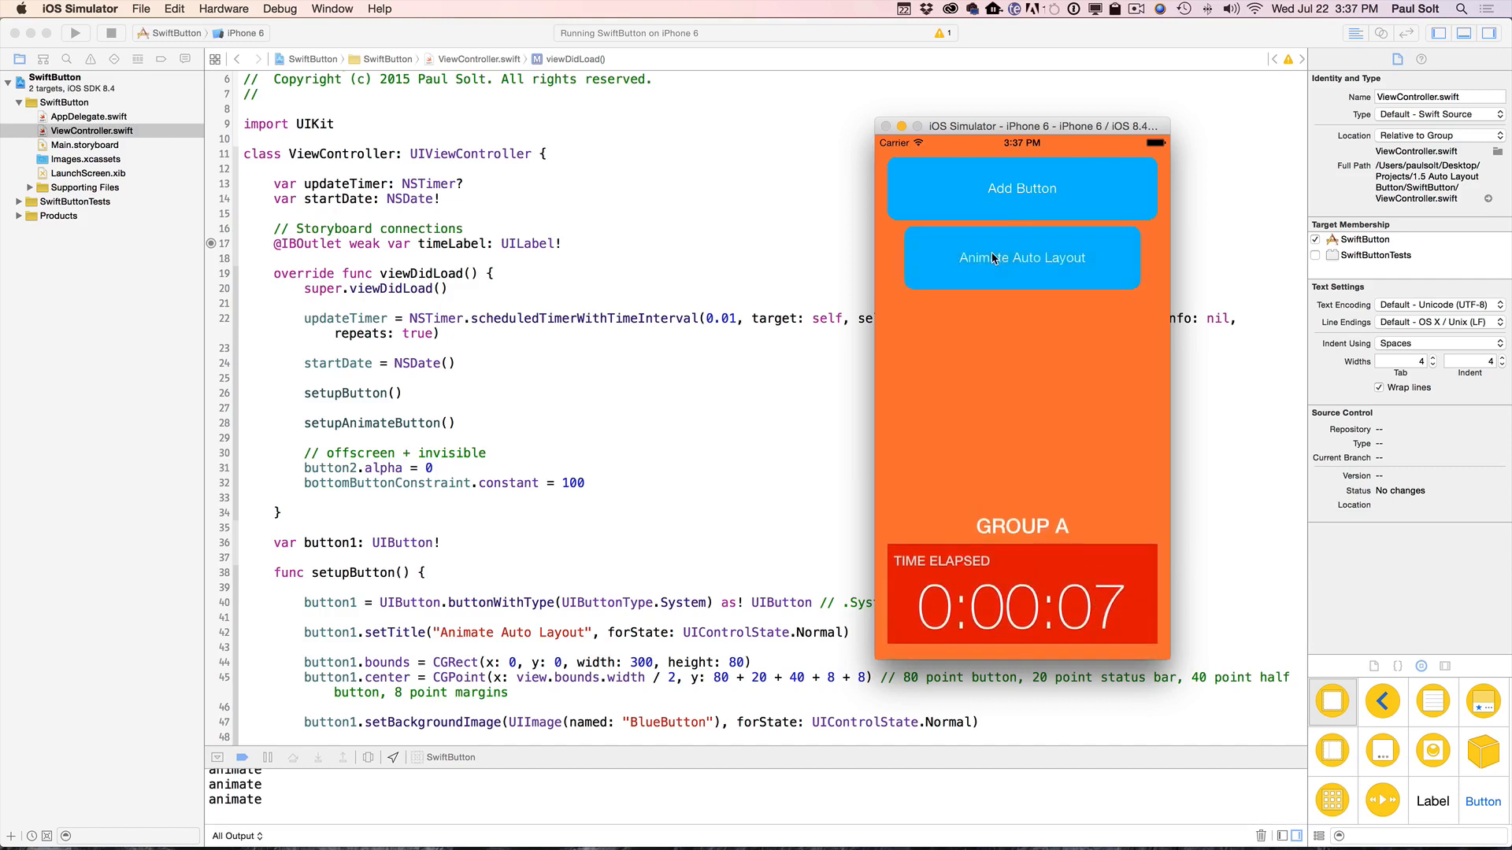
left_click(1021, 257)
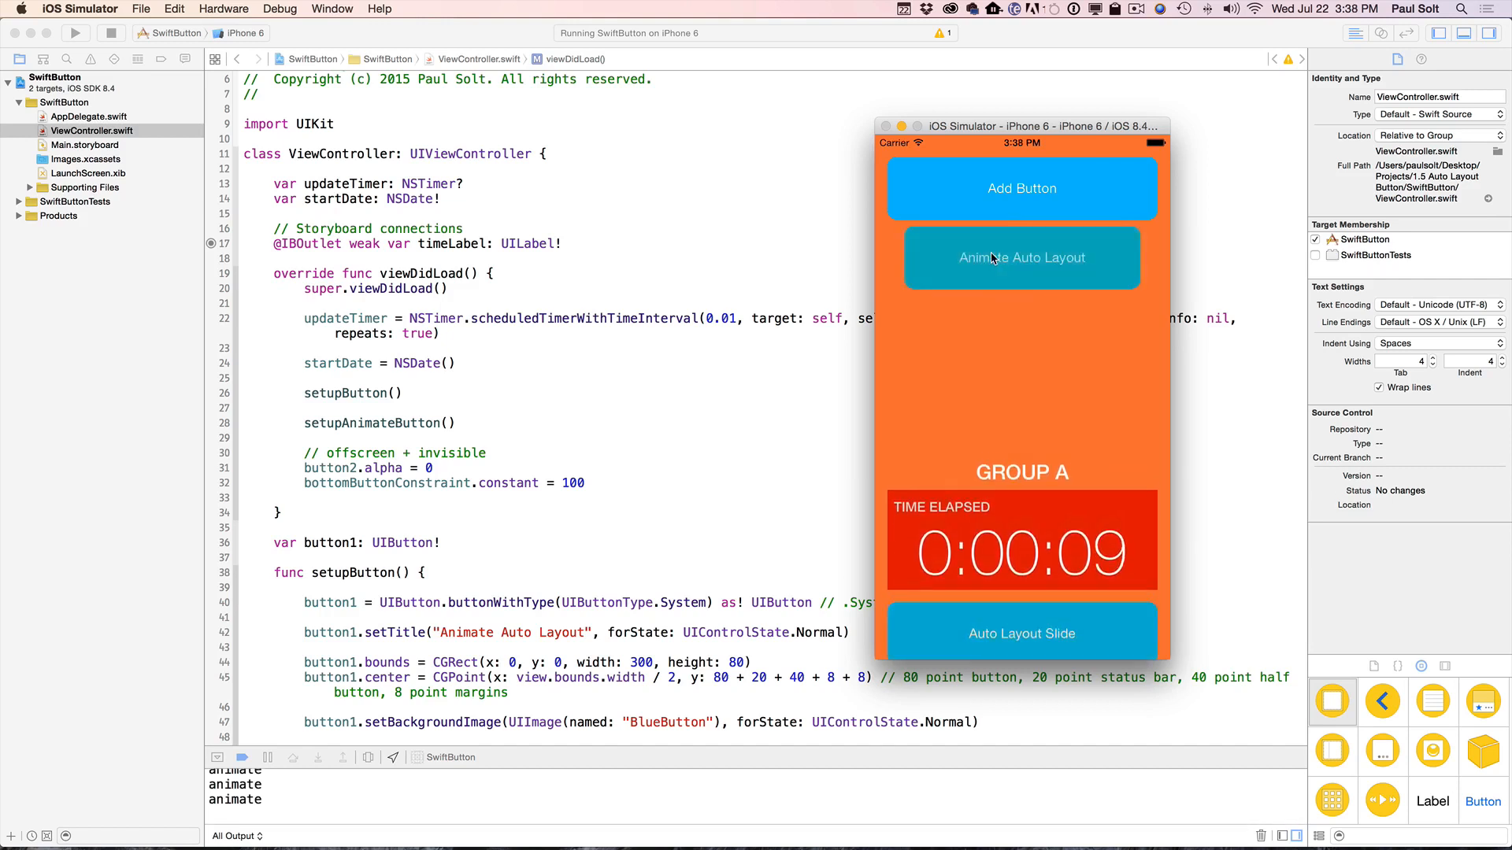
left_click(1021, 187)
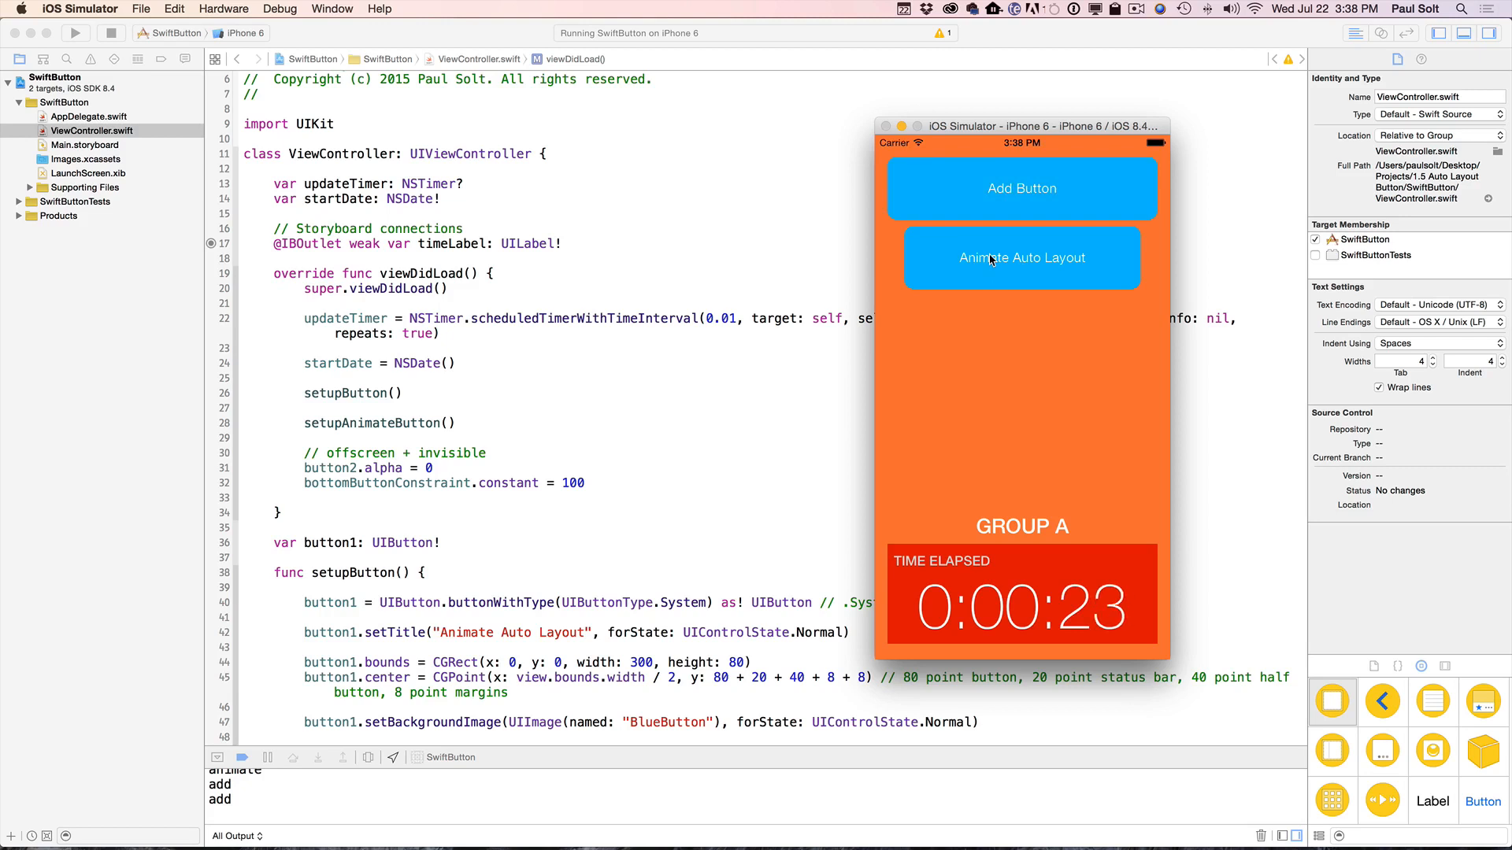
mouse_move(817, 310)
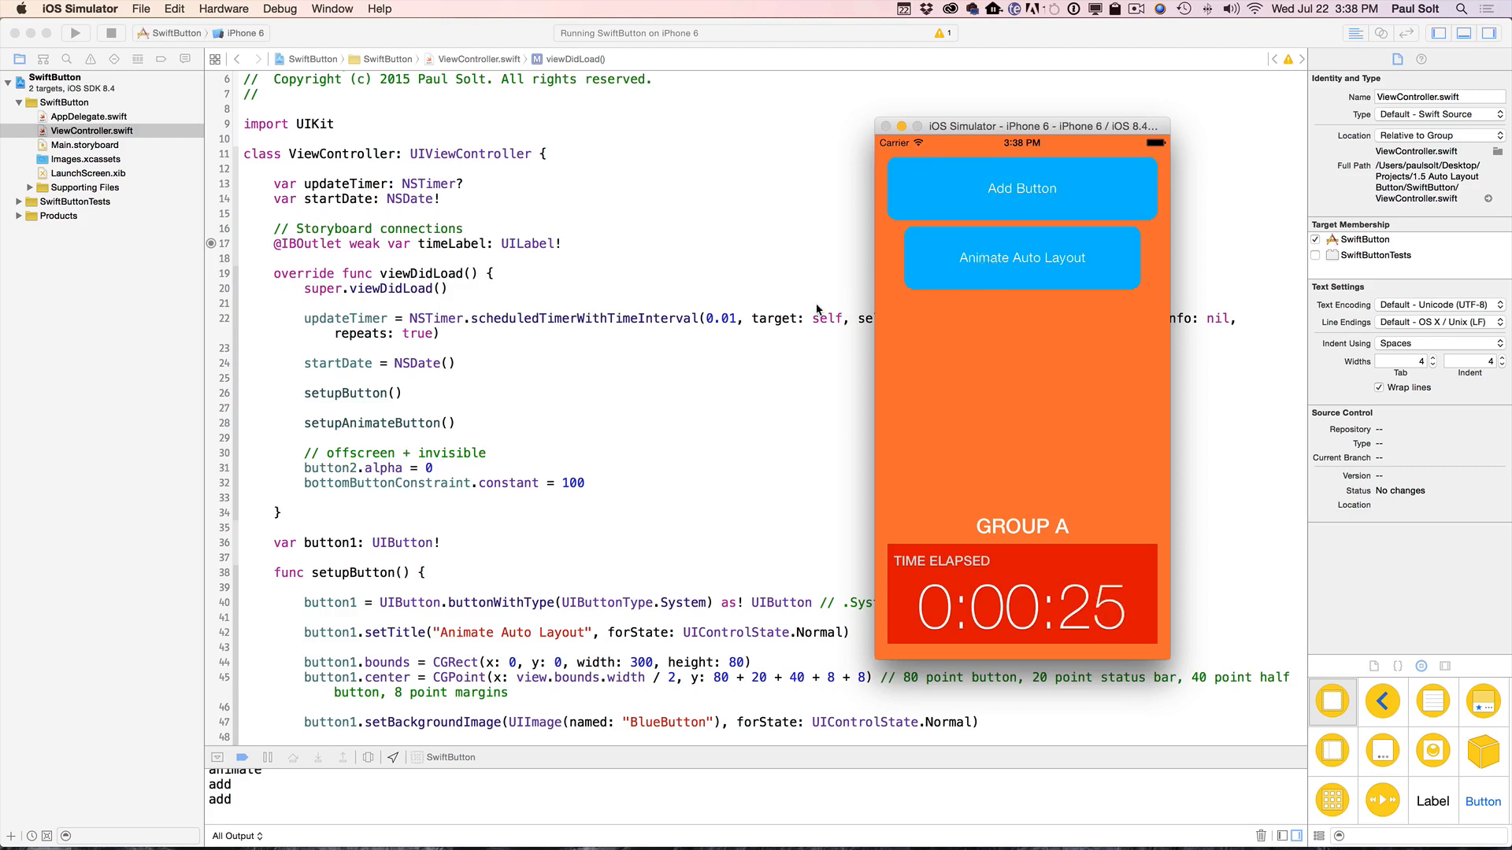
mouse_move(715, 402)
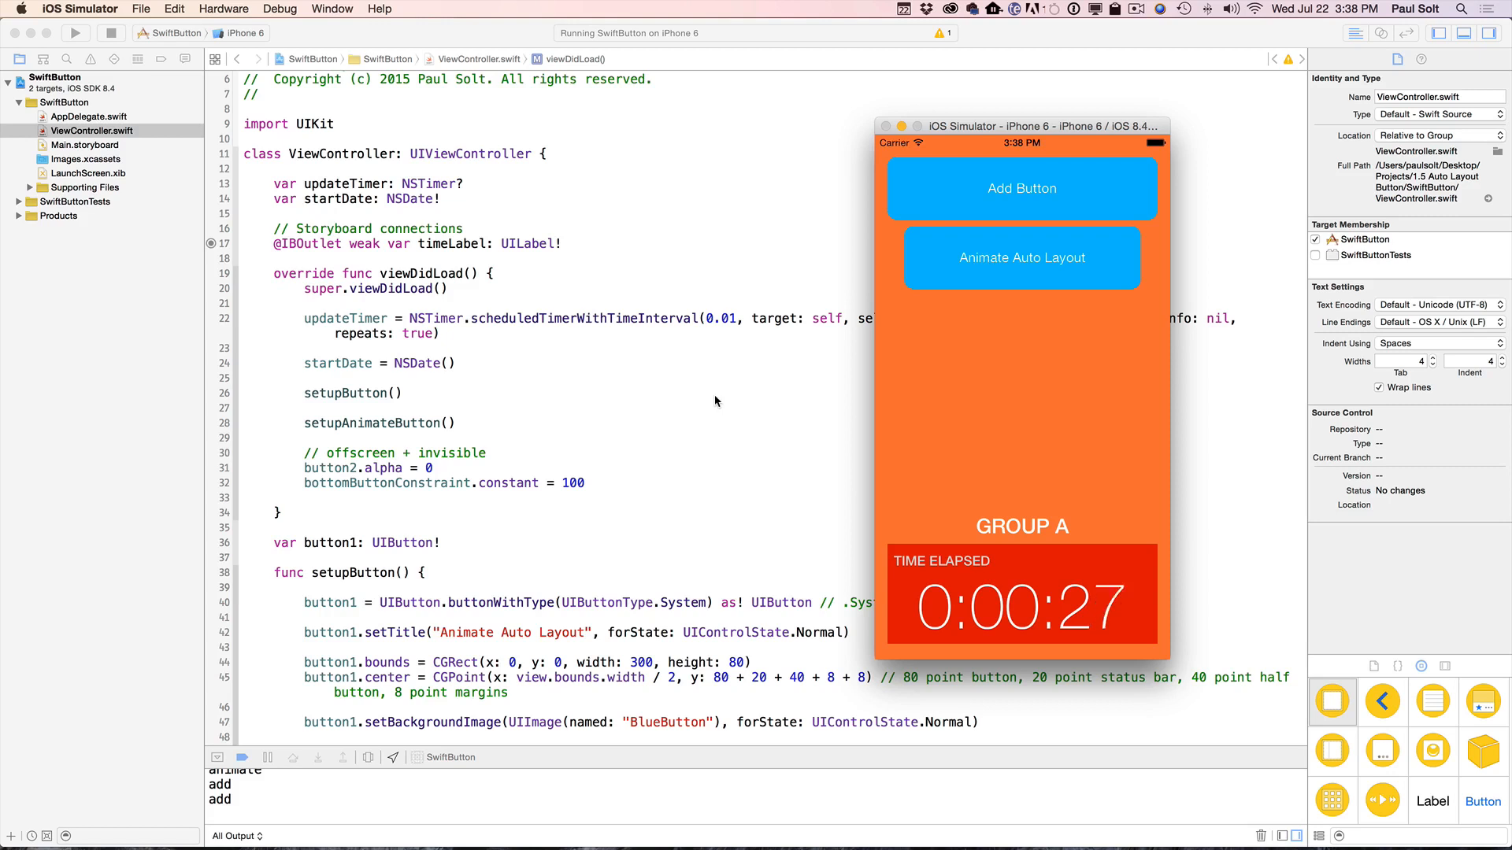
mouse_move(456, 434)
type("button1.alpha = 0")
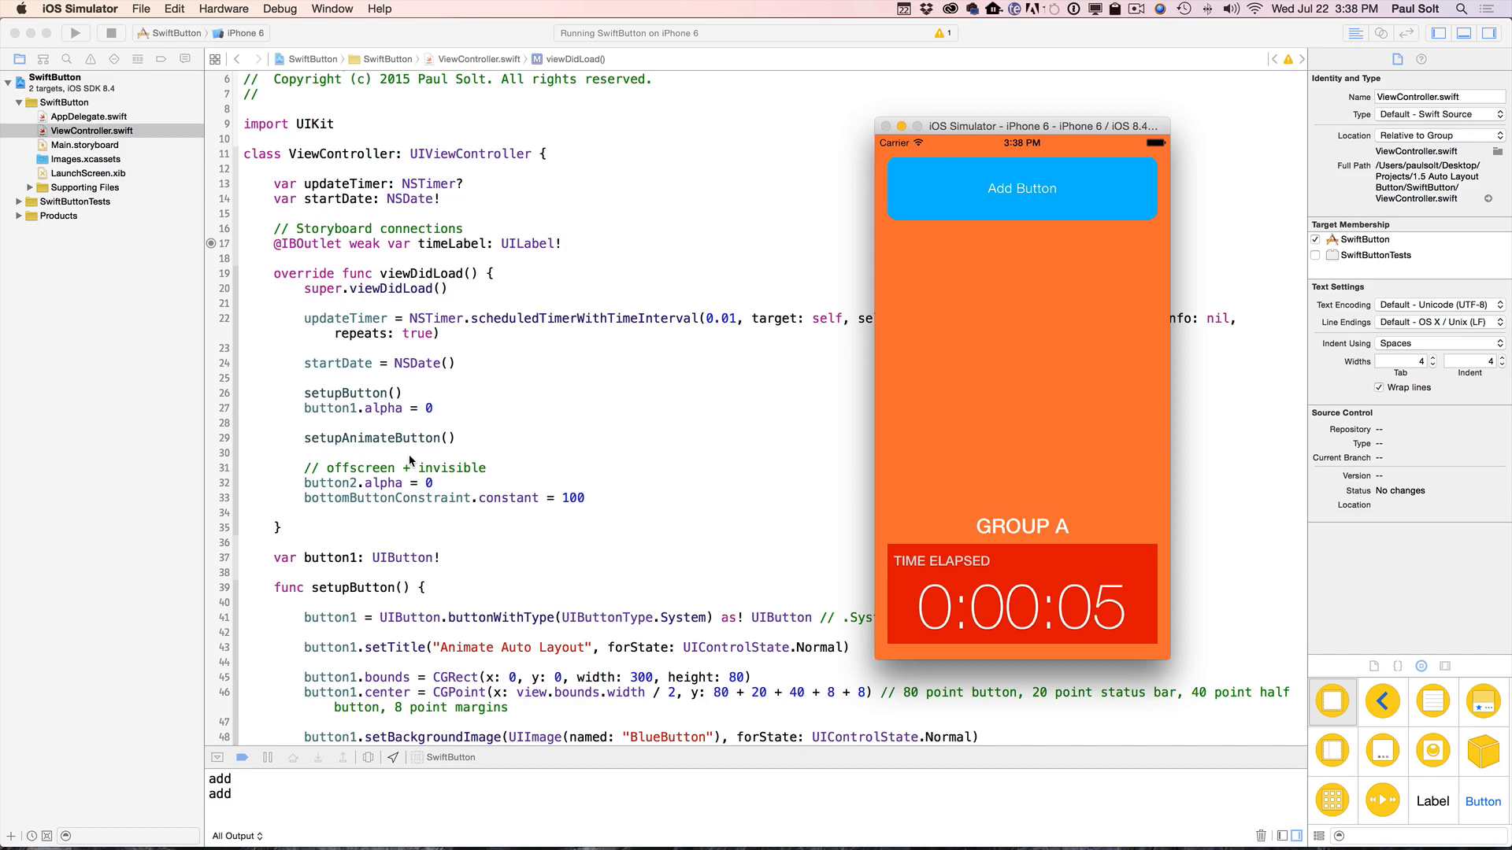
- Scroll ViewController.swift down to the addButtonPressed IBAction
scroll("down", 3)
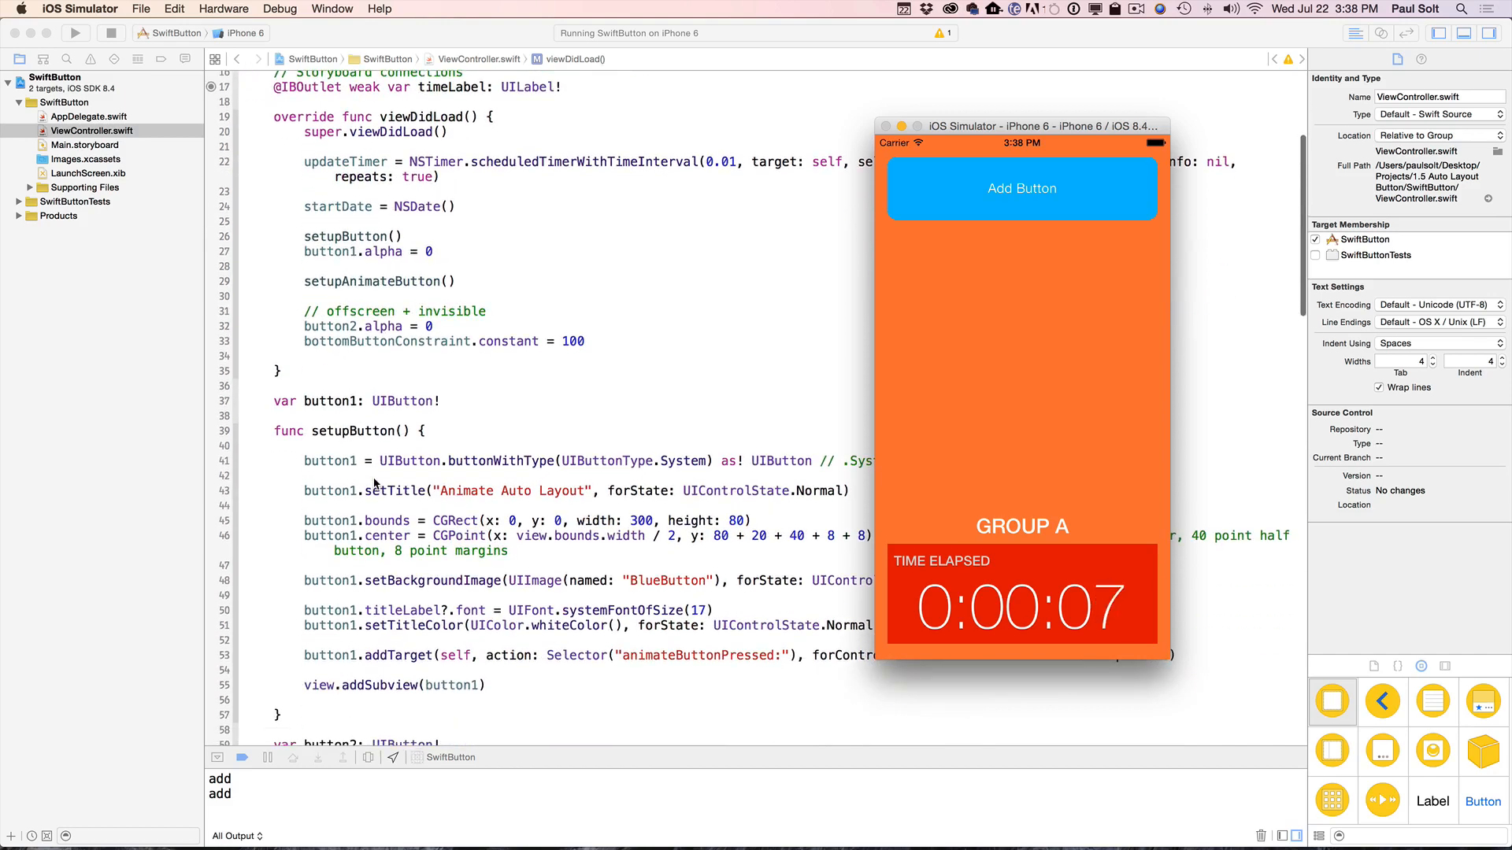
scroll("down", 3)
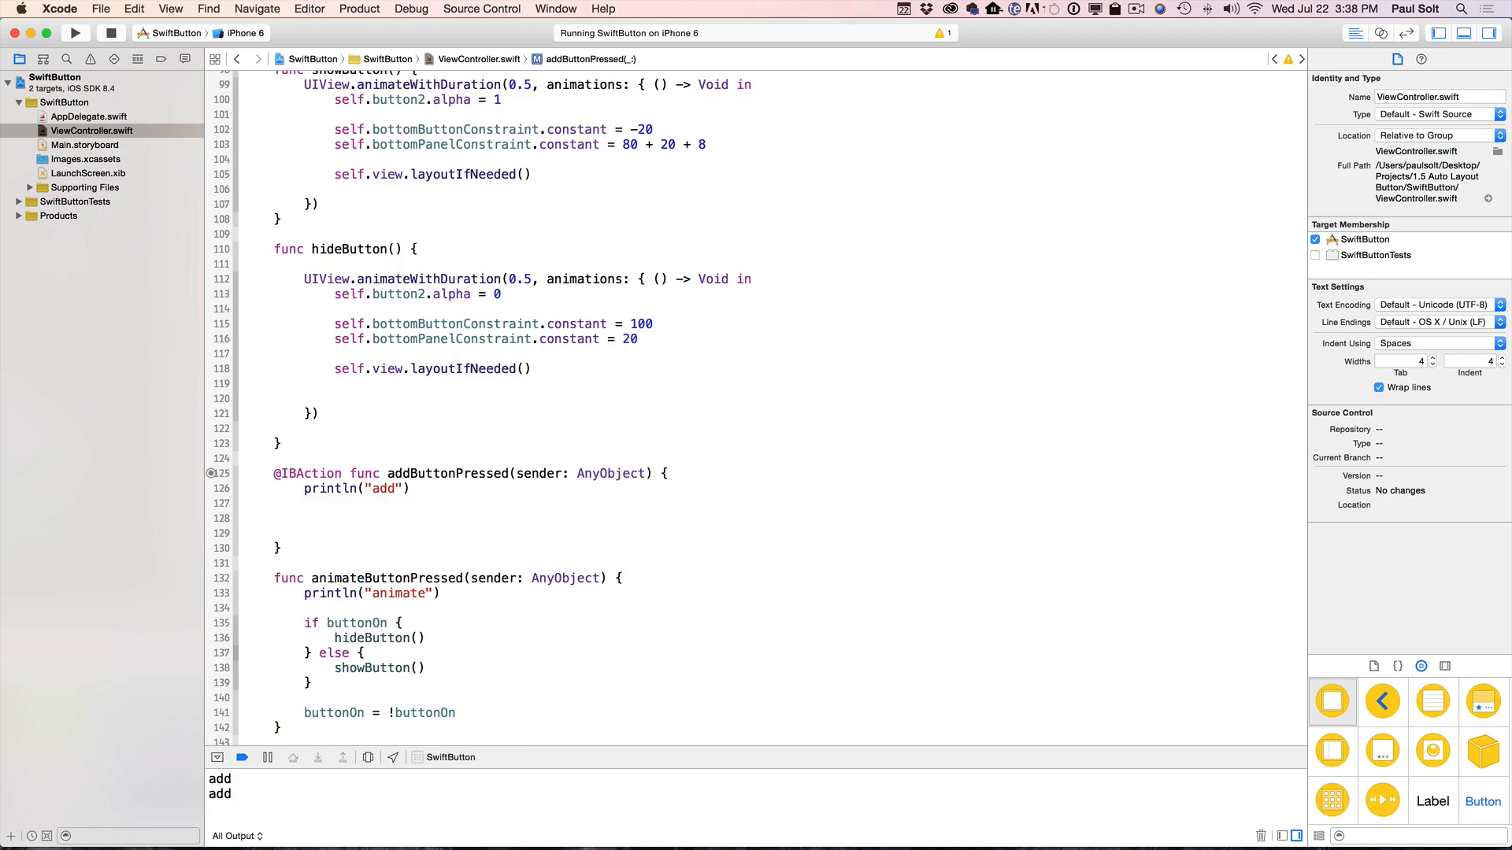
scroll("down", 3)
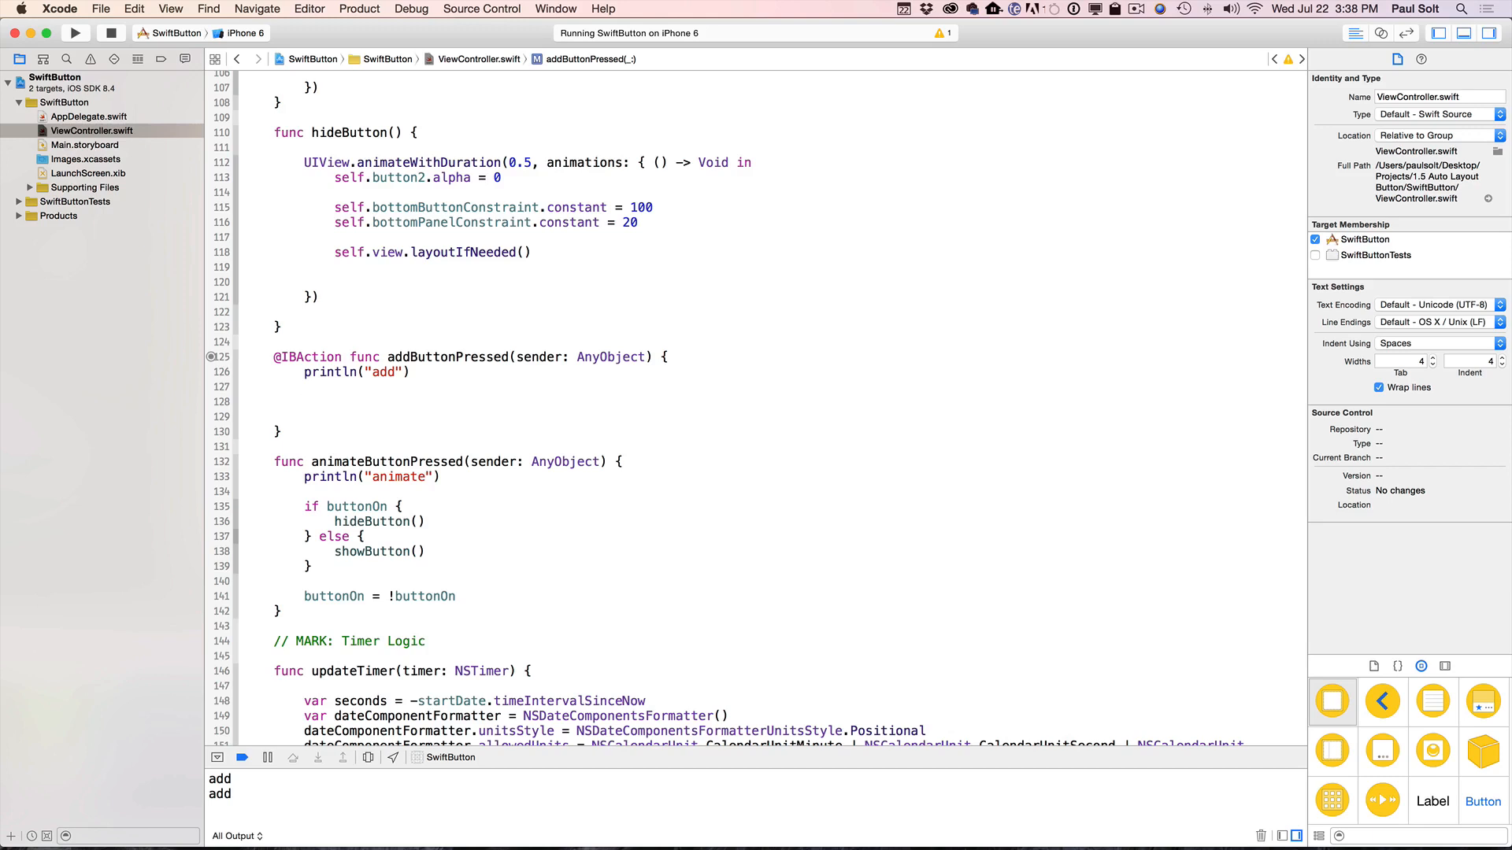
- Write an if/else setting button1.alpha to 1 (// show) when 0, else 0 (// hide), and rerun
type("if")
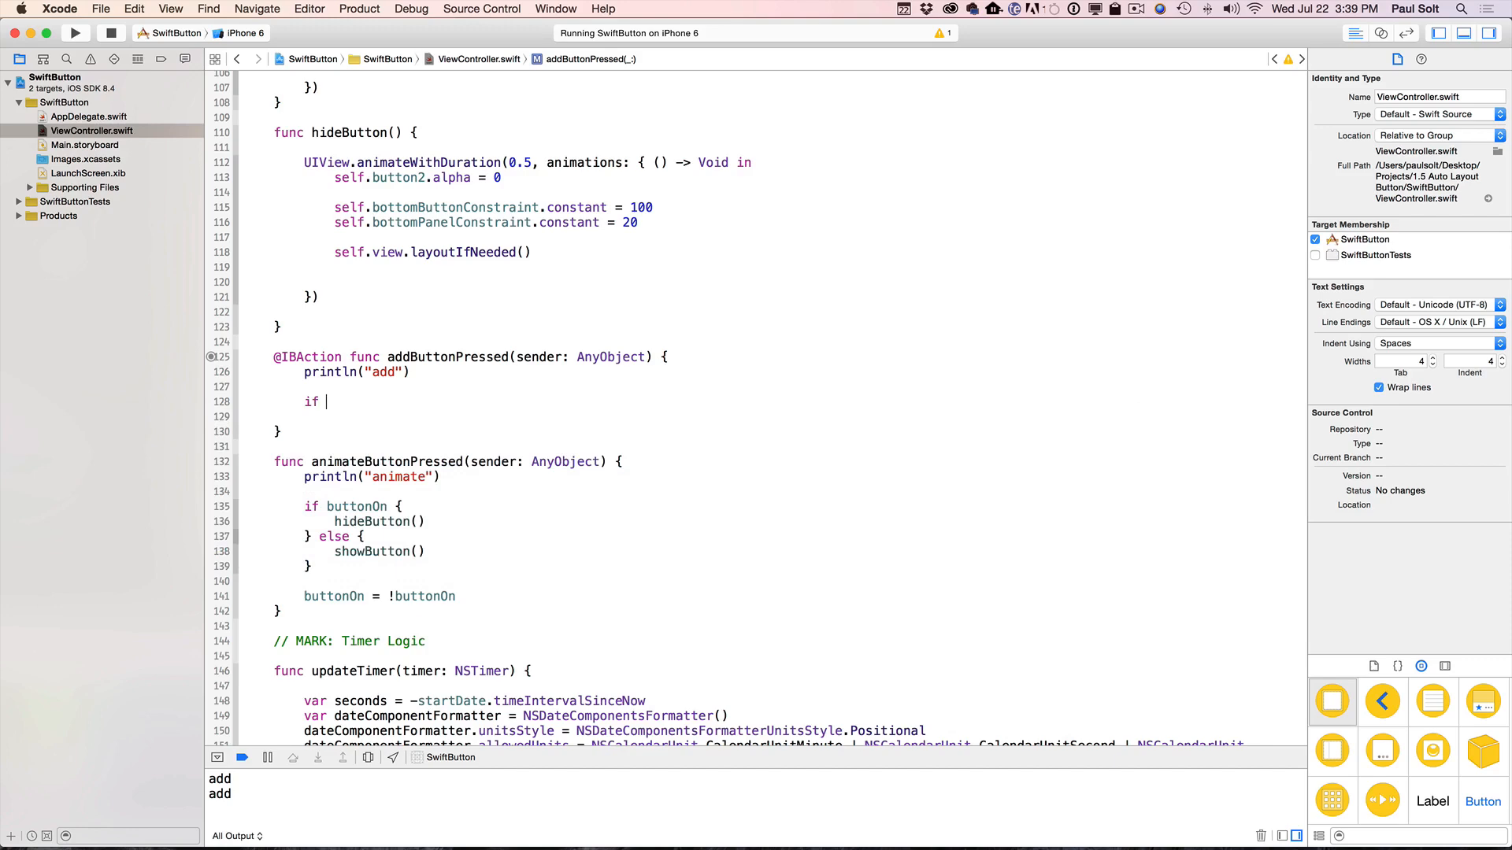
type("button1.alpha == 0 {")
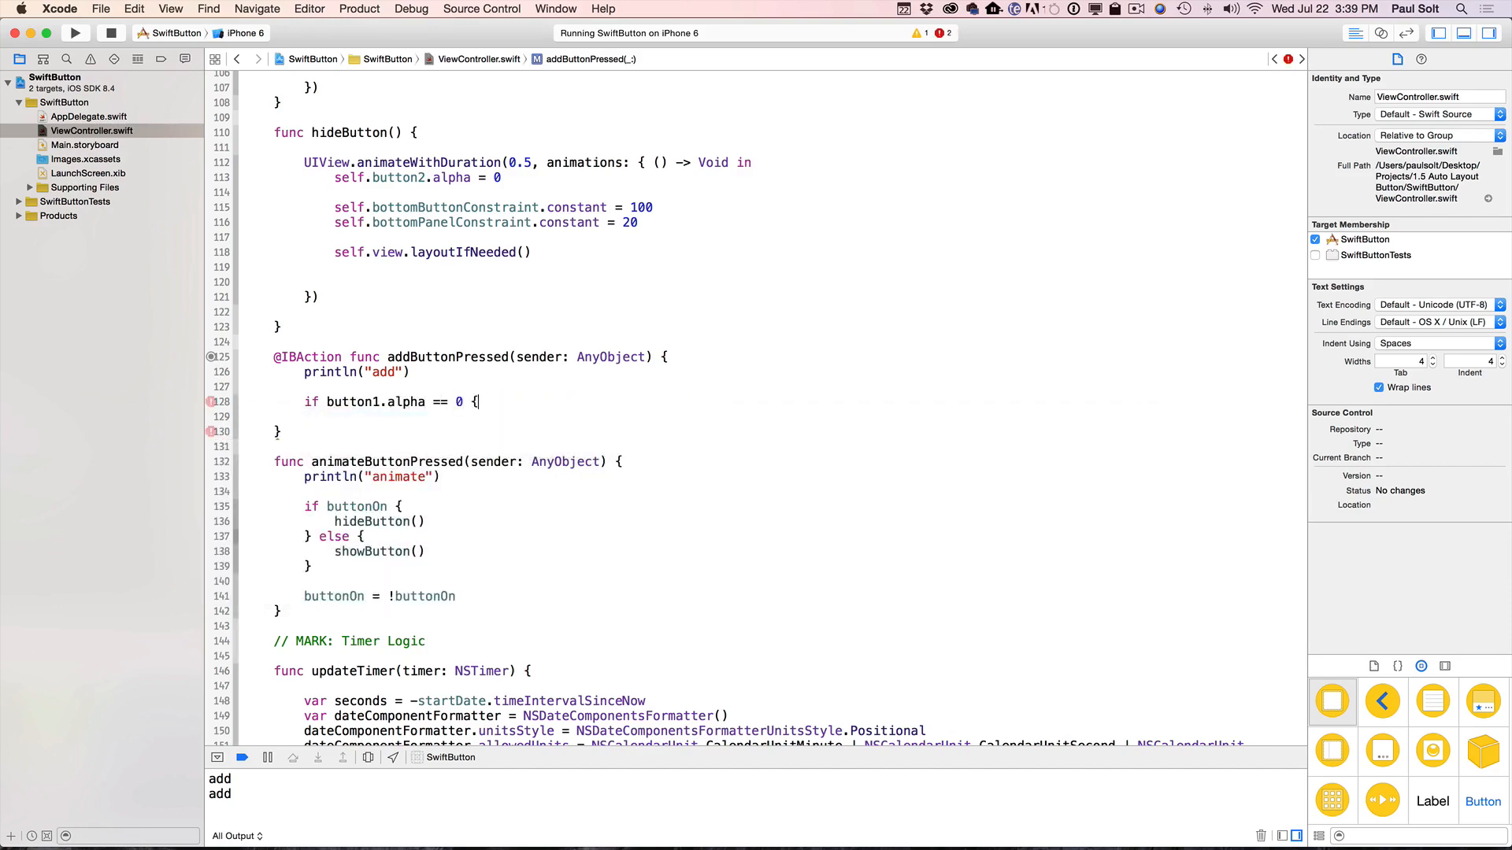
type("button1.alpha = 1")
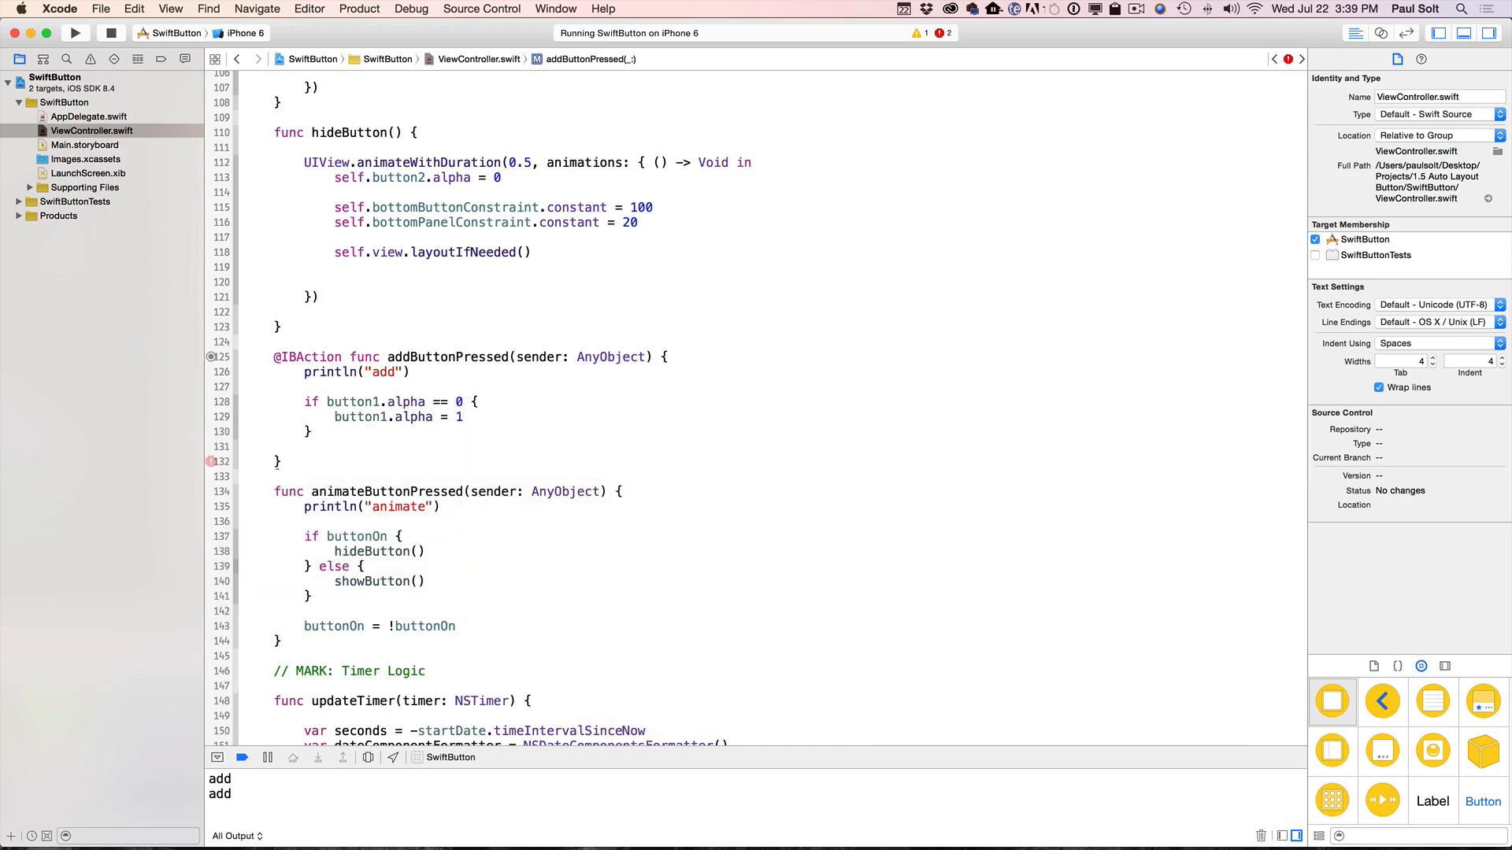
type("else {")
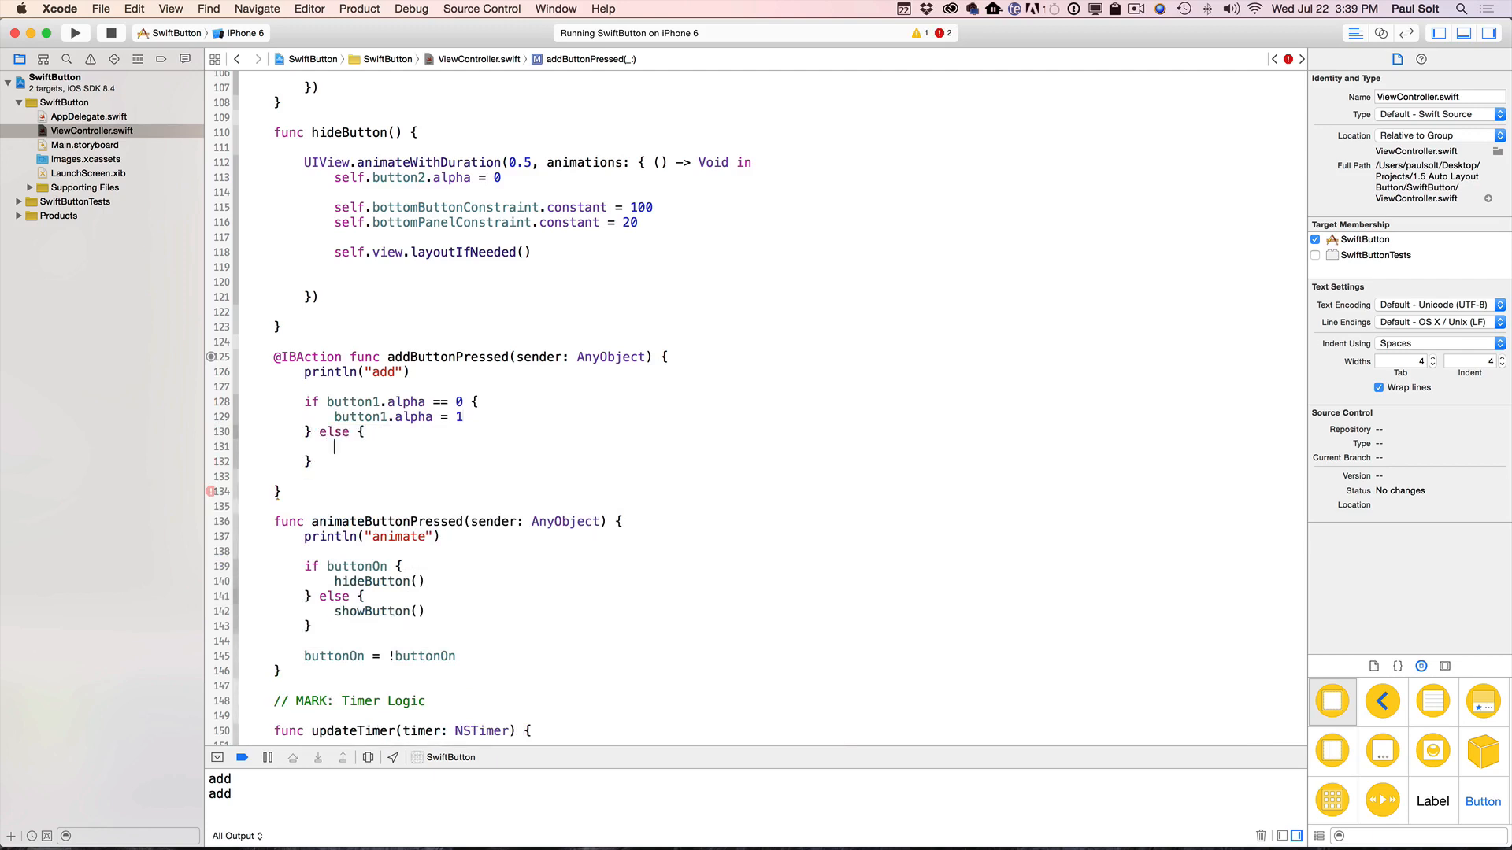
type("button1.alpha")
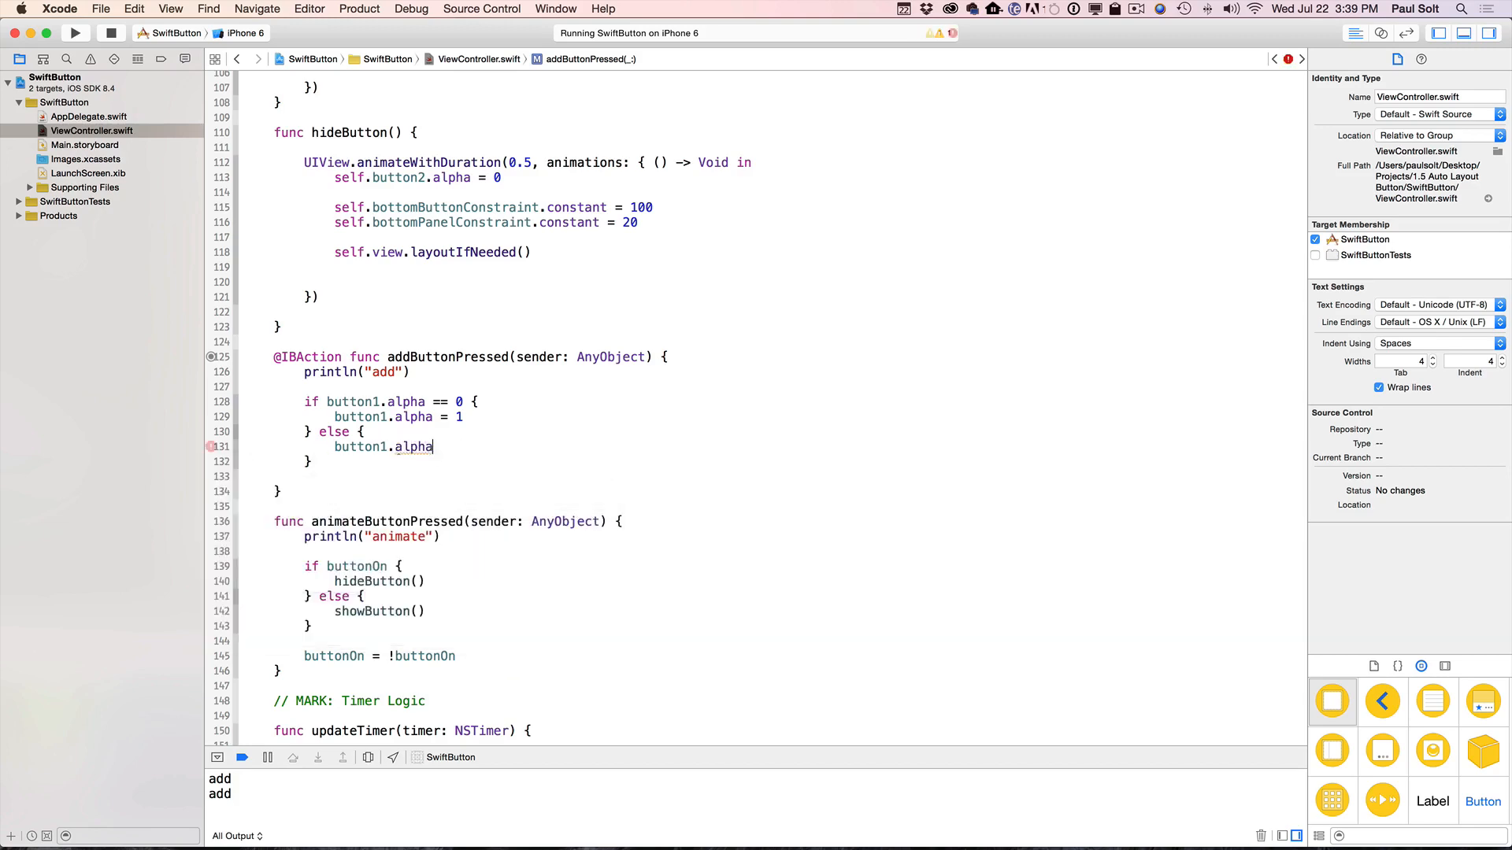
type("= 0 // hide")
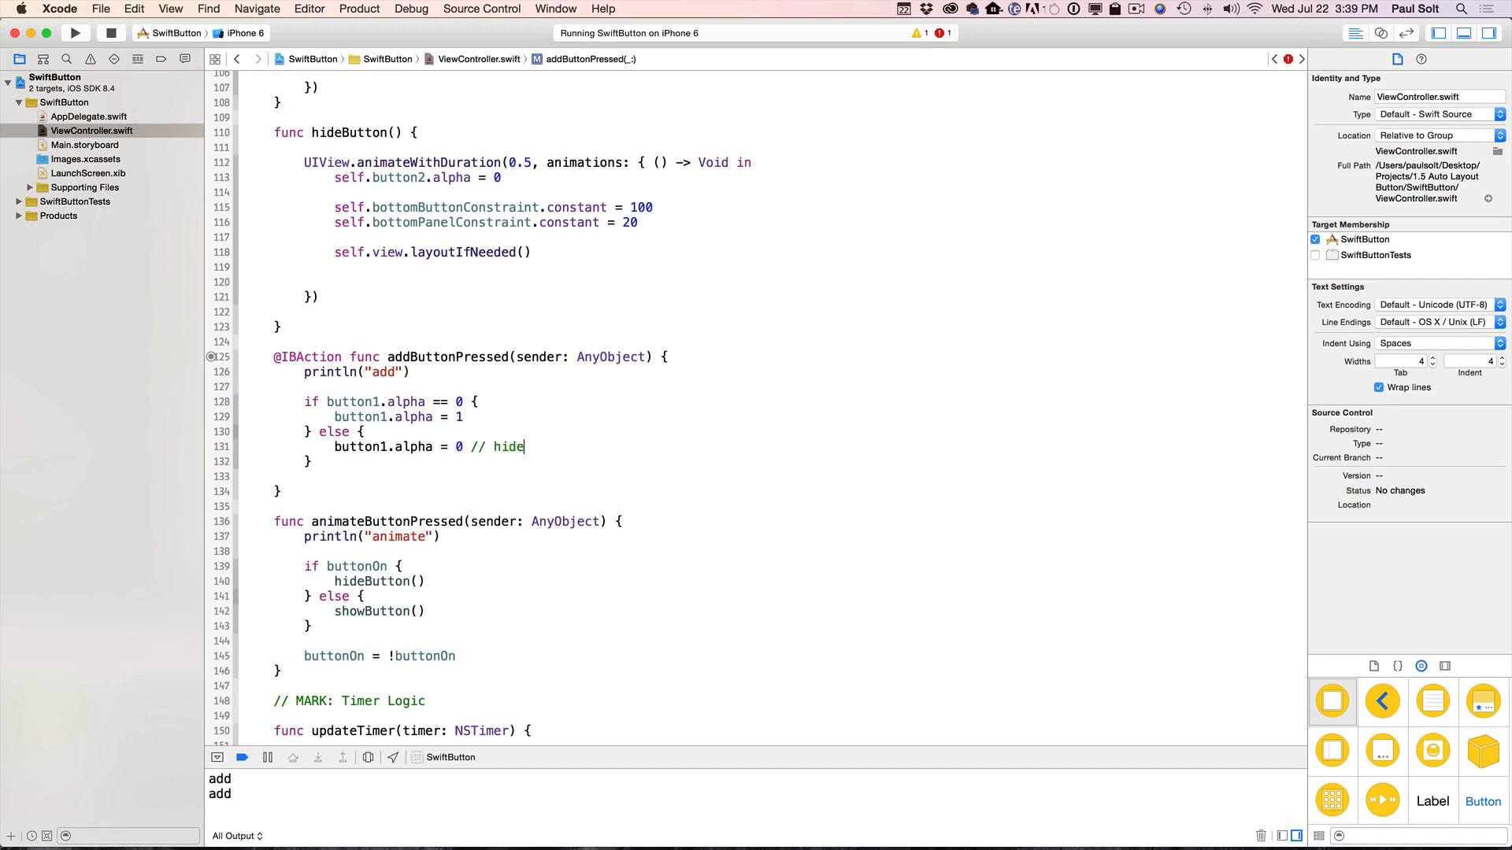
type("// sho")
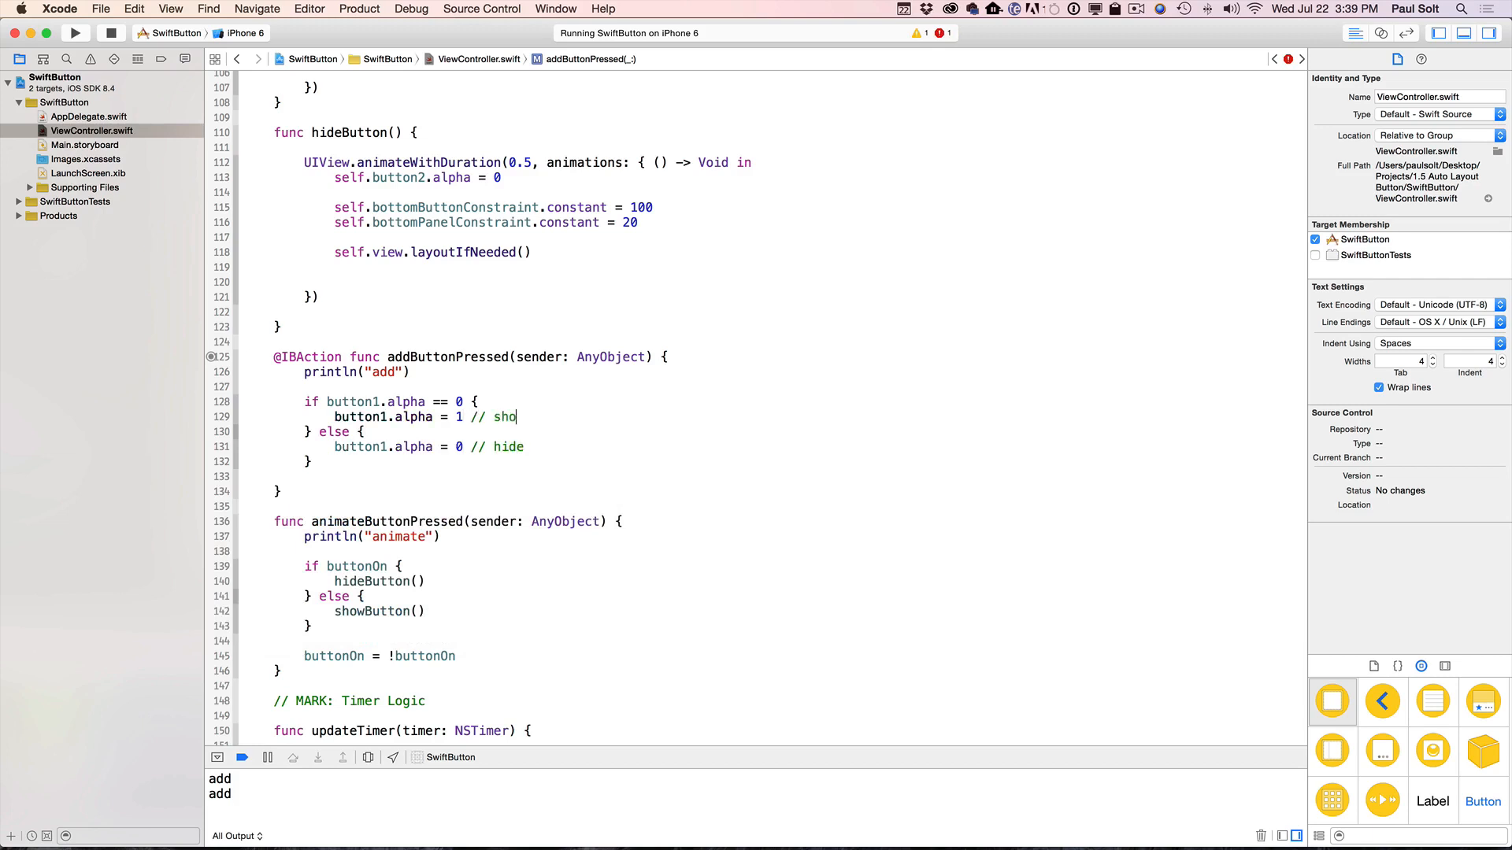
type("w")
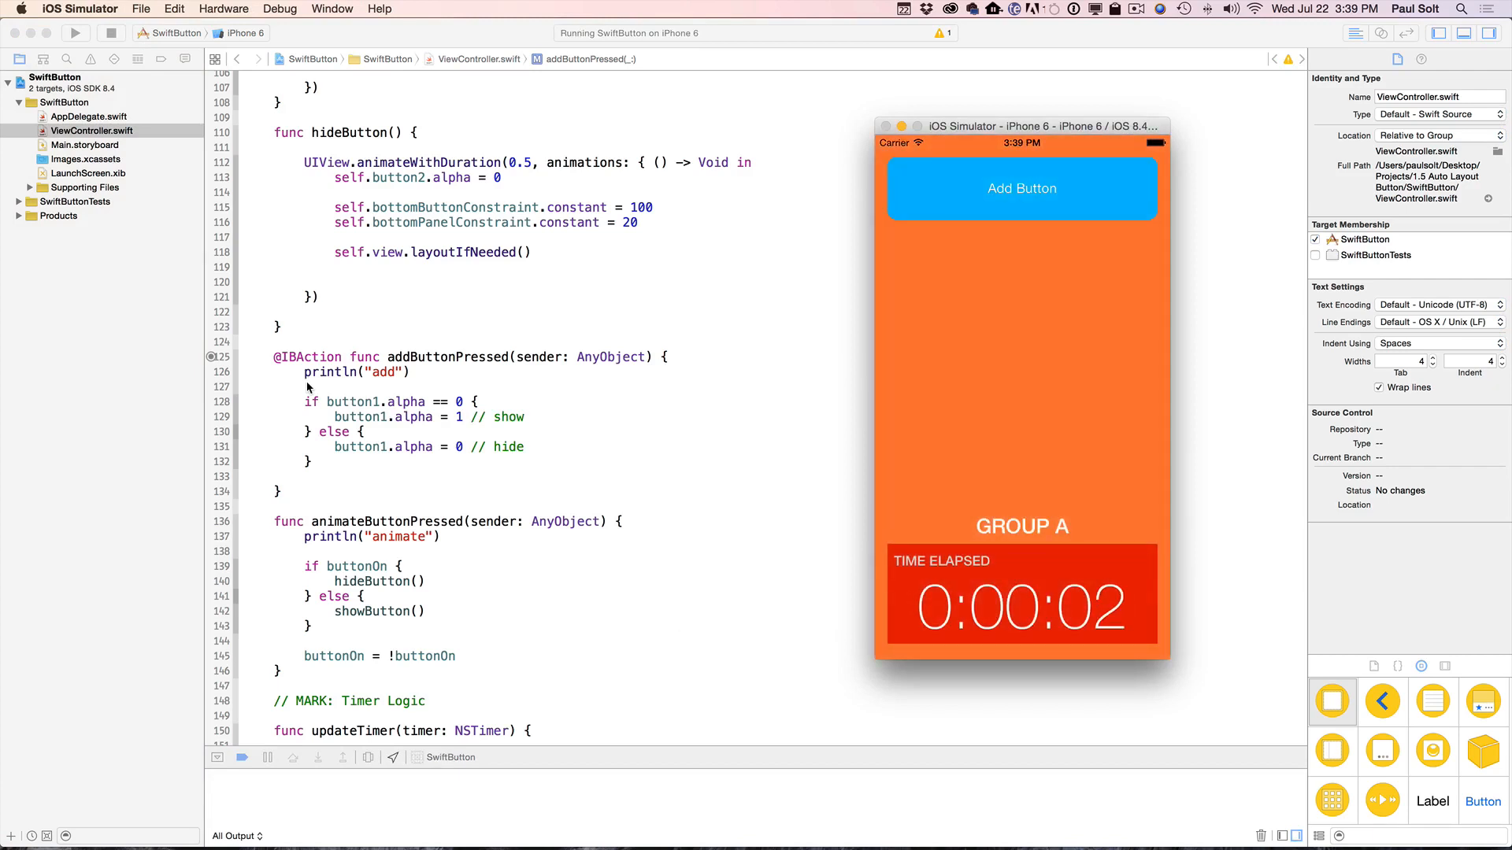
- Tap Add Button twice to toggle button1 hidden and visible again
left_click(1020, 187)
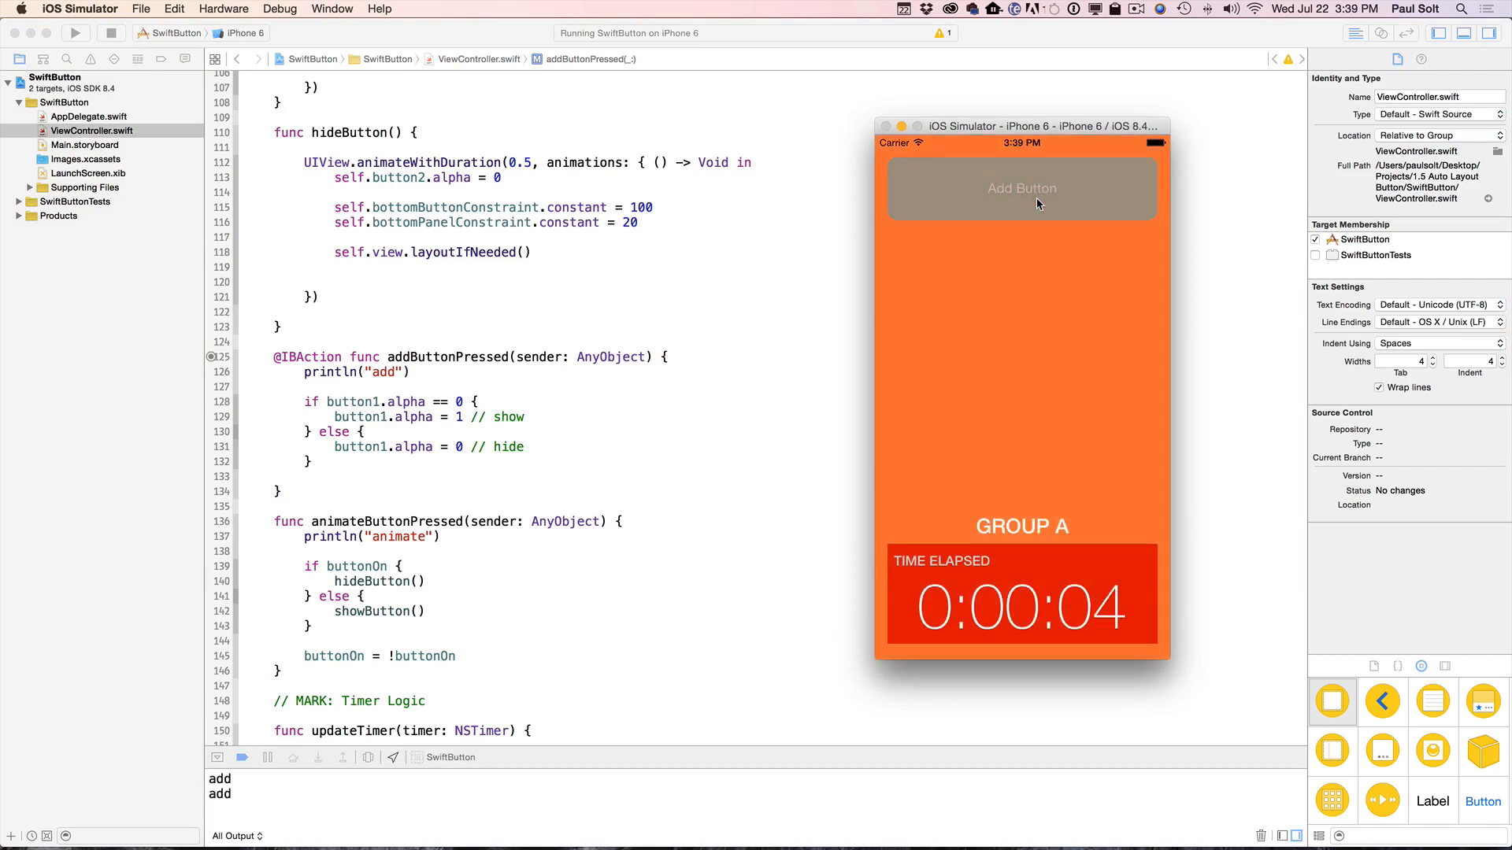
left_click(1020, 187)
type("UIView.")
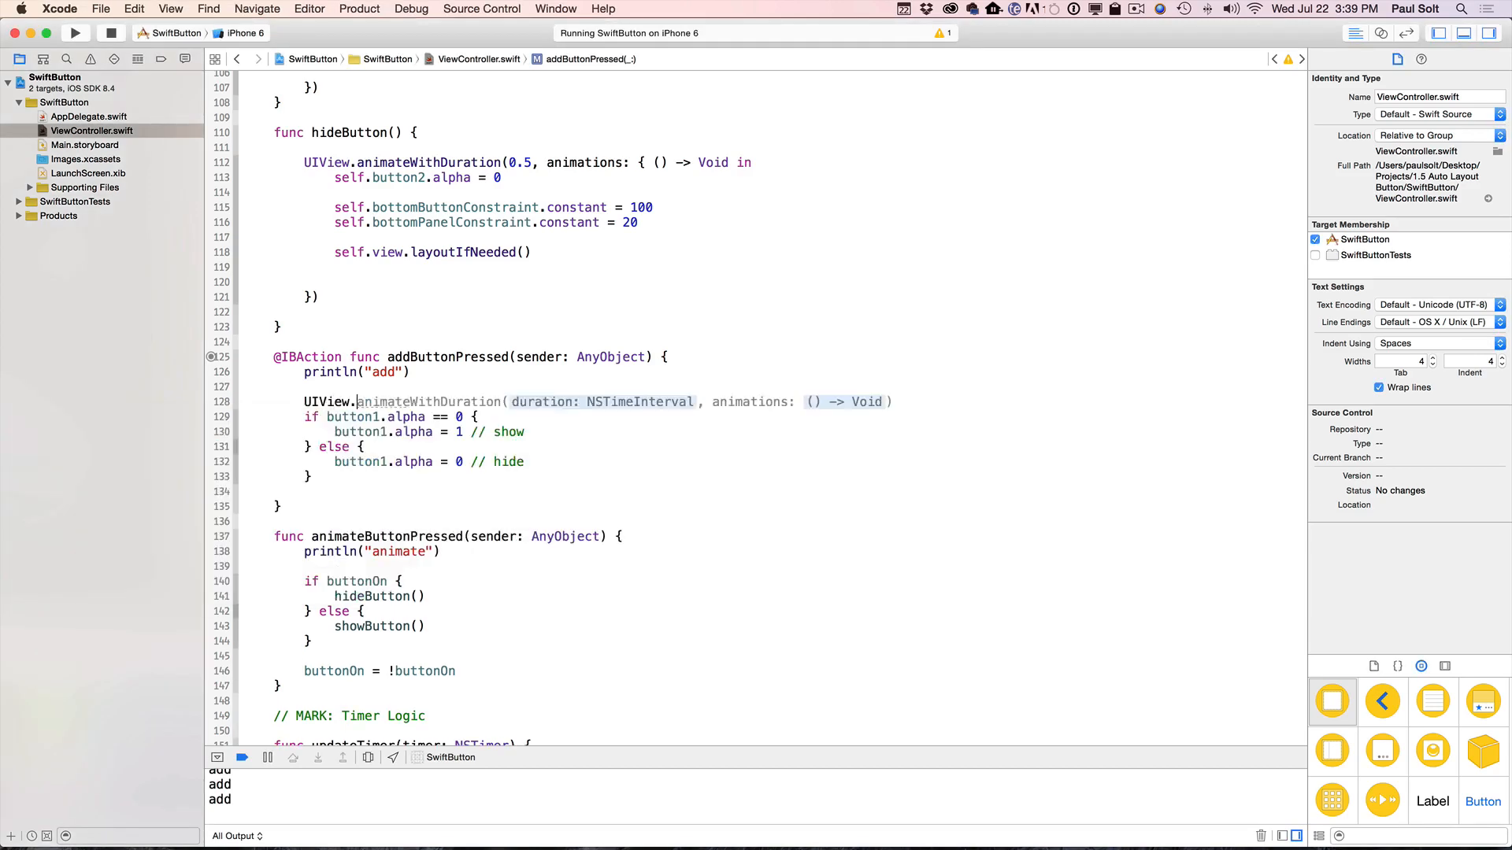
- Wrap the alpha toggle in UIView.animateWithDuration(0.3) with self.button1, then rerun
double_click(600, 401)
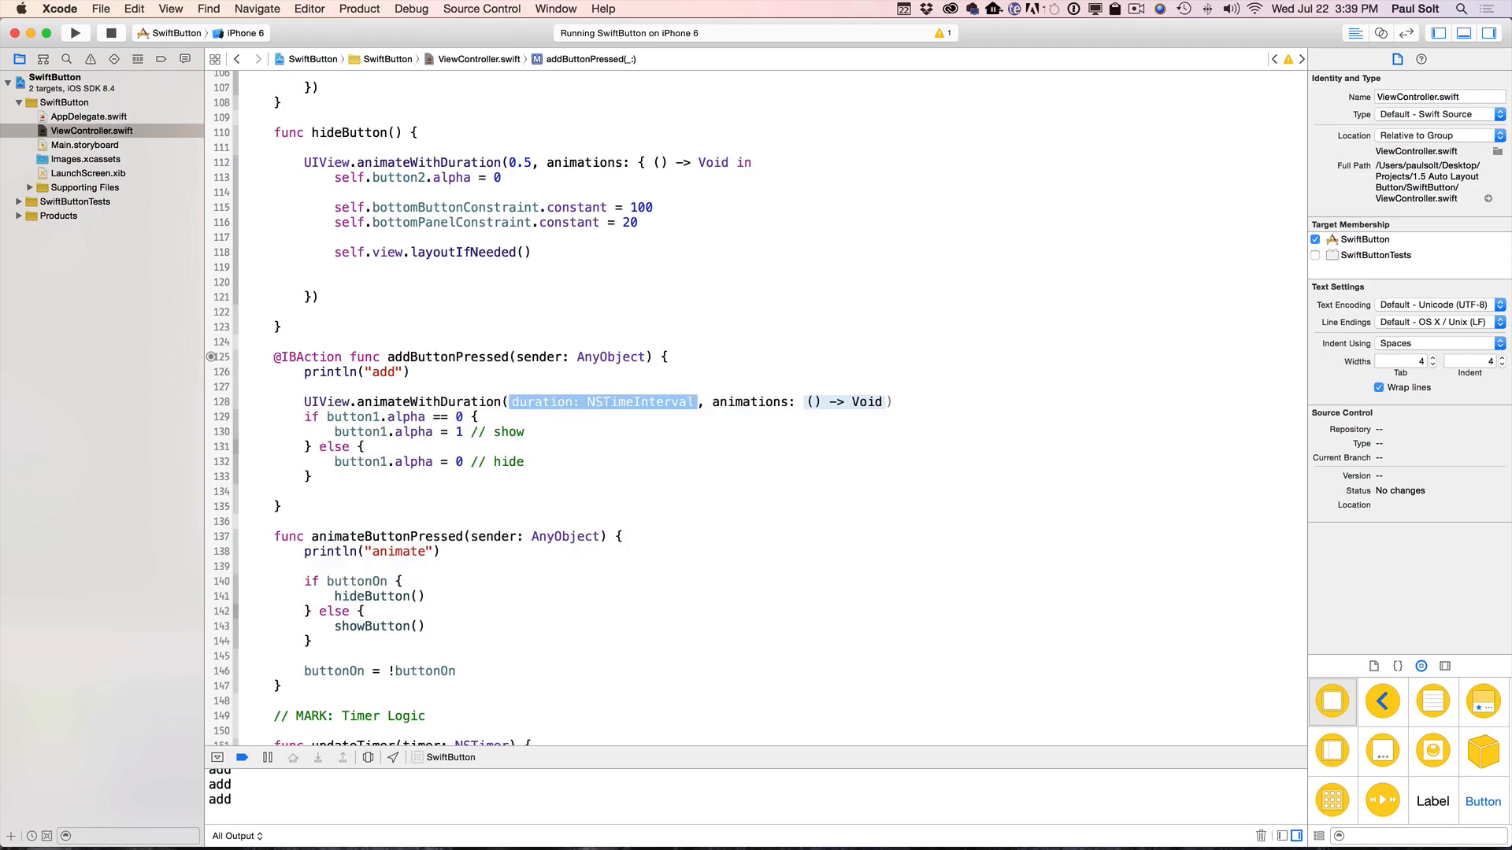
type("0.3")
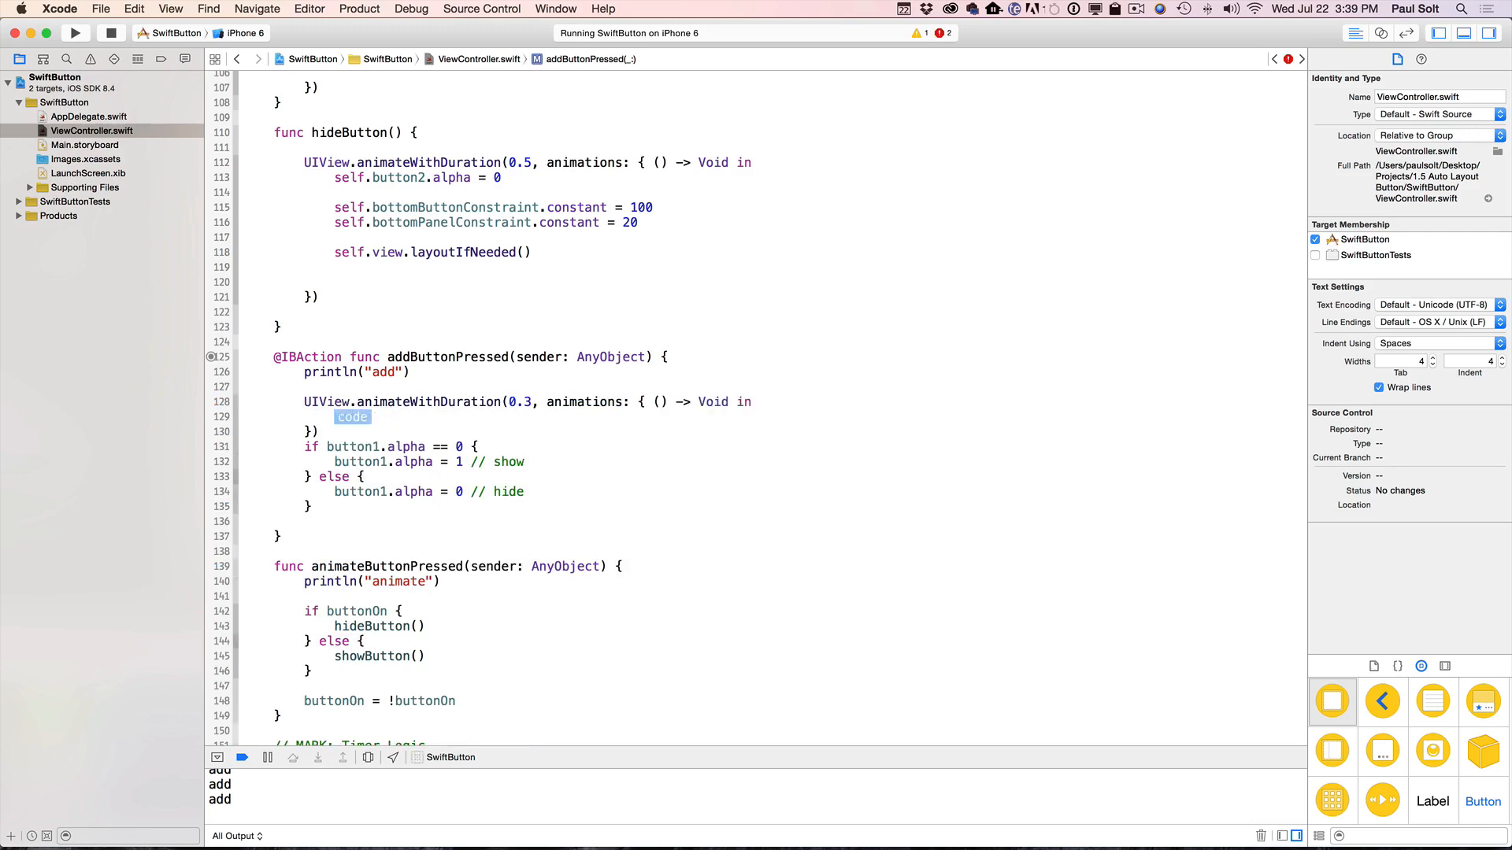
key("delete")
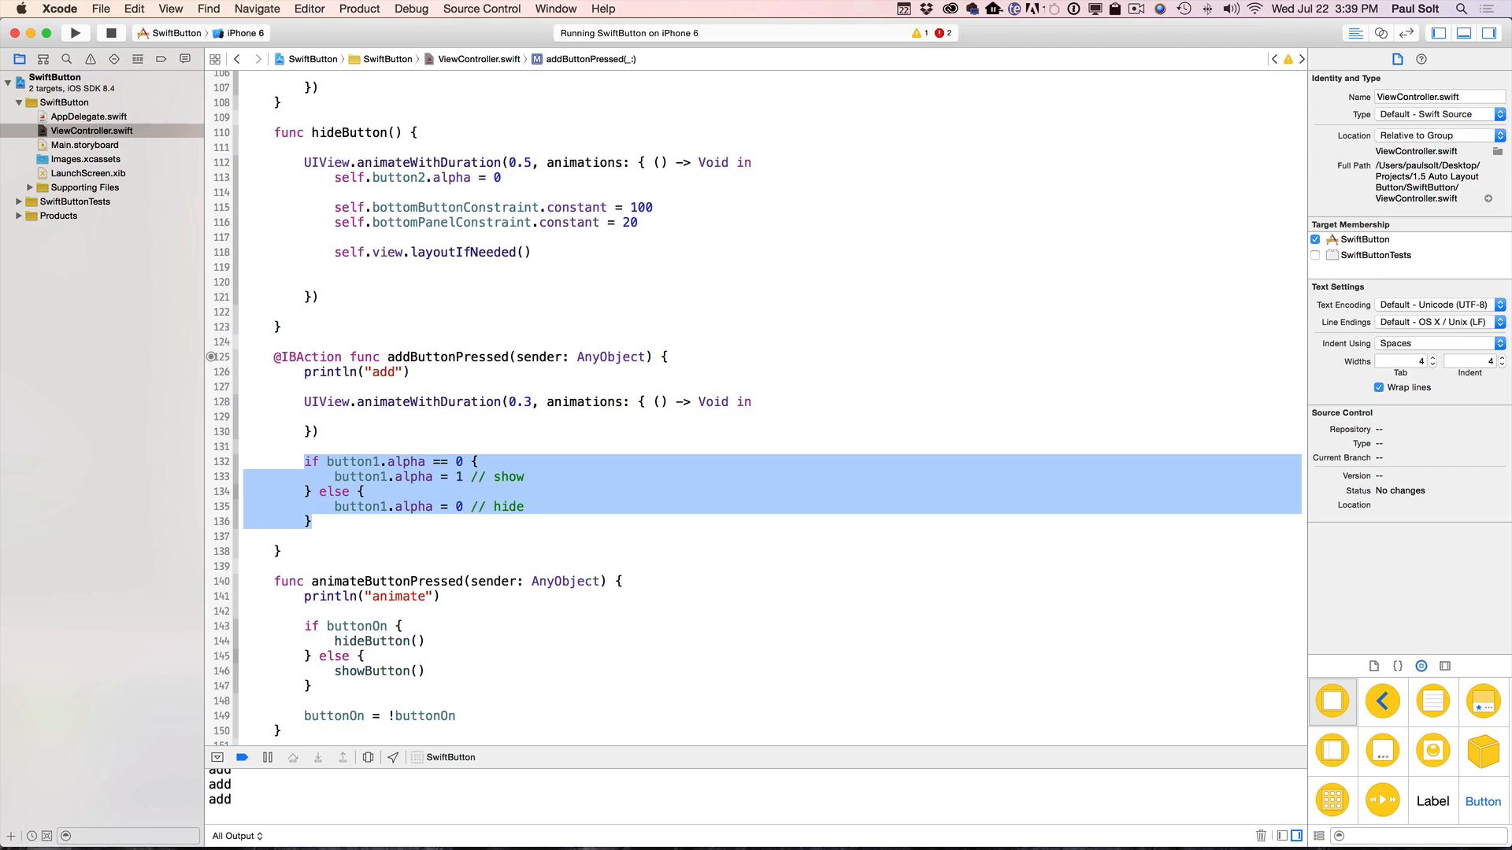
key("delete")
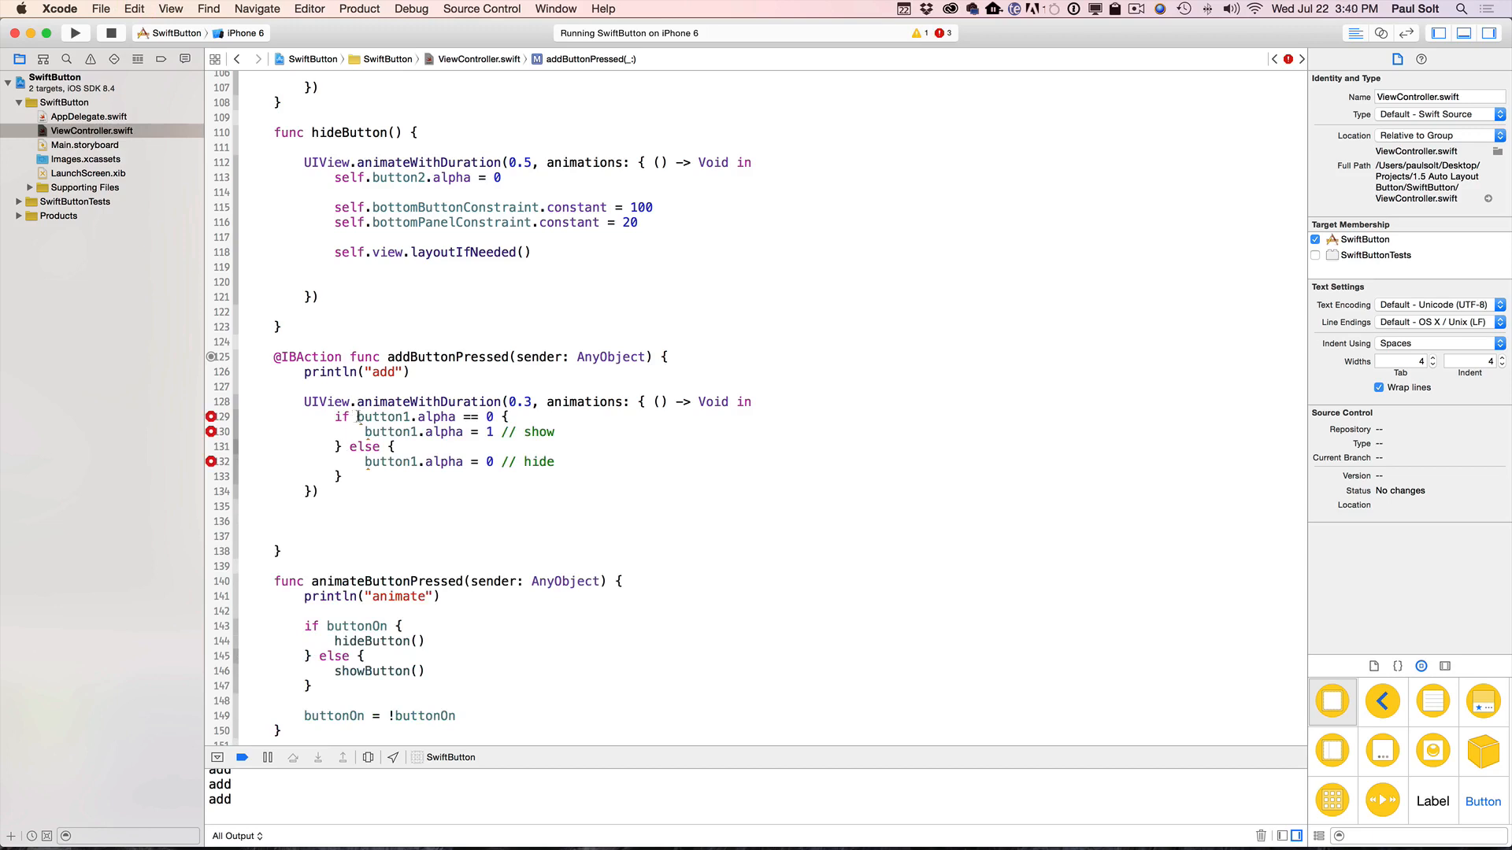
left_click(210, 415)
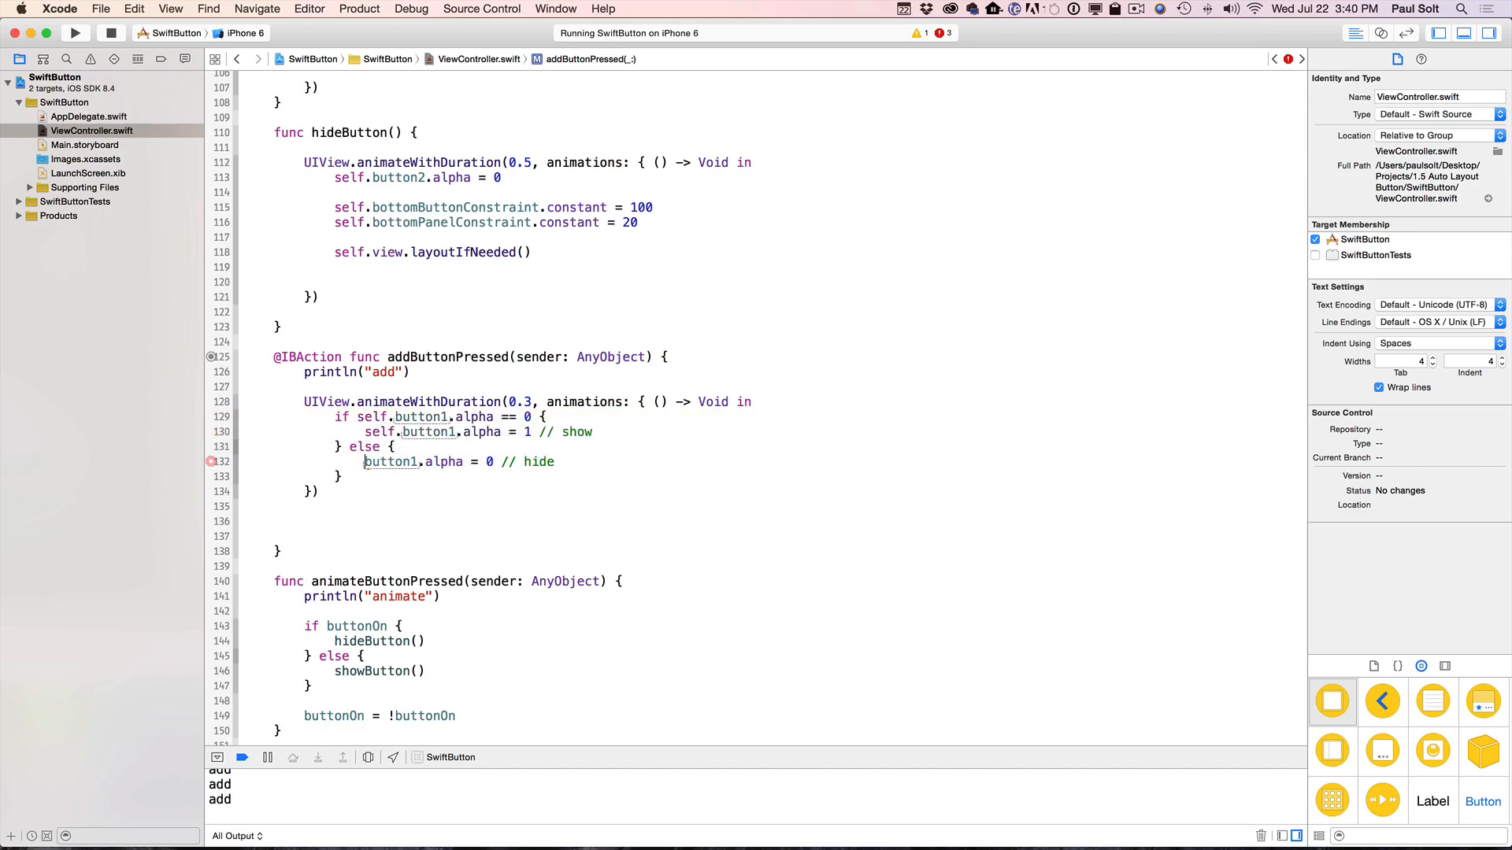
type("self.")
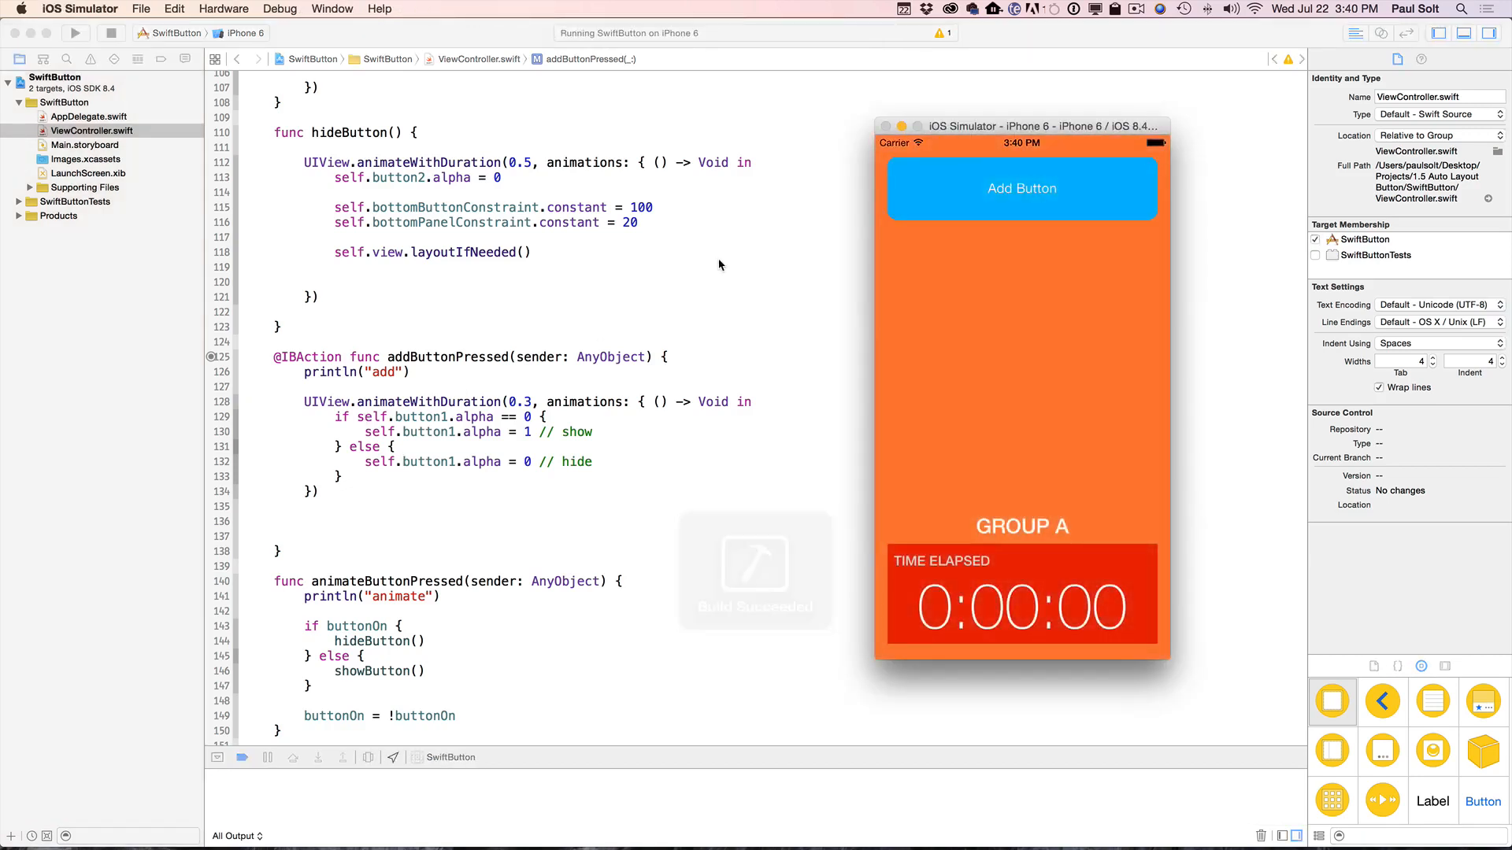
- Fade button1 in via Add Button, then slide the Auto Layout Slide button up with Animate Auto Layout
left_click(1020, 187)
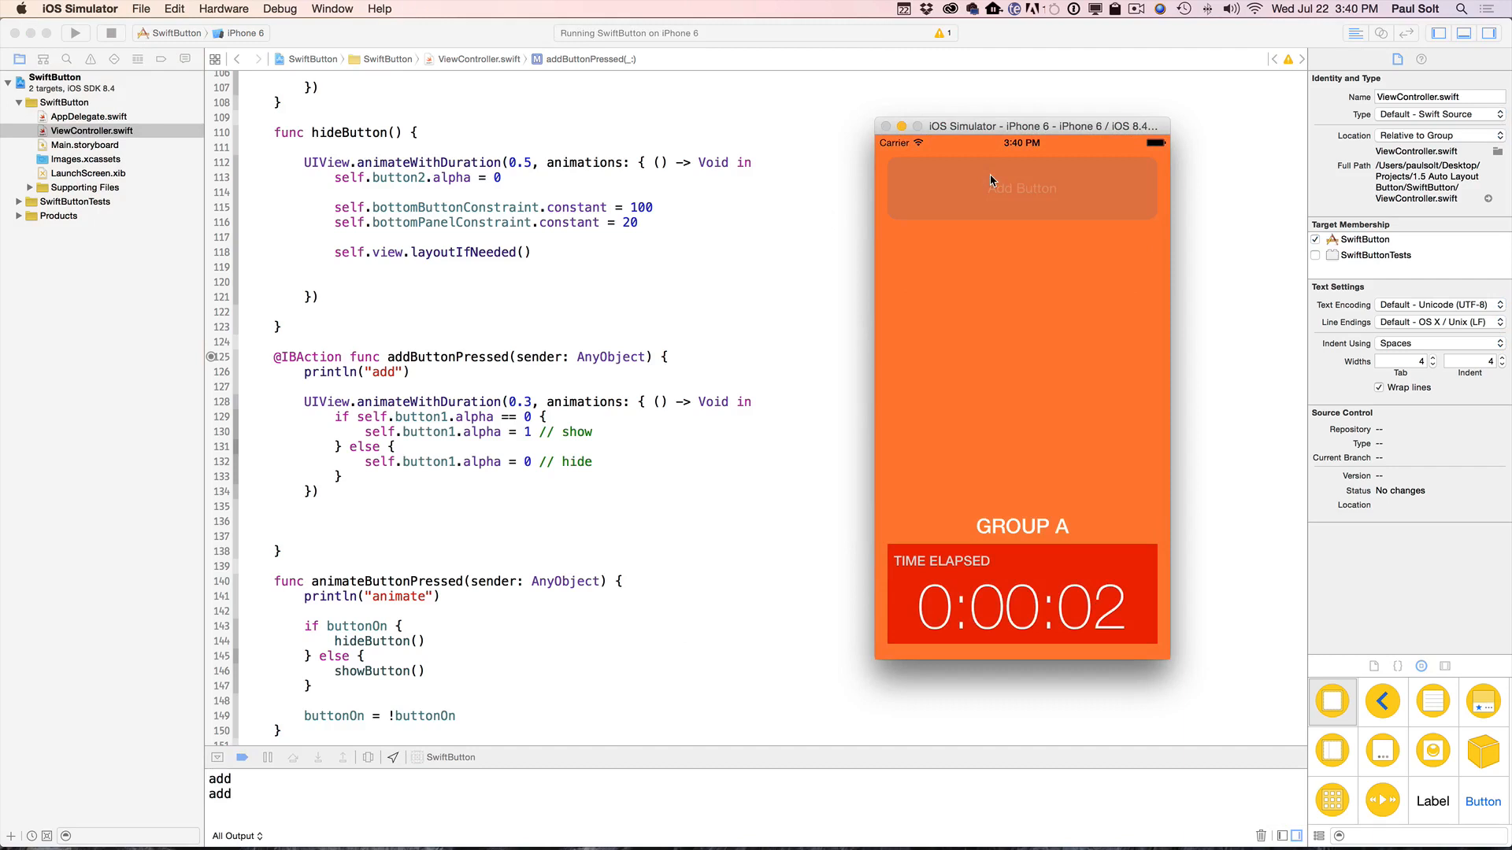
left_click(1020, 187)
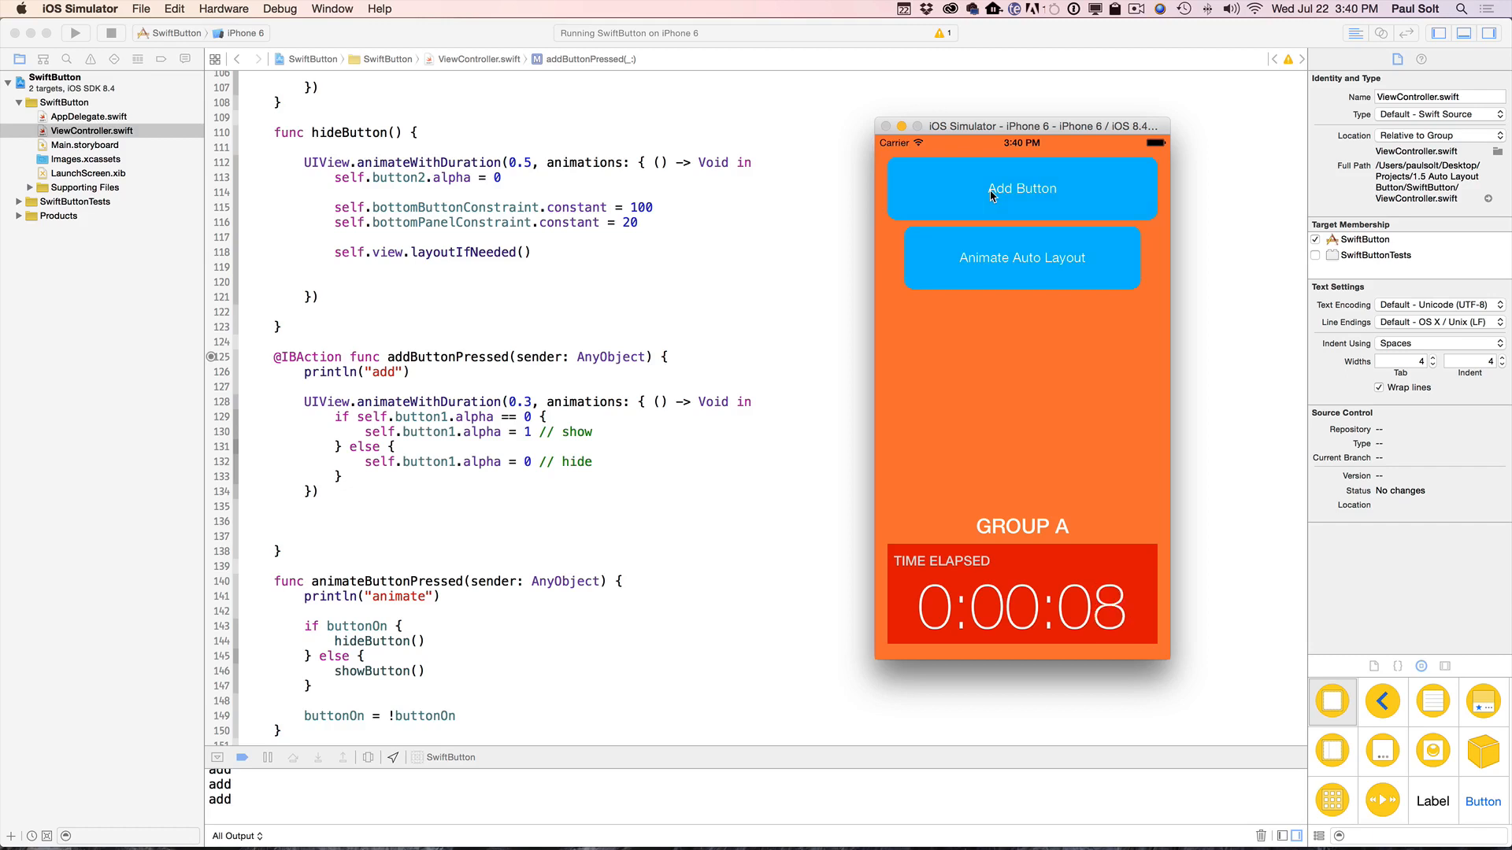
left_click(1021, 257)
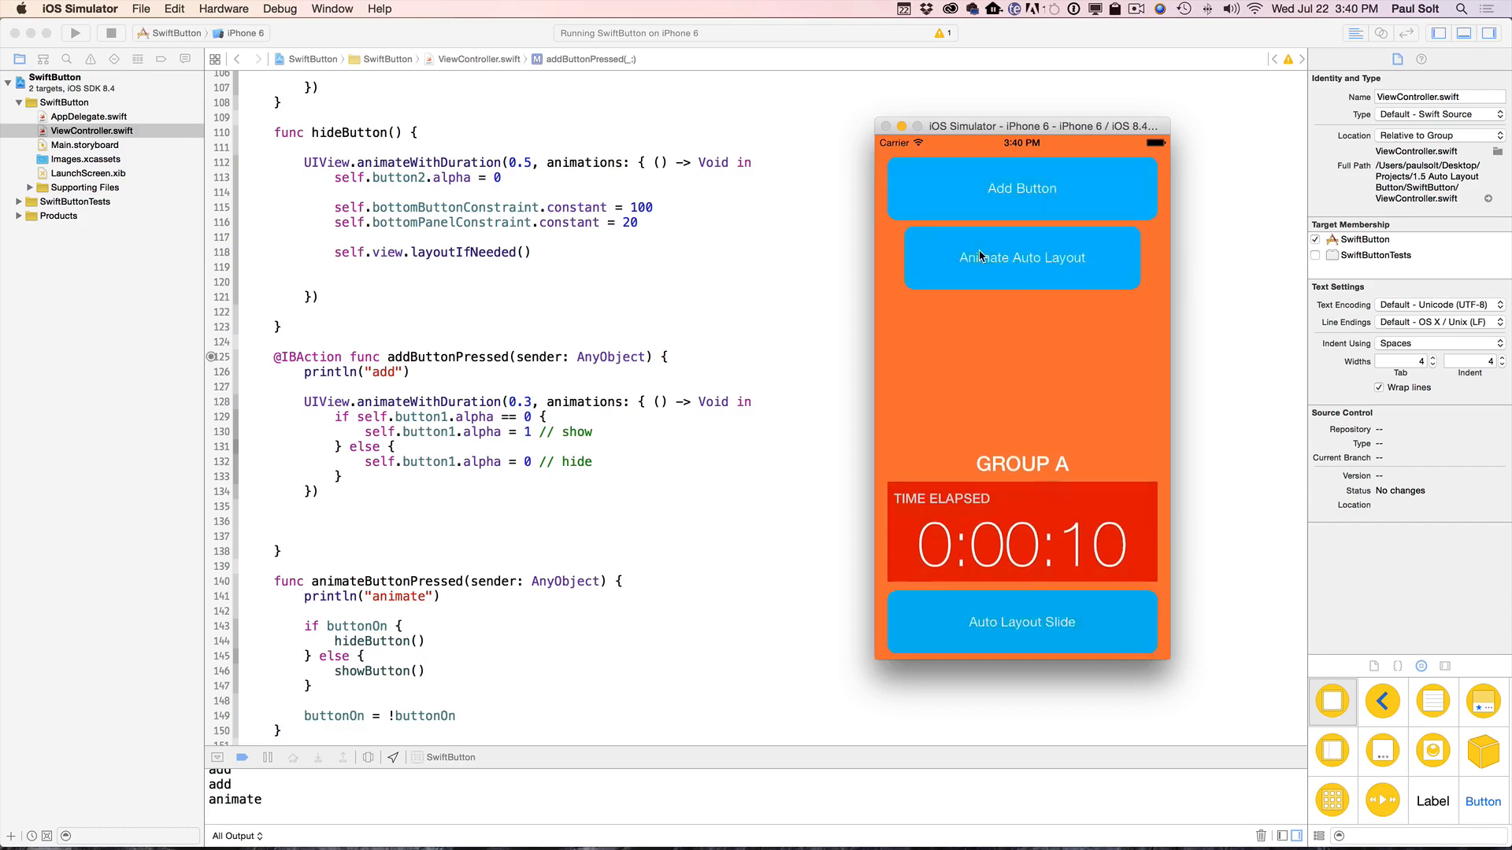